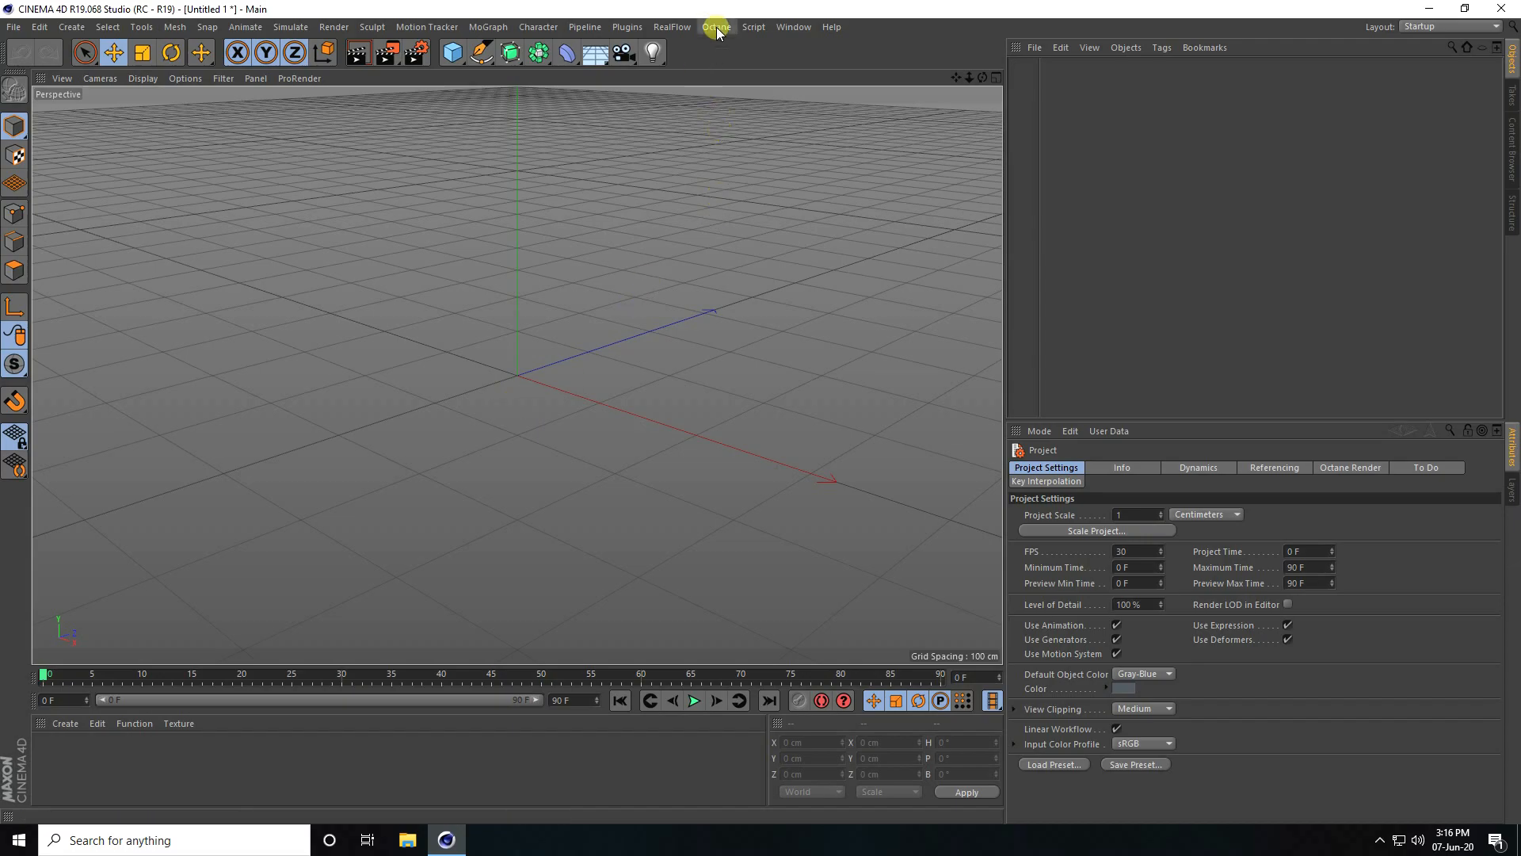
Open the Octane Live Viewer docked beside the perspective viewport, rendering the empty scene
left_click(717, 26)
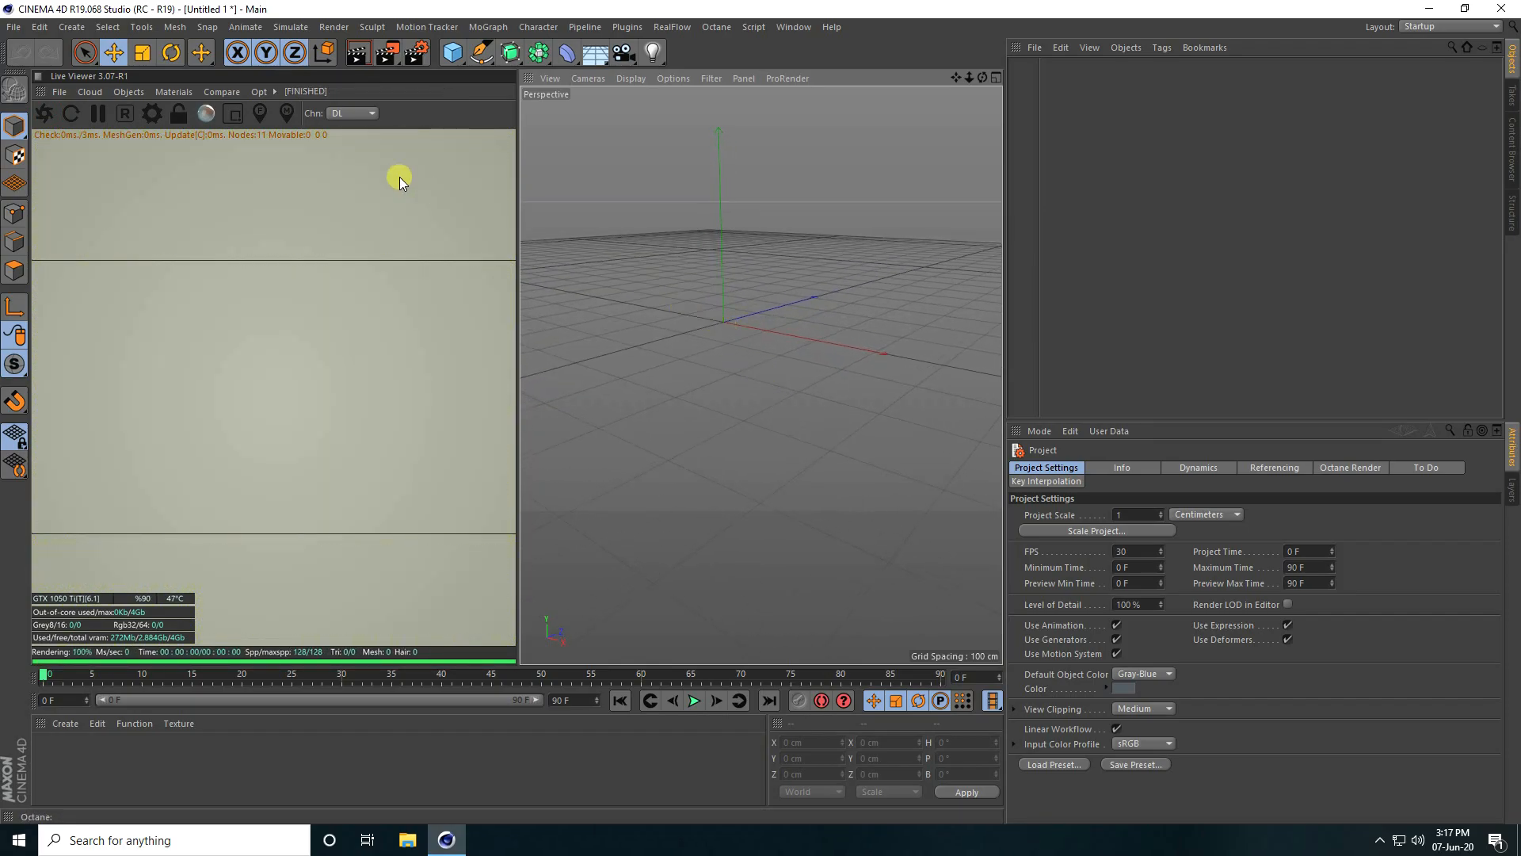
left_click(127, 90)
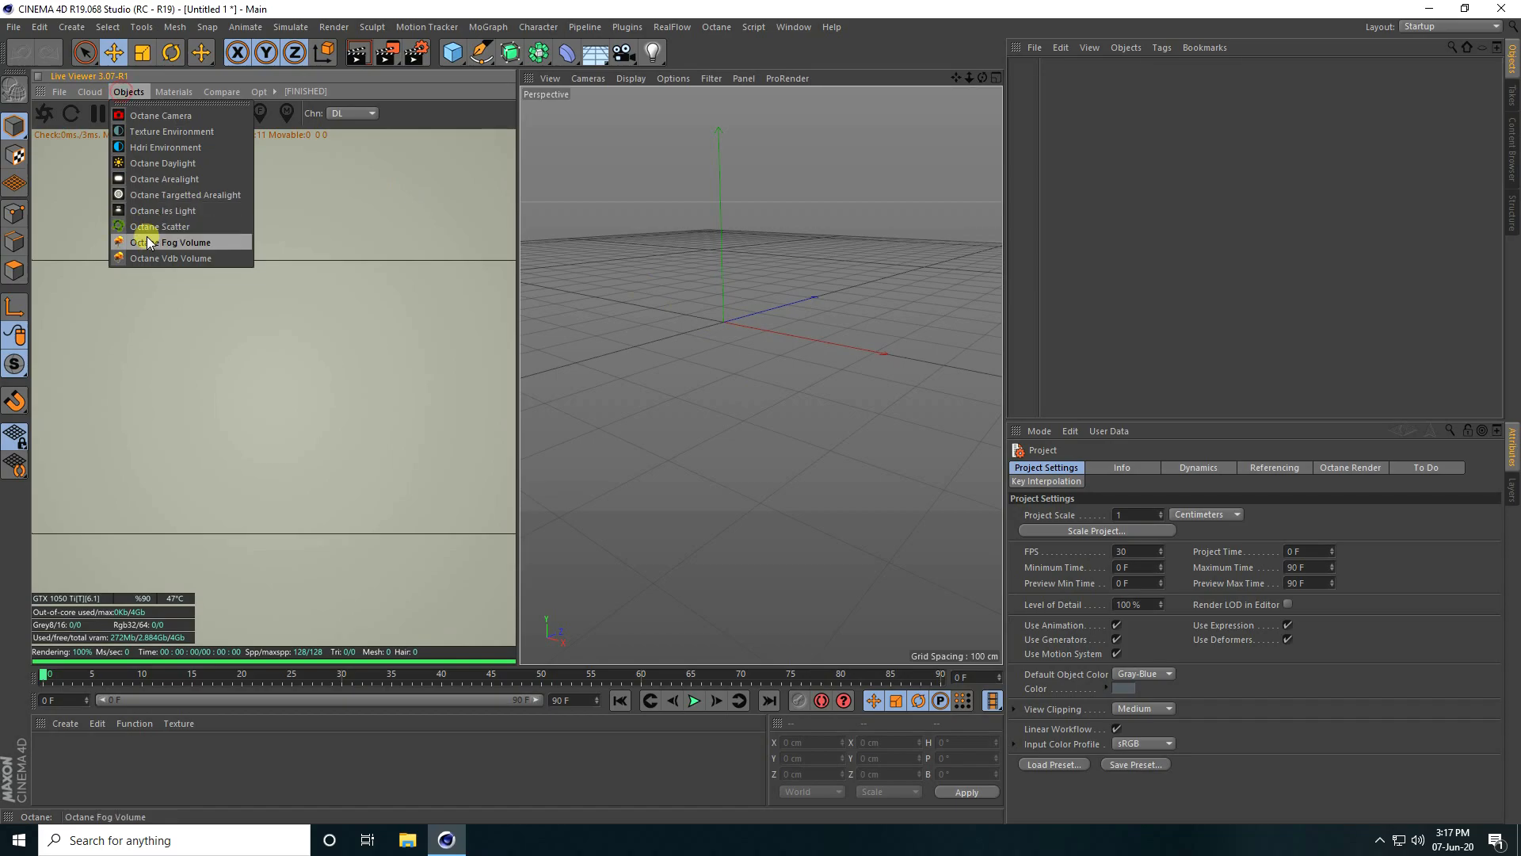
mouse_move(171, 258)
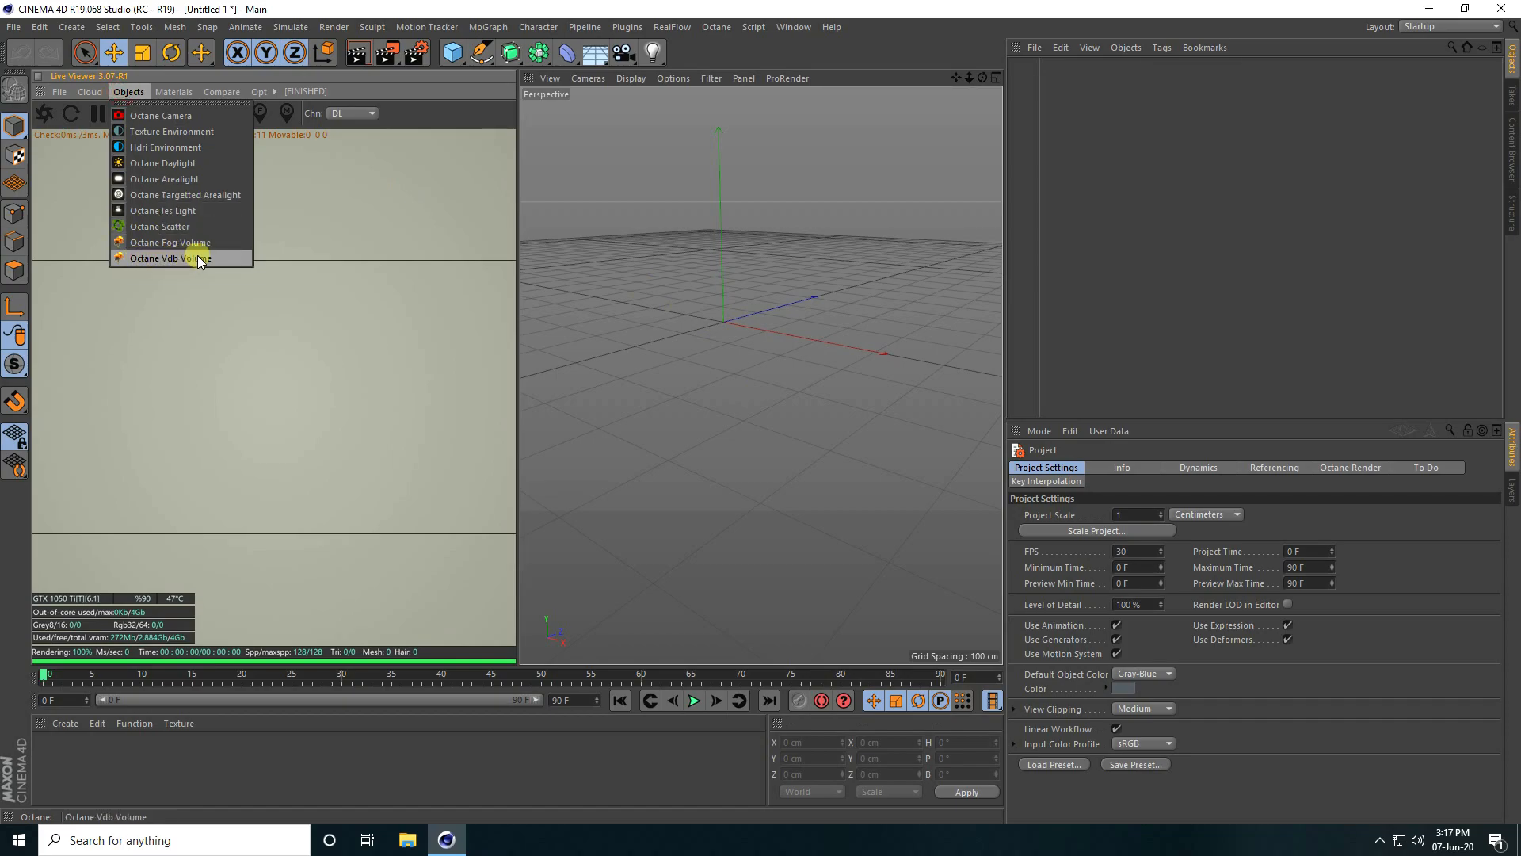
Add an Octane VDB volume loading TallVerticalCloud with Hectometers import unit
left_click(180, 256)
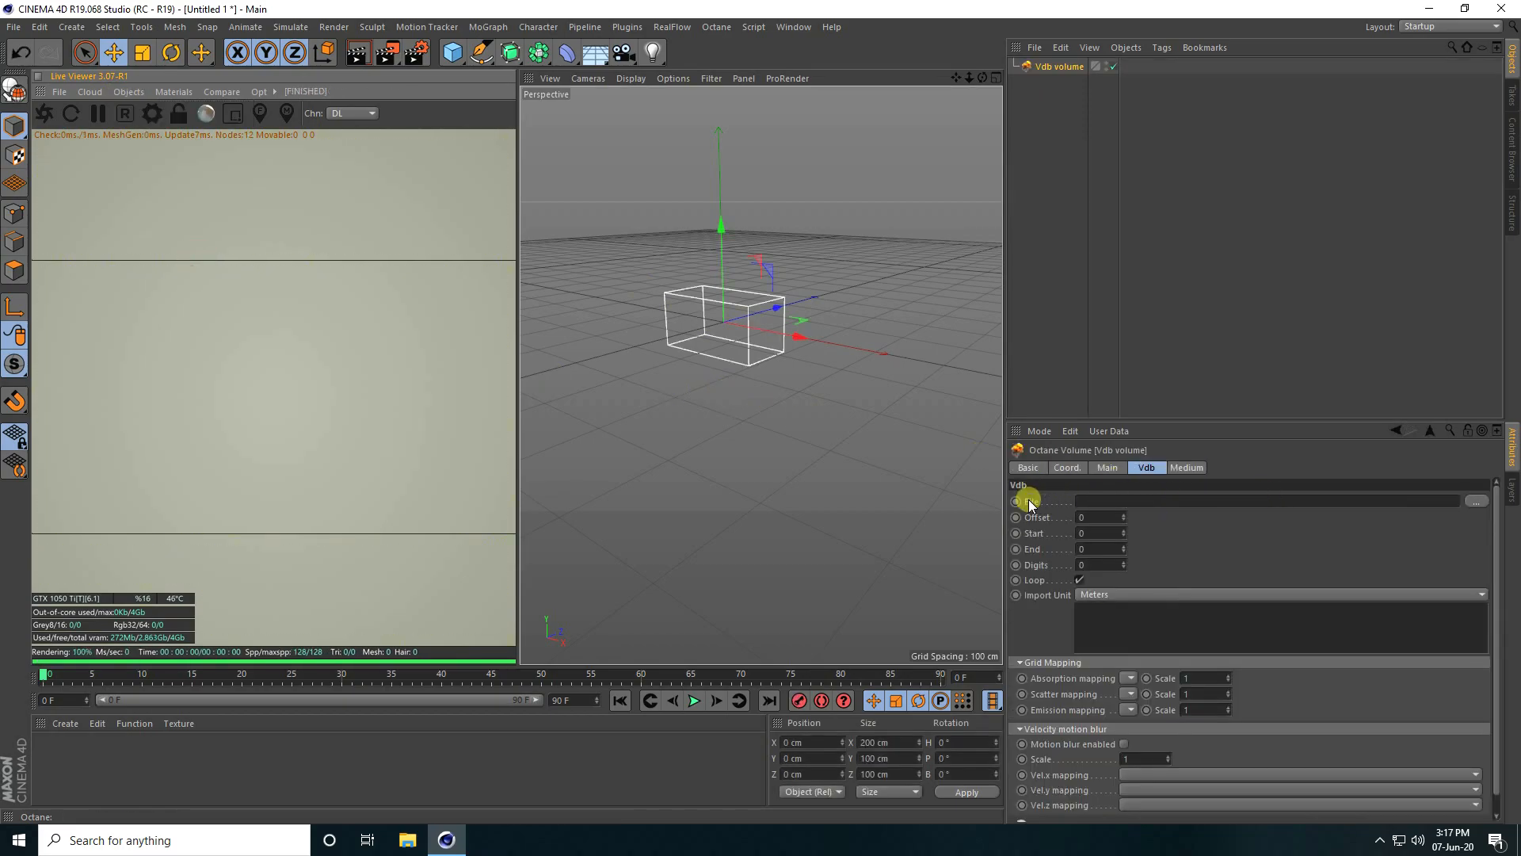
left_click(1475, 500)
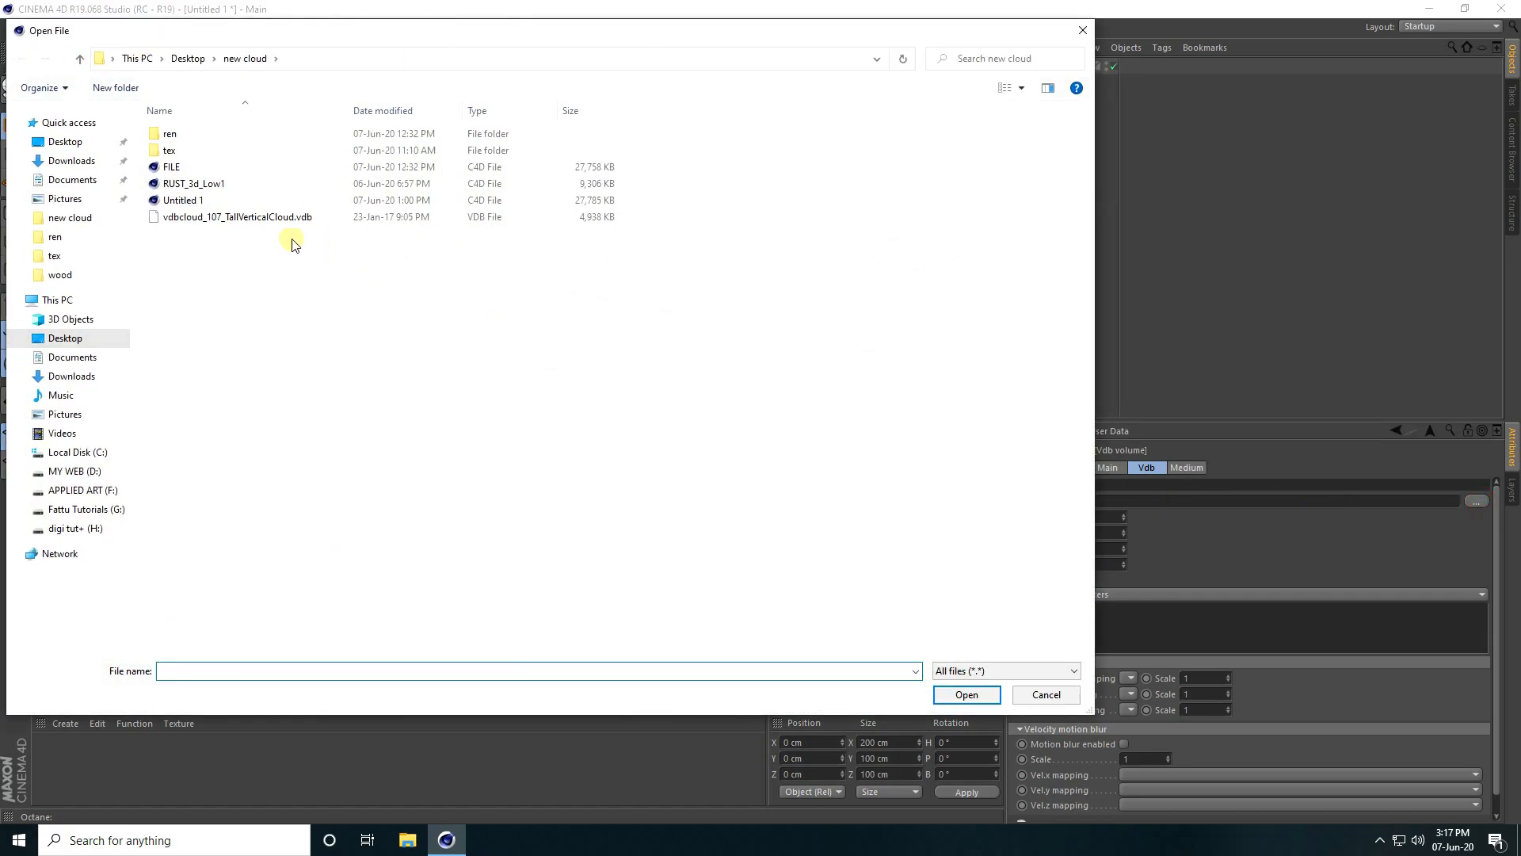
left_click(232, 216)
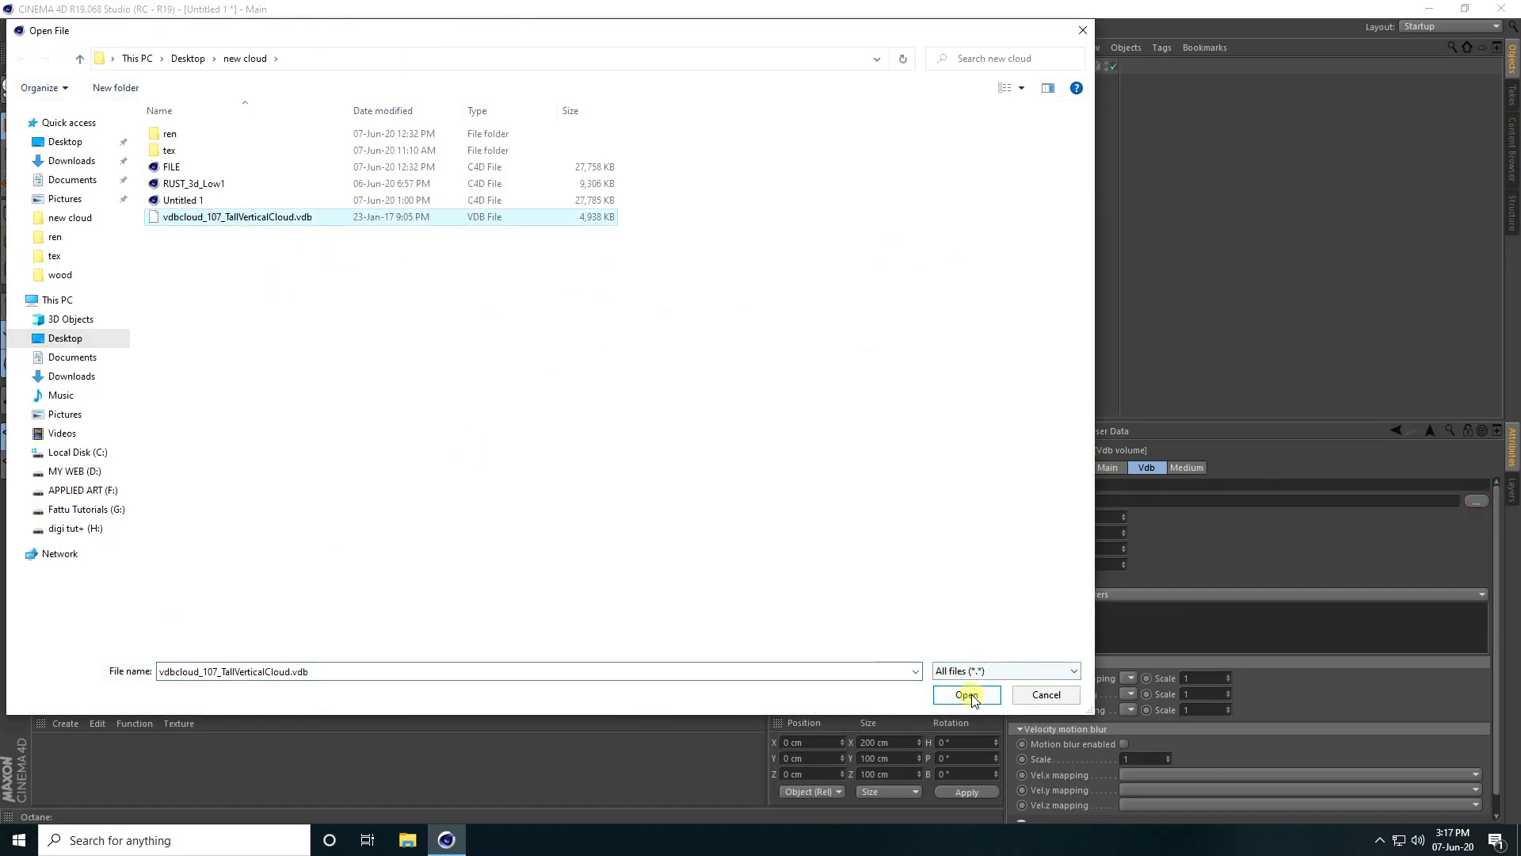
left_click(967, 695)
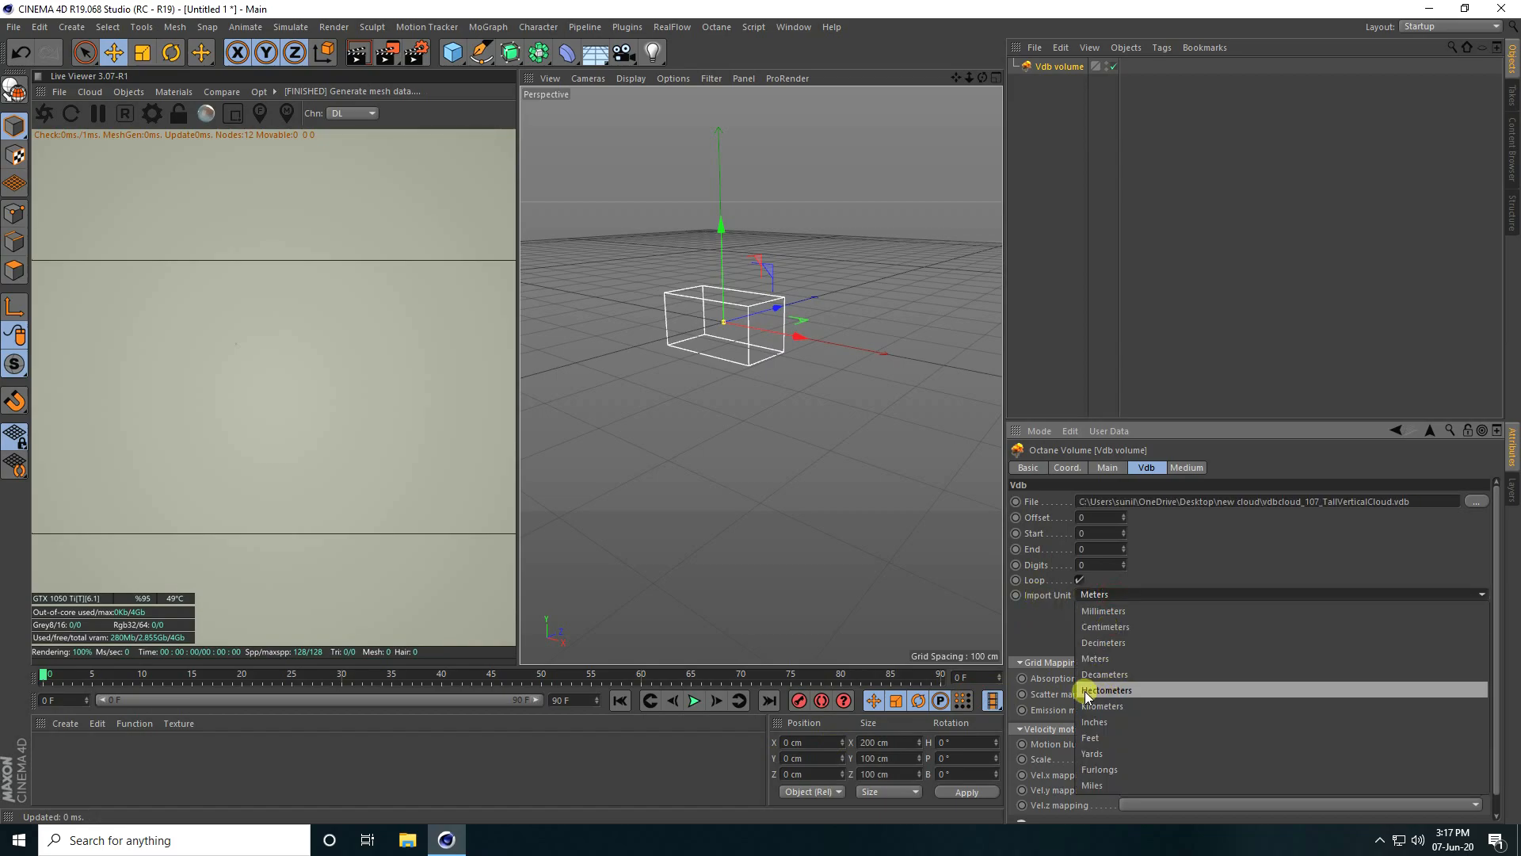
left_click(1106, 690)
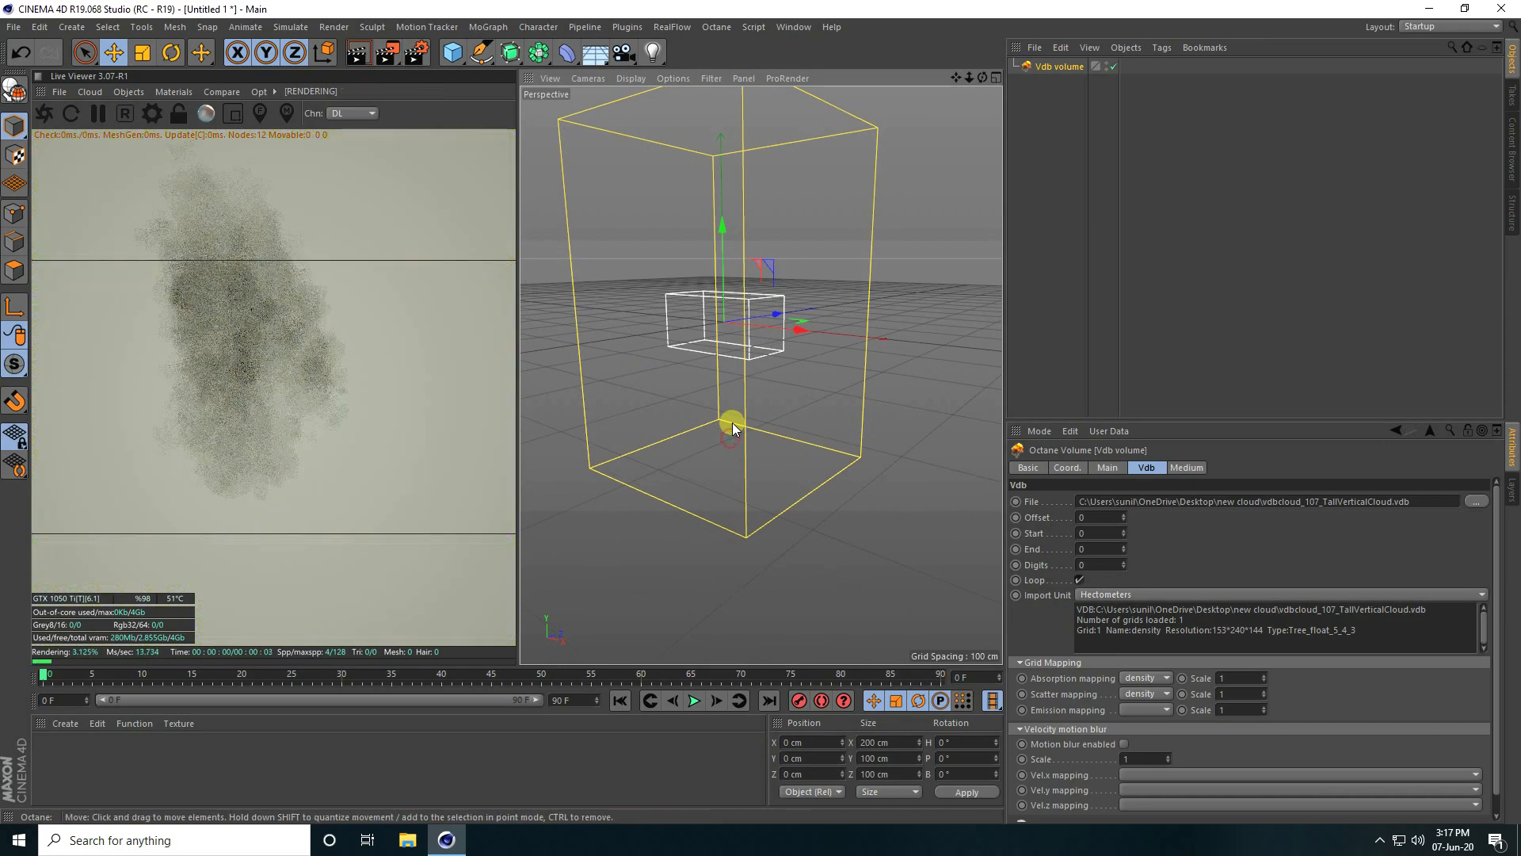
Rotate the cloud volume -90° on B so it lies horizontally
left_click(169, 53)
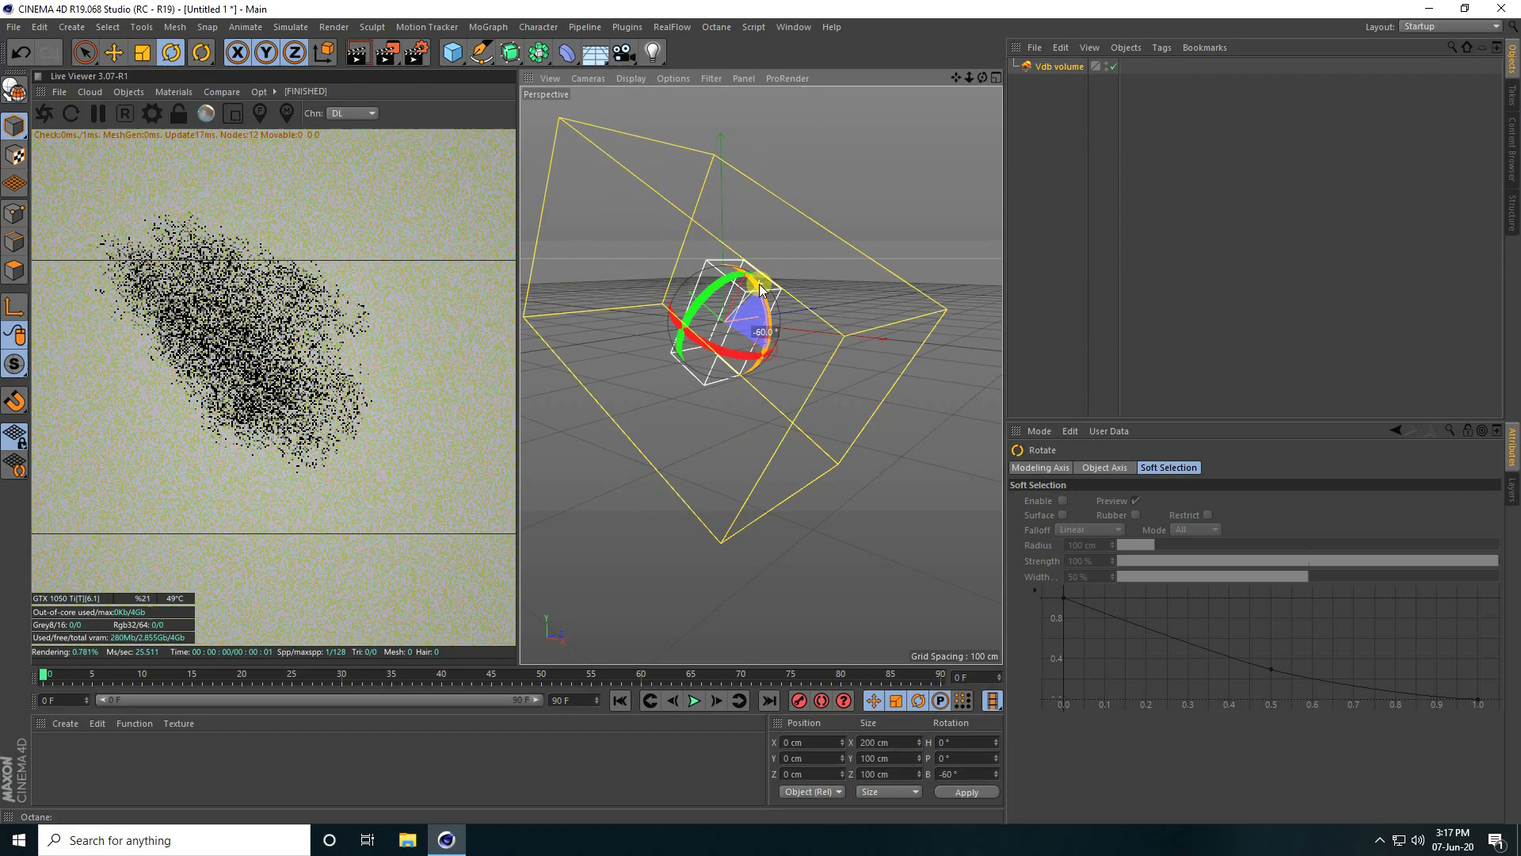
left_click_drag(766, 286, 737, 271)
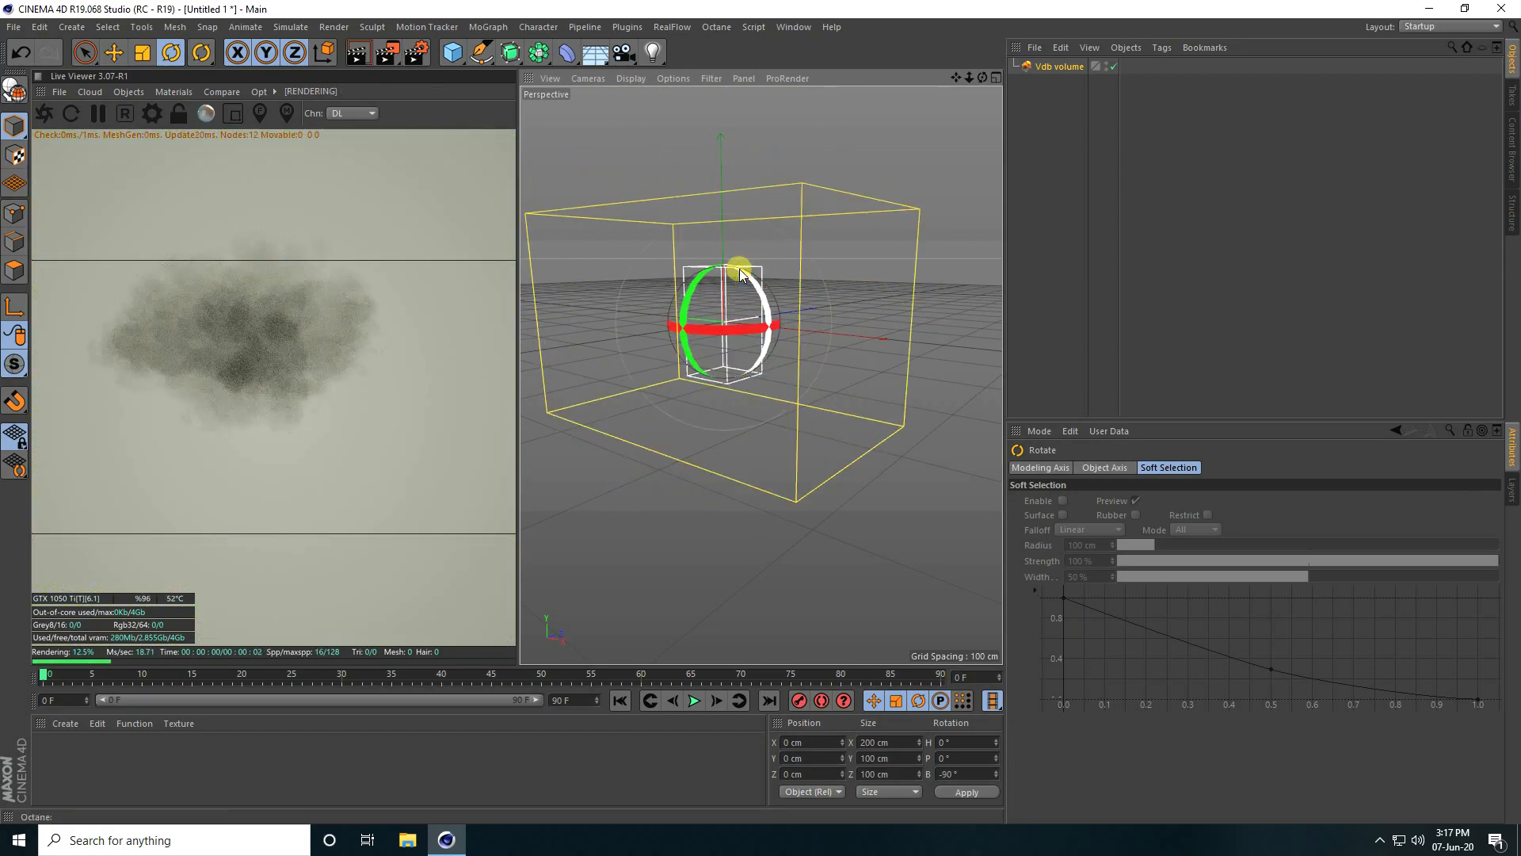
left_click(112, 52)
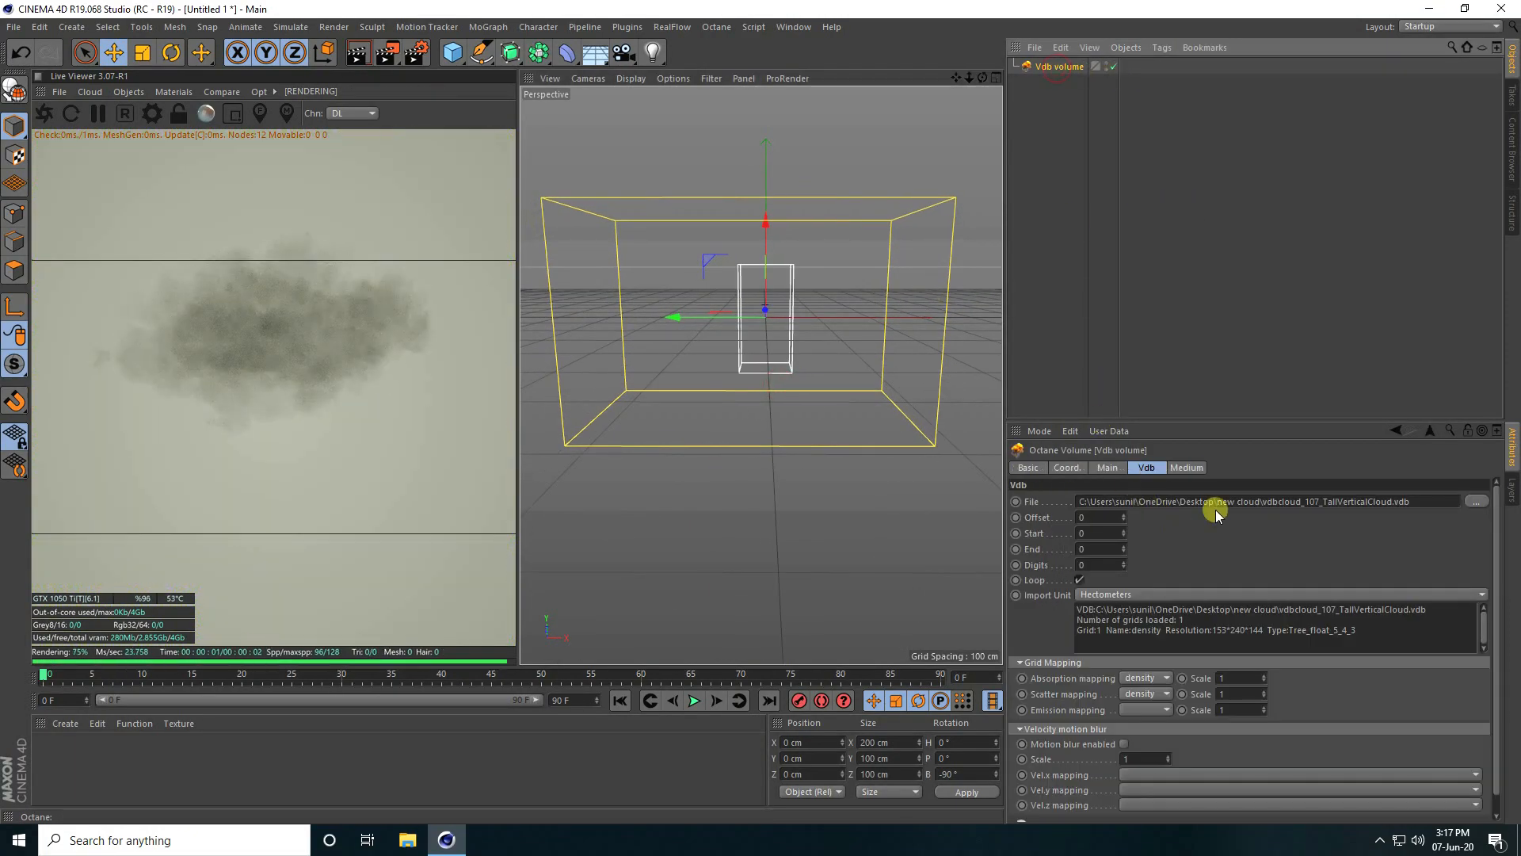
Give the cloud medium a 0.8 volume step length and a light pink absorption colour
left_click(1185, 466)
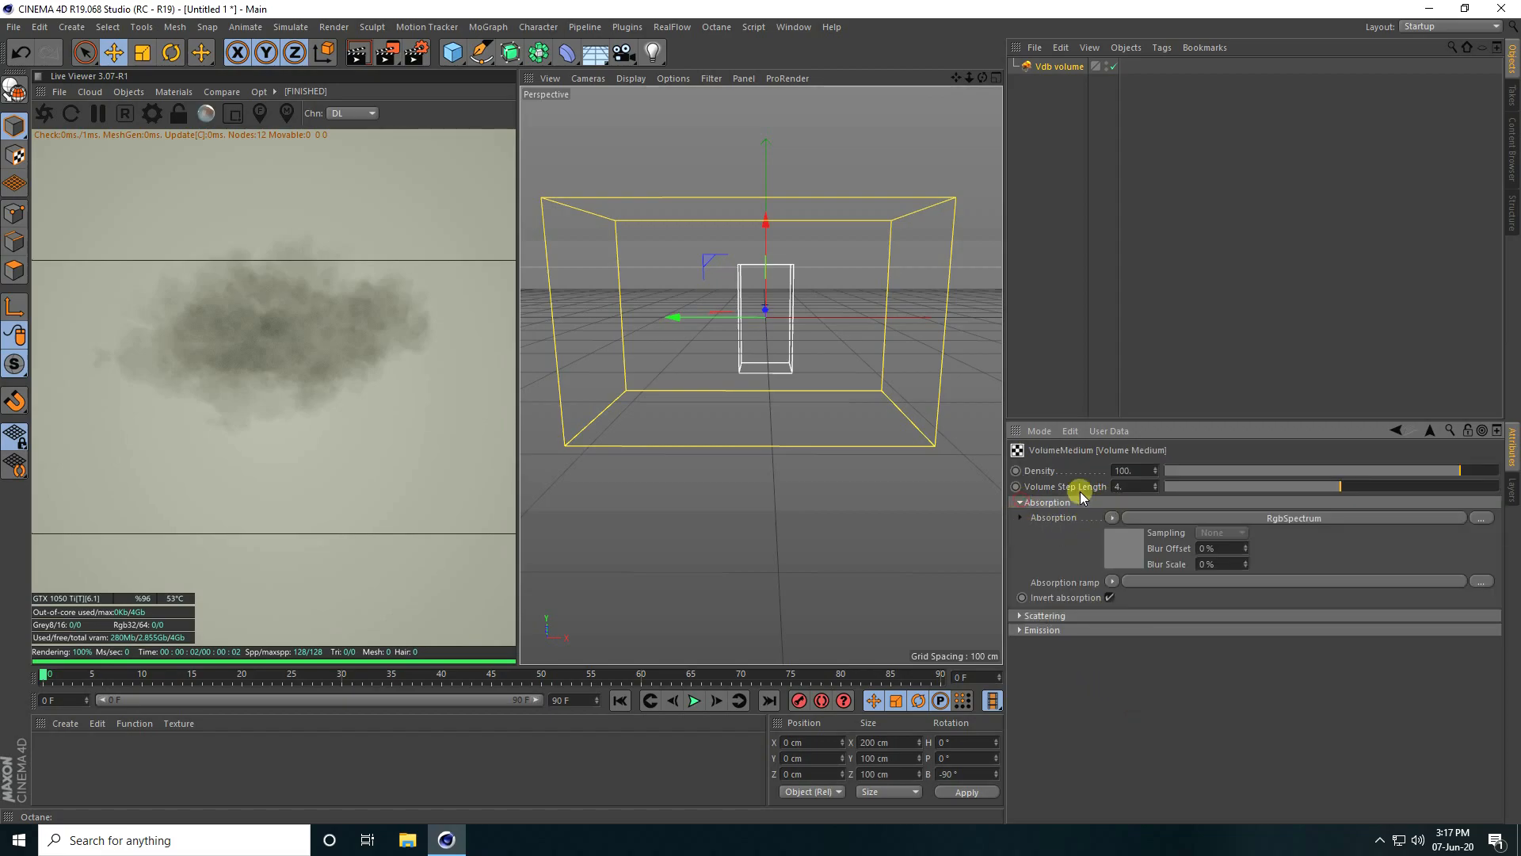
left_click(1133, 485)
type("0.8")
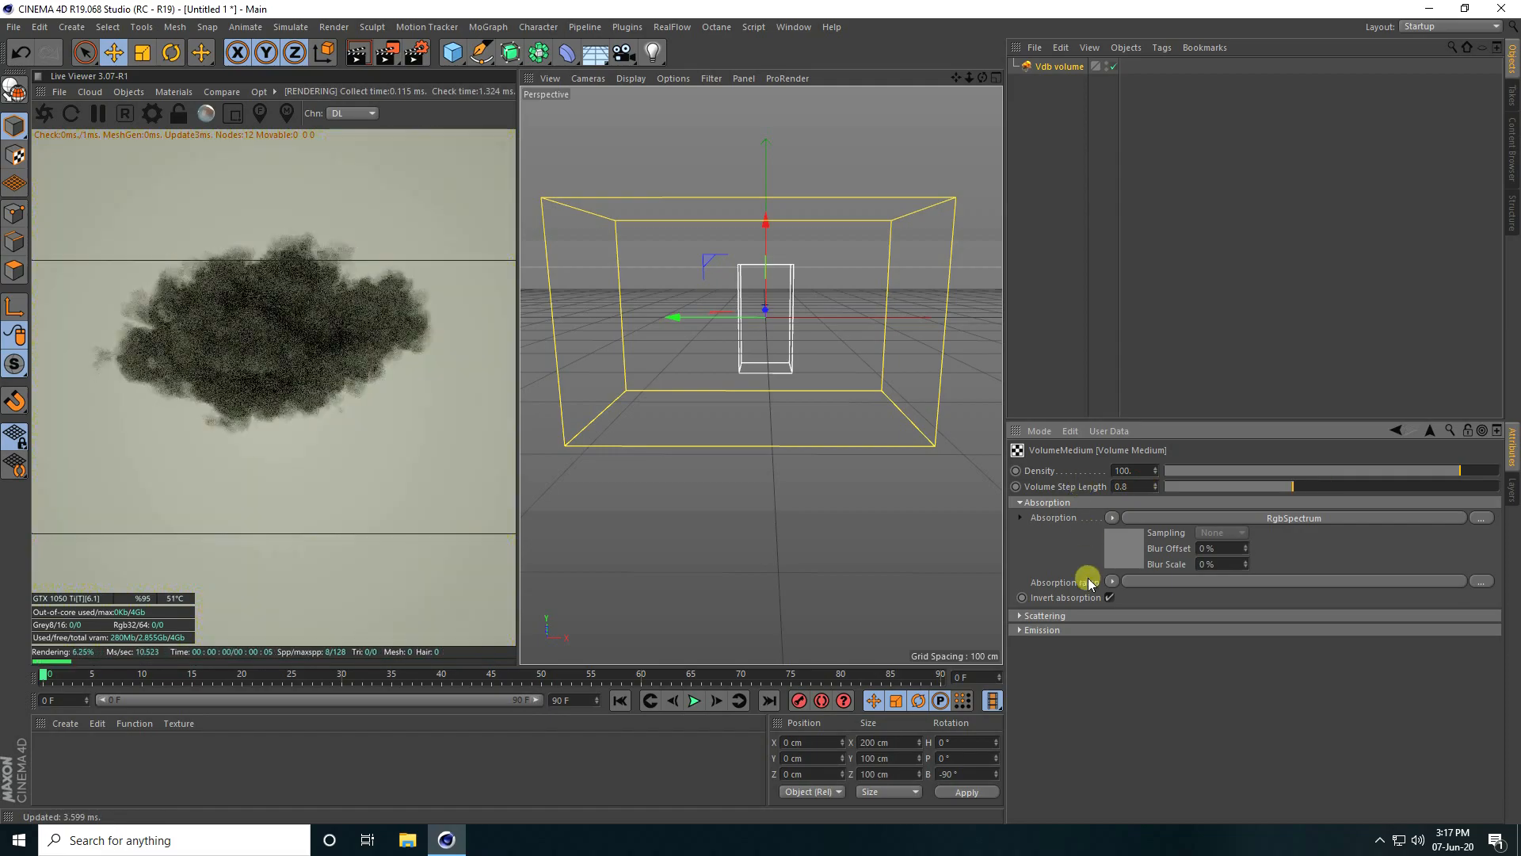
left_click(1112, 517)
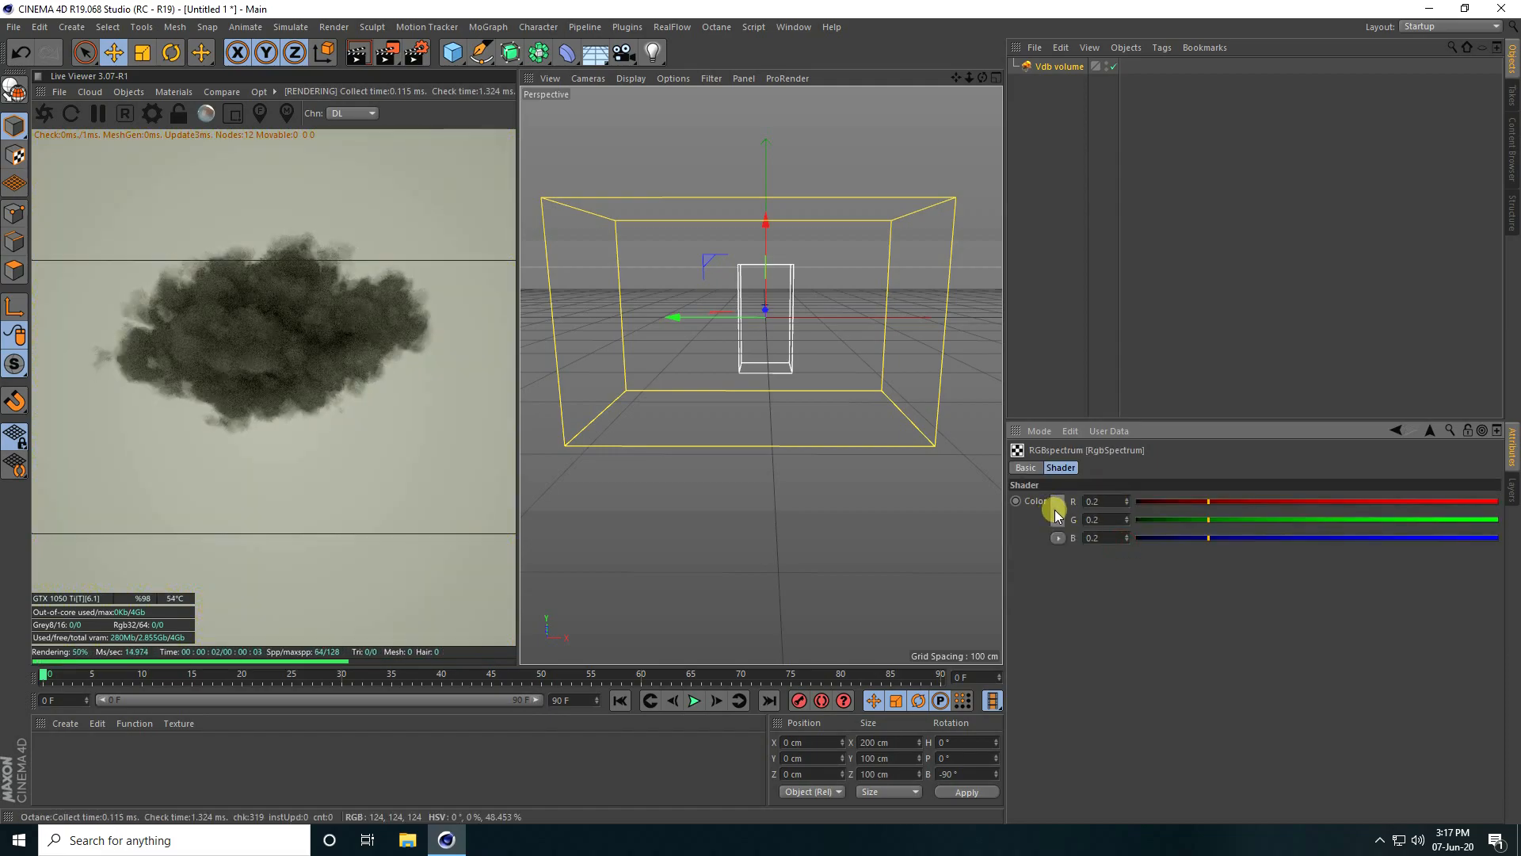
left_click(1016, 501)
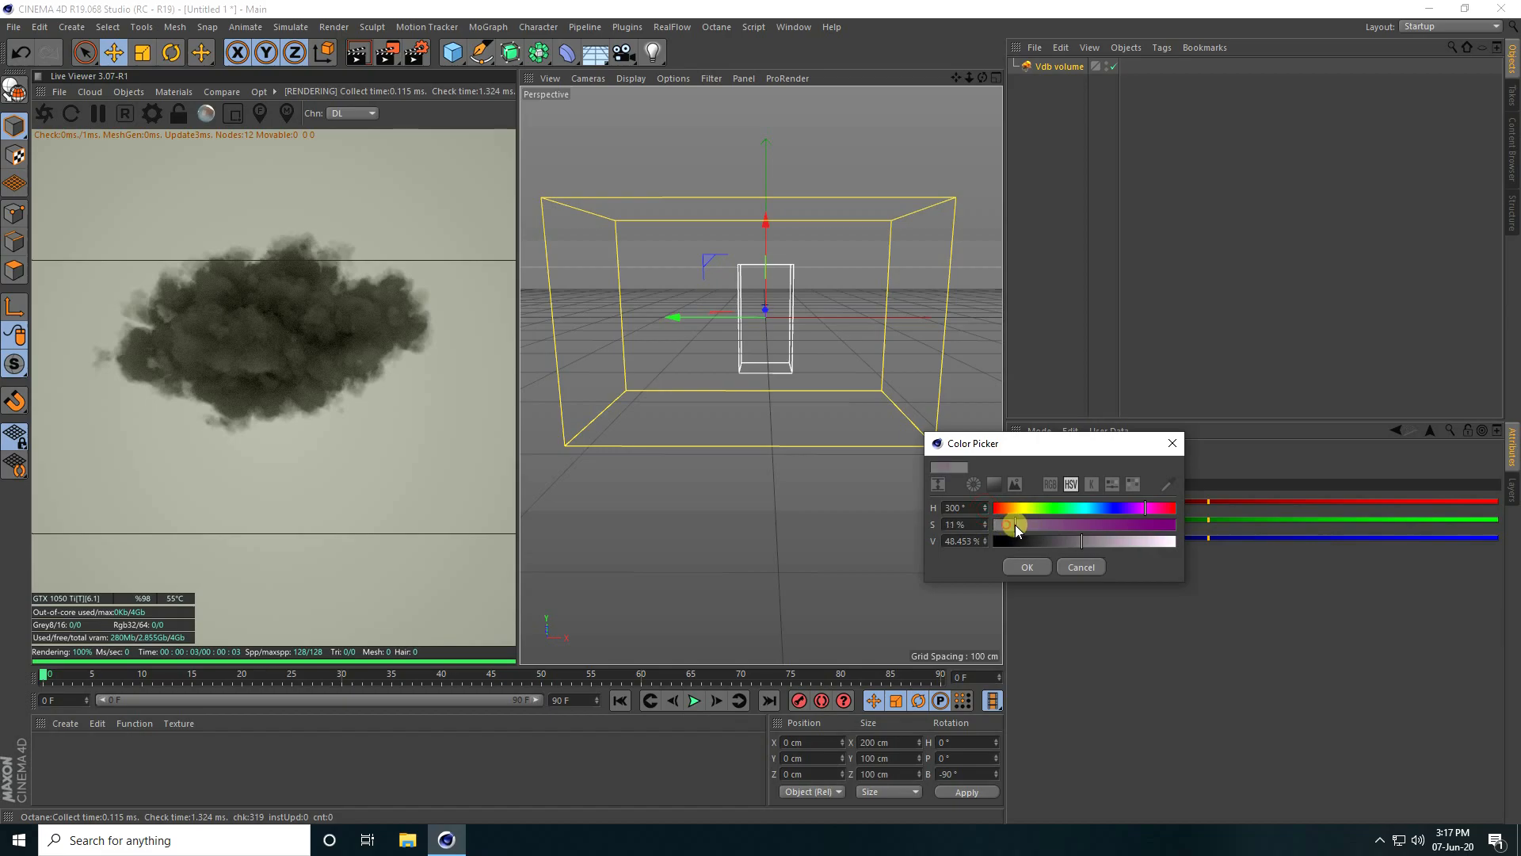
left_click_drag(1015, 523, 1029, 524)
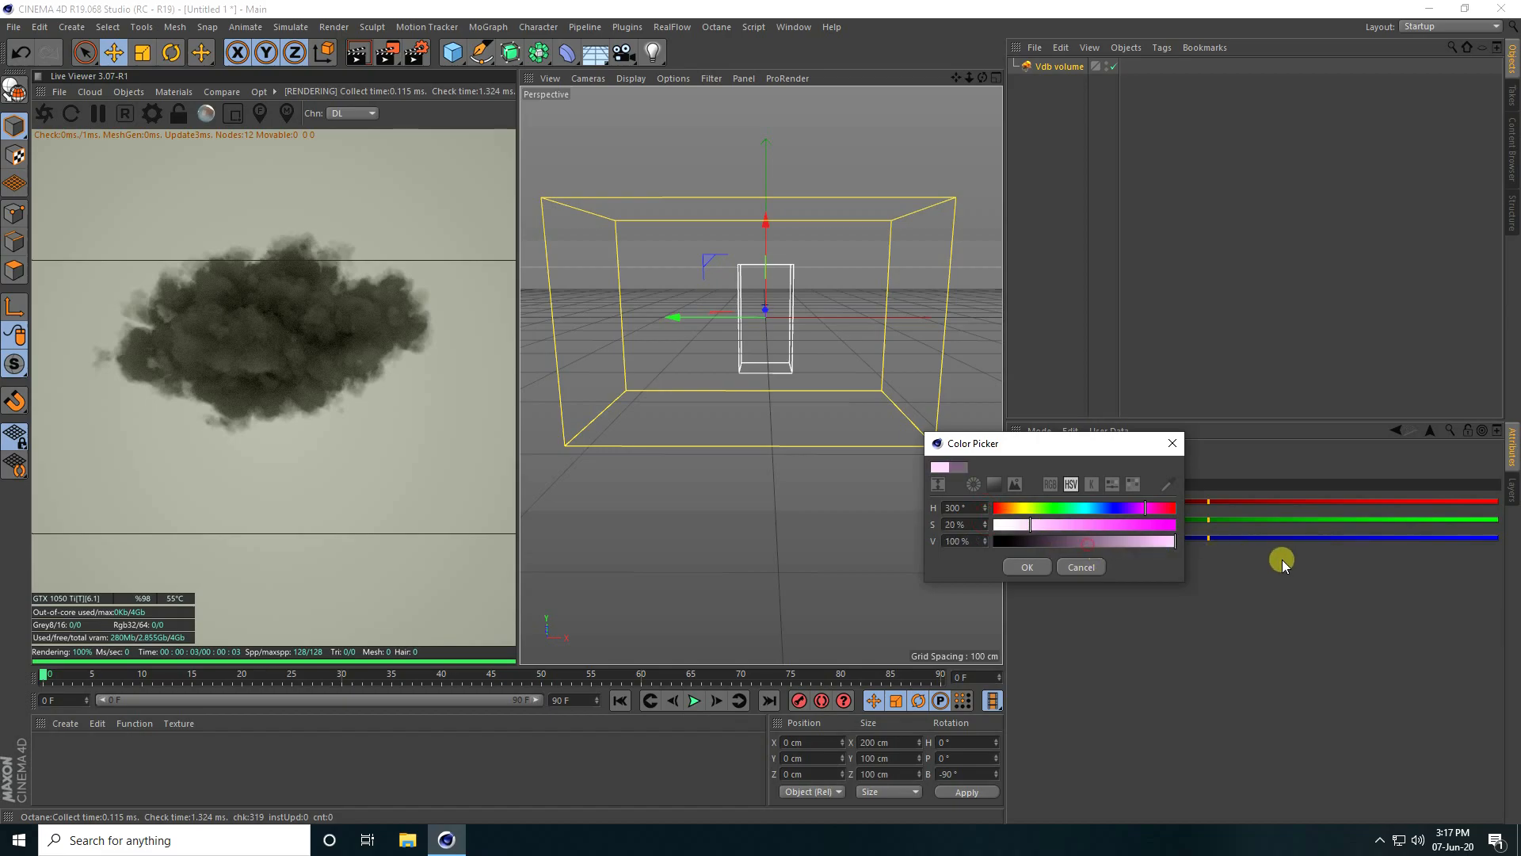
left_click(1025, 566)
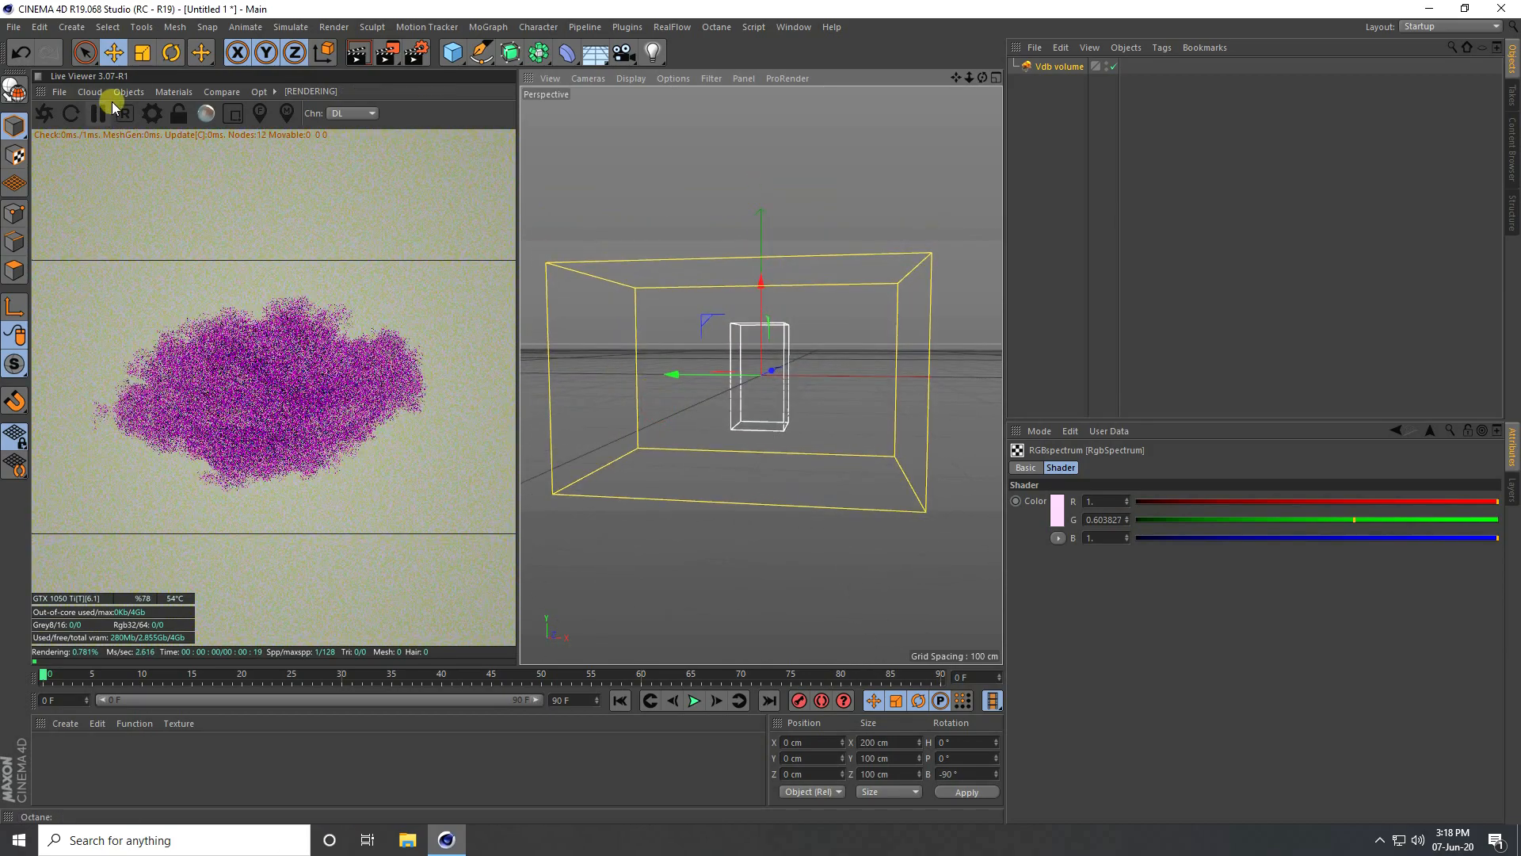
Add an OctaneSky HDRI environment and set rendering to Octane at 1000×1000 pixels
left_click(129, 91)
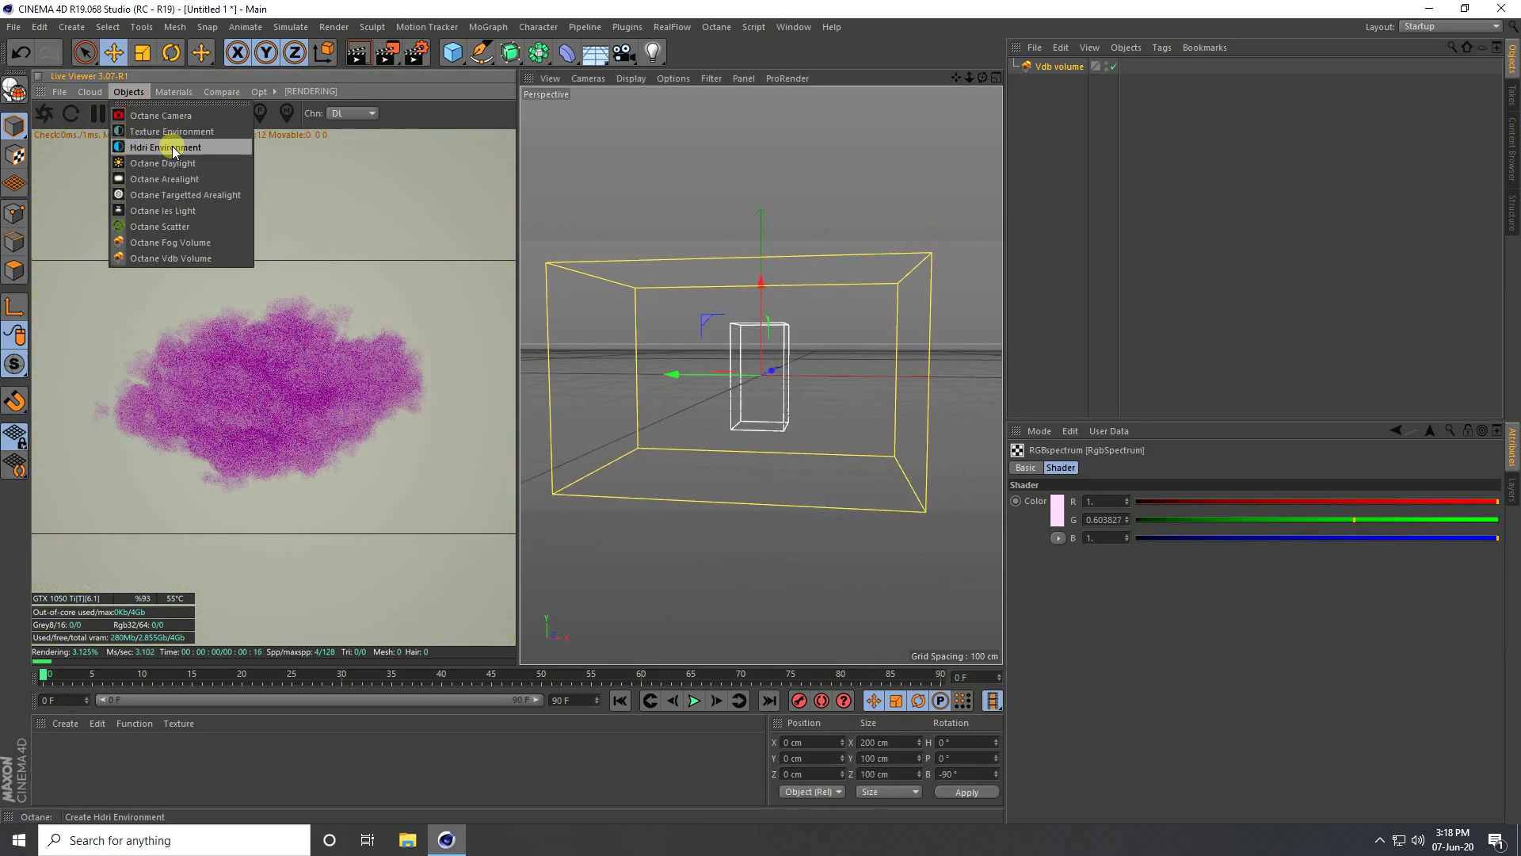
left_click(167, 147)
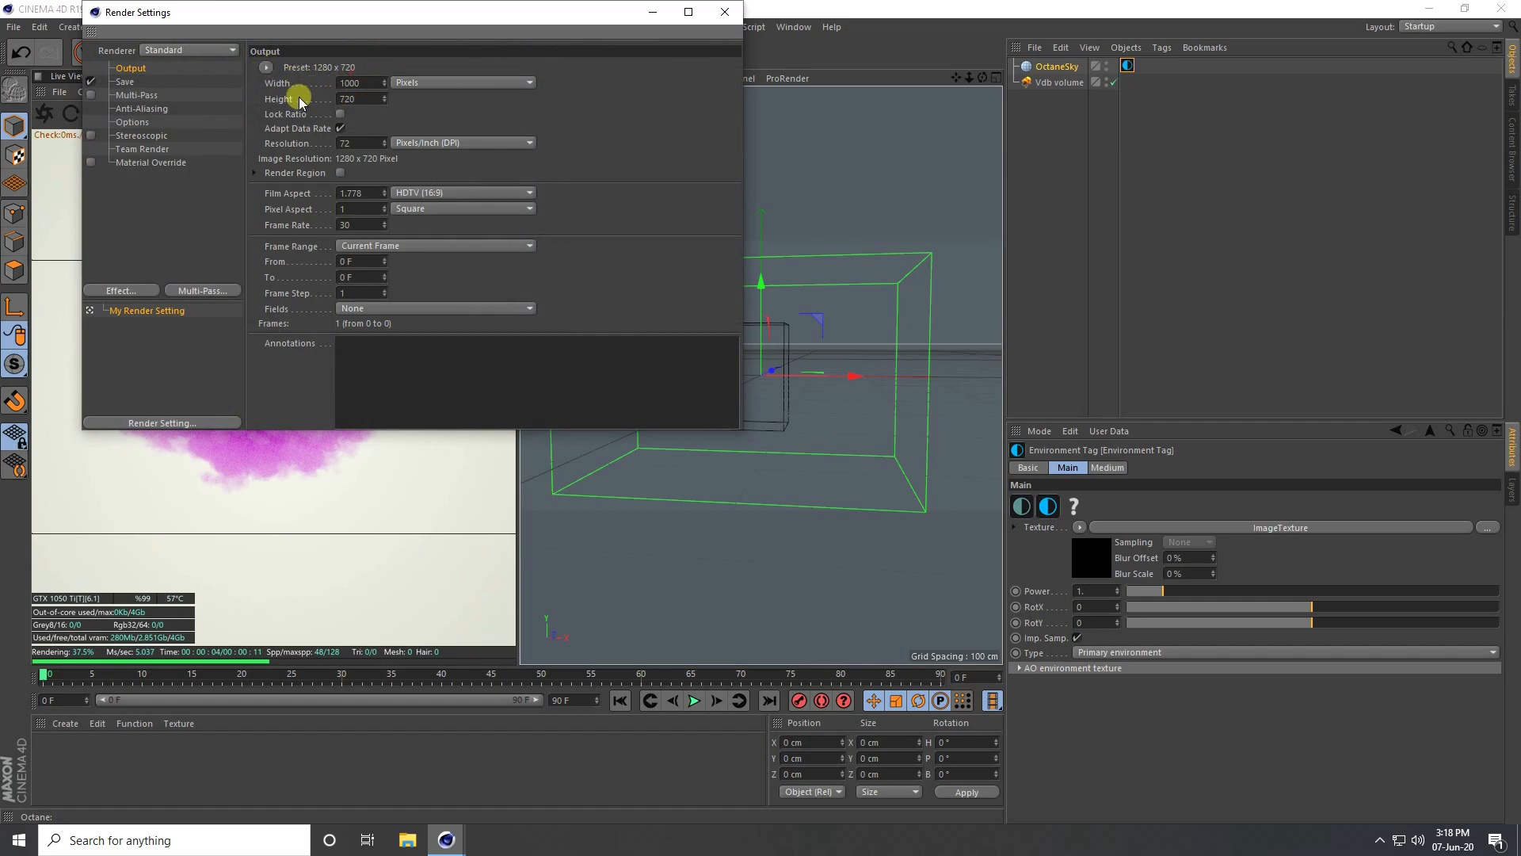
type("1000")
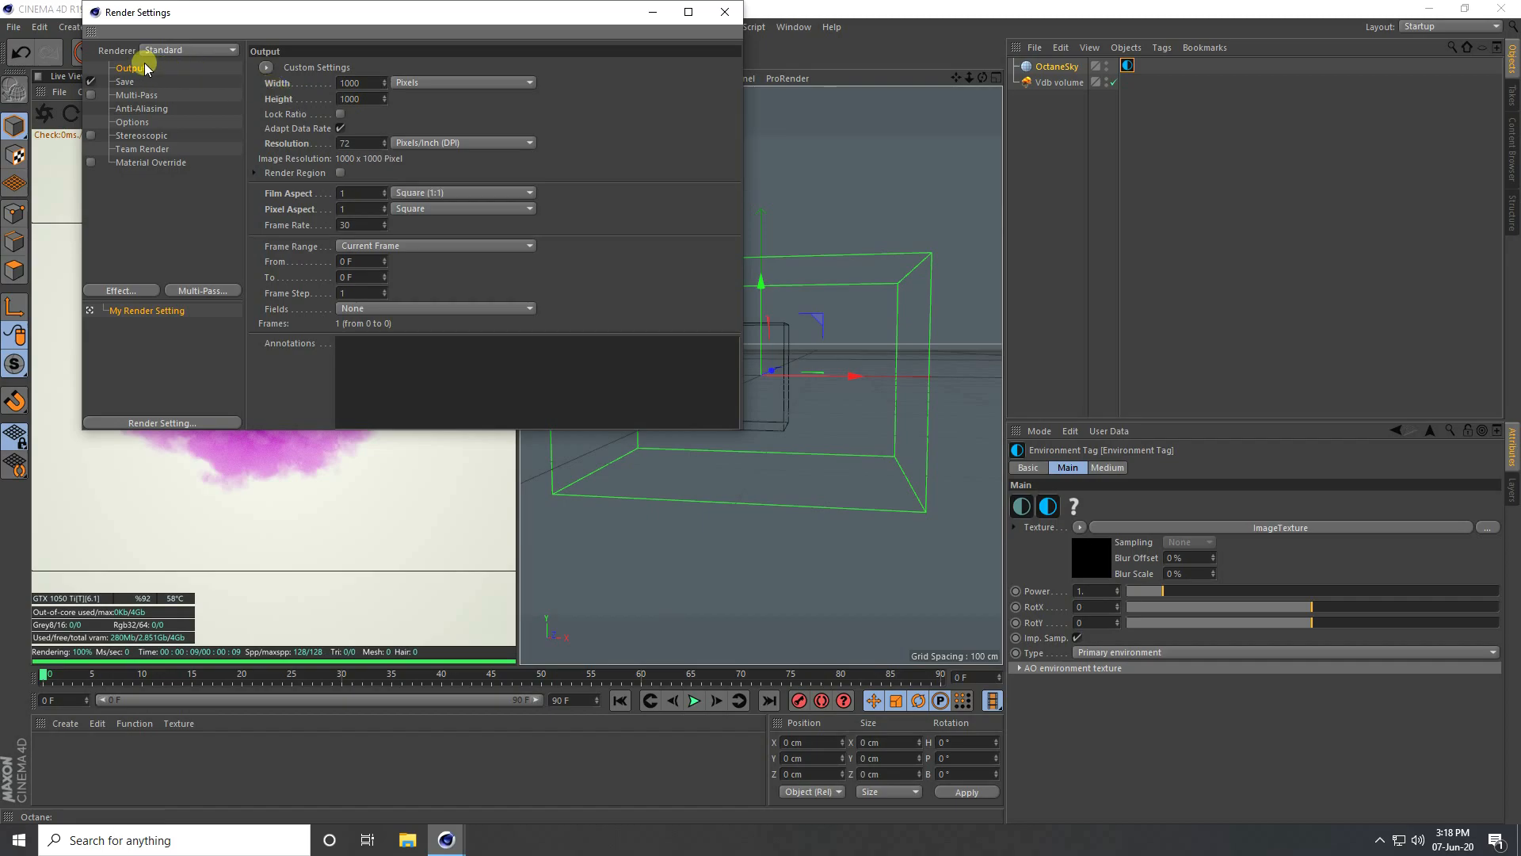
left_click(189, 49)
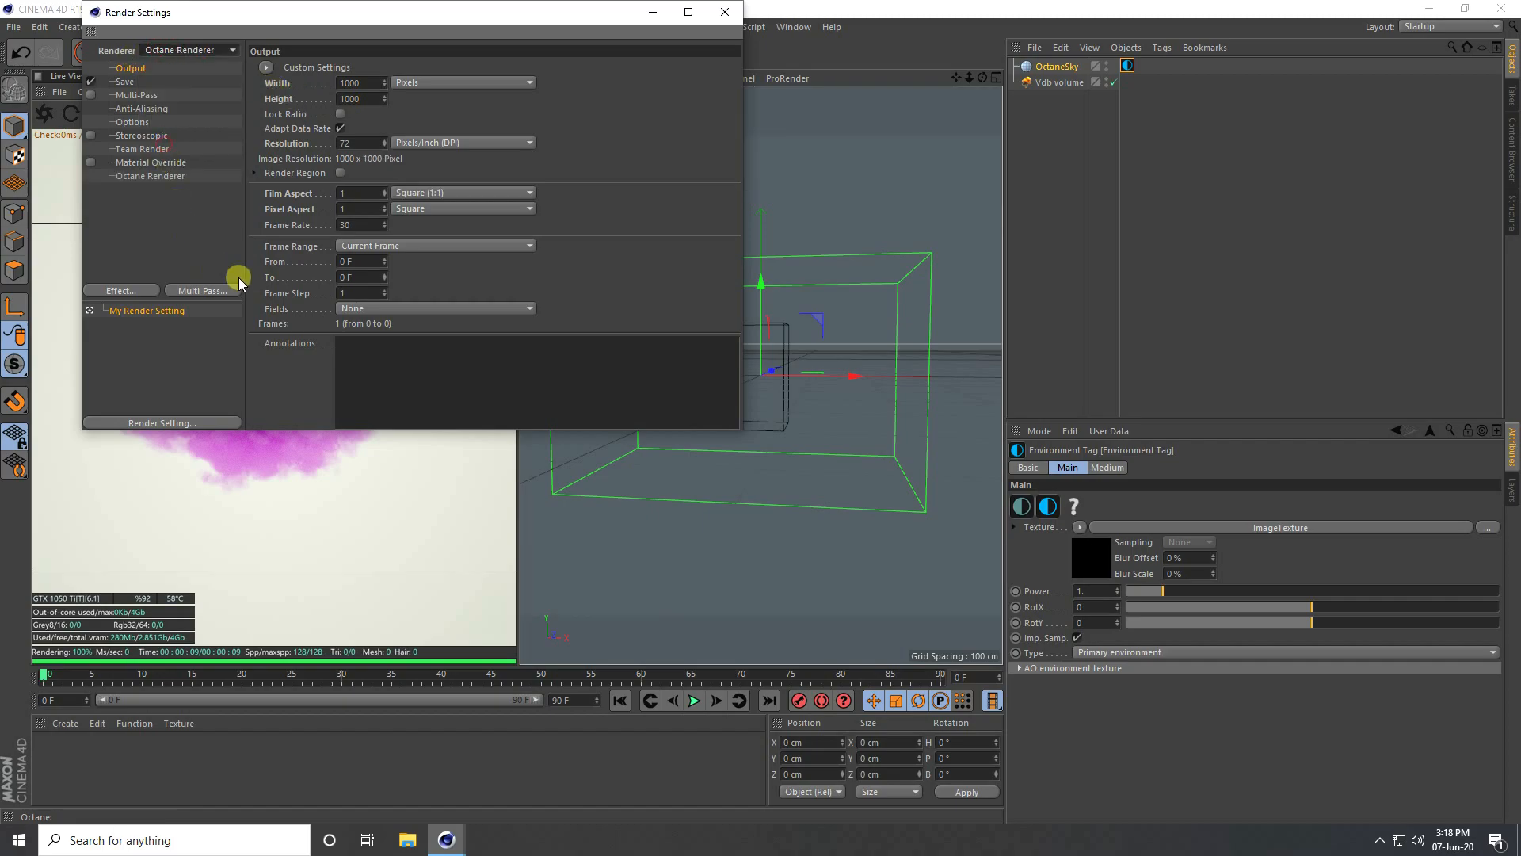
left_click(151, 176)
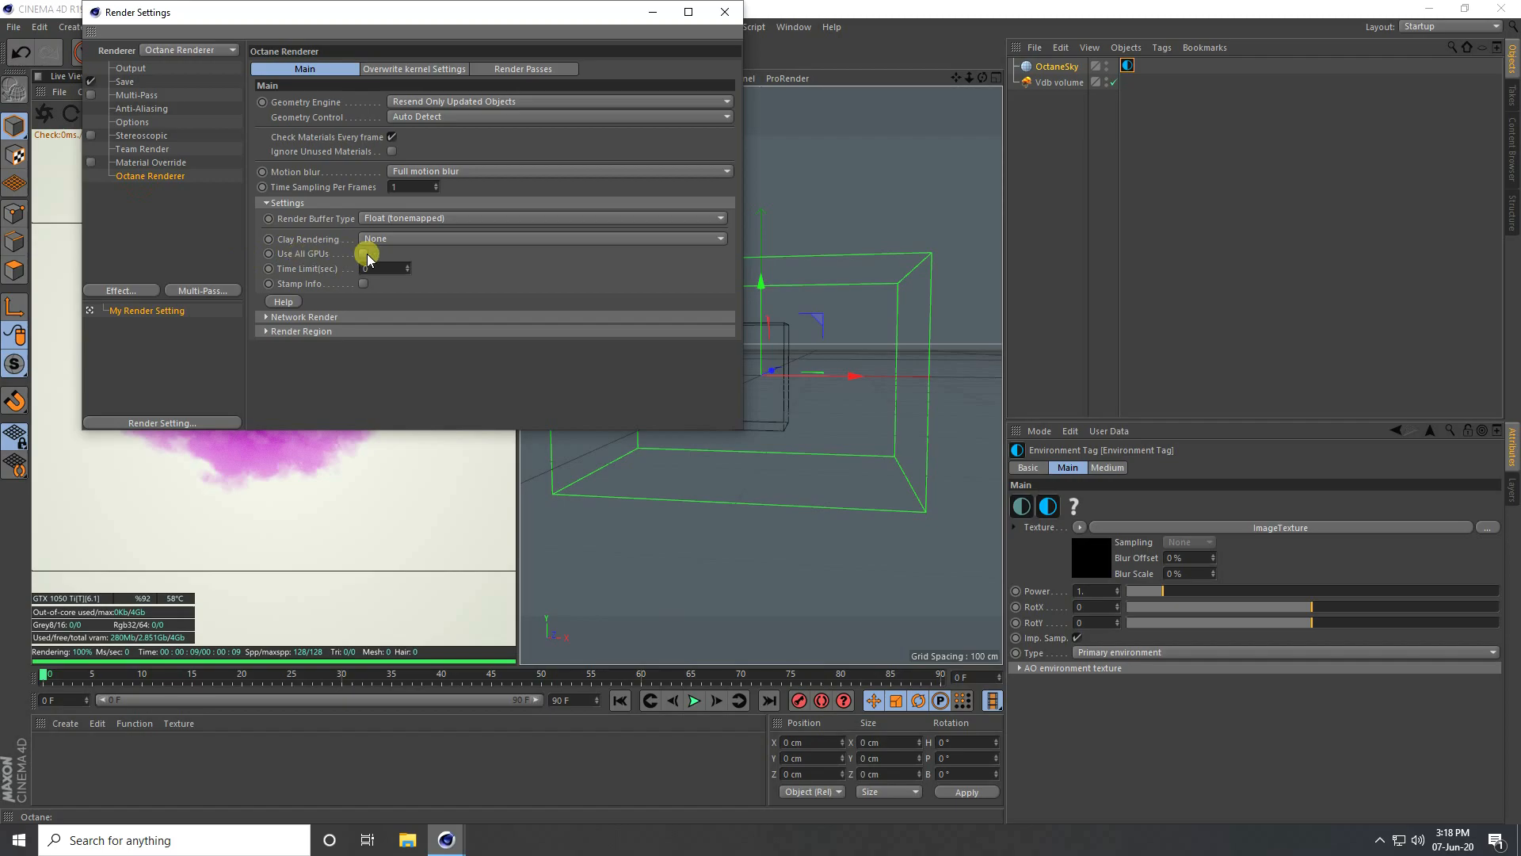
left_click(723, 11)
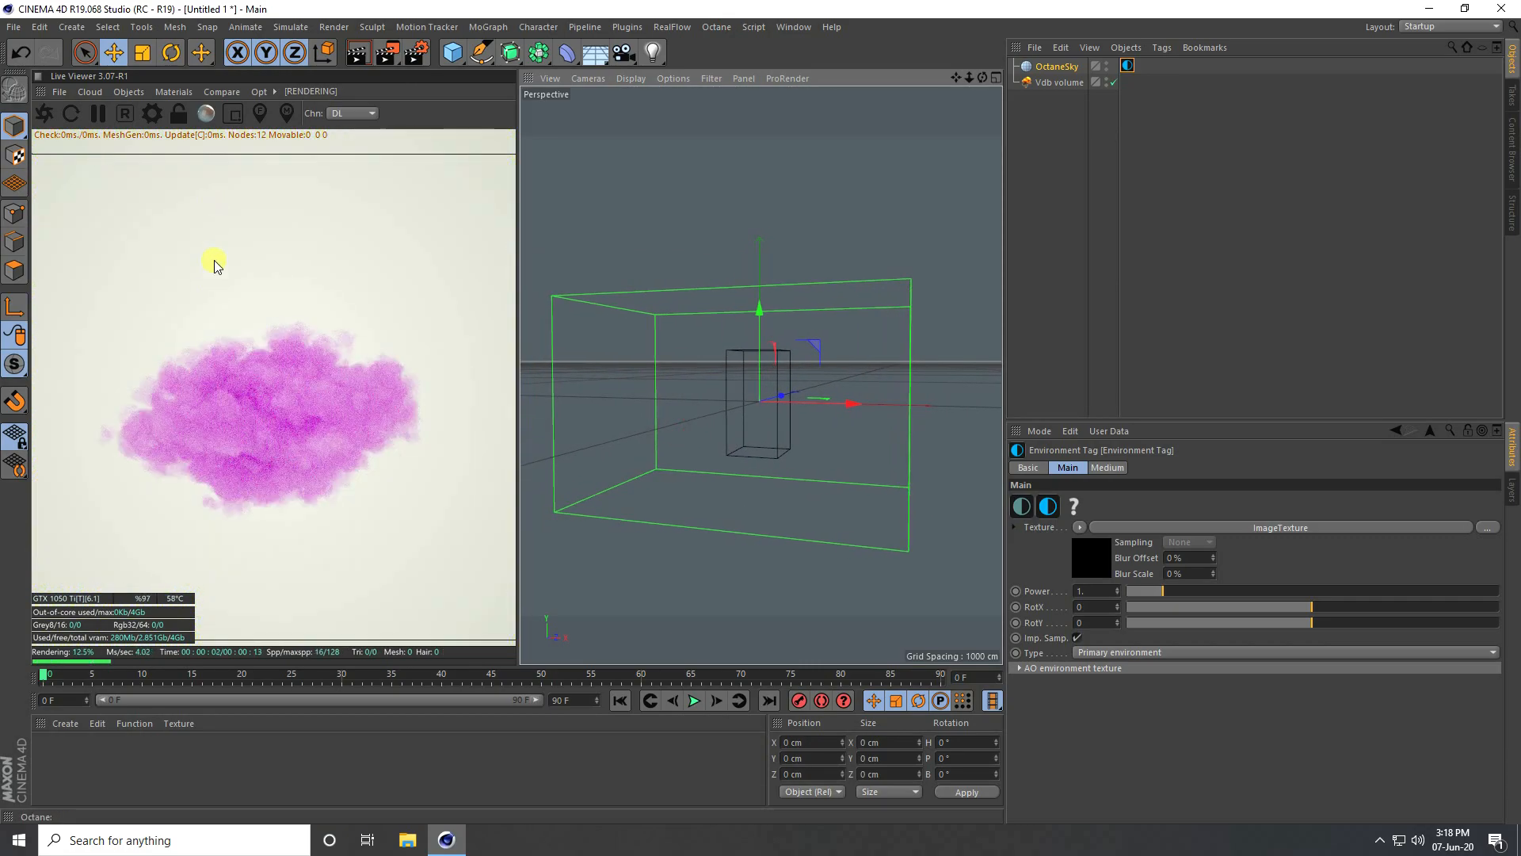
Add a 150 × 300 × 7 cm cube slab and lift it above the pink cloud
left_click(451, 53)
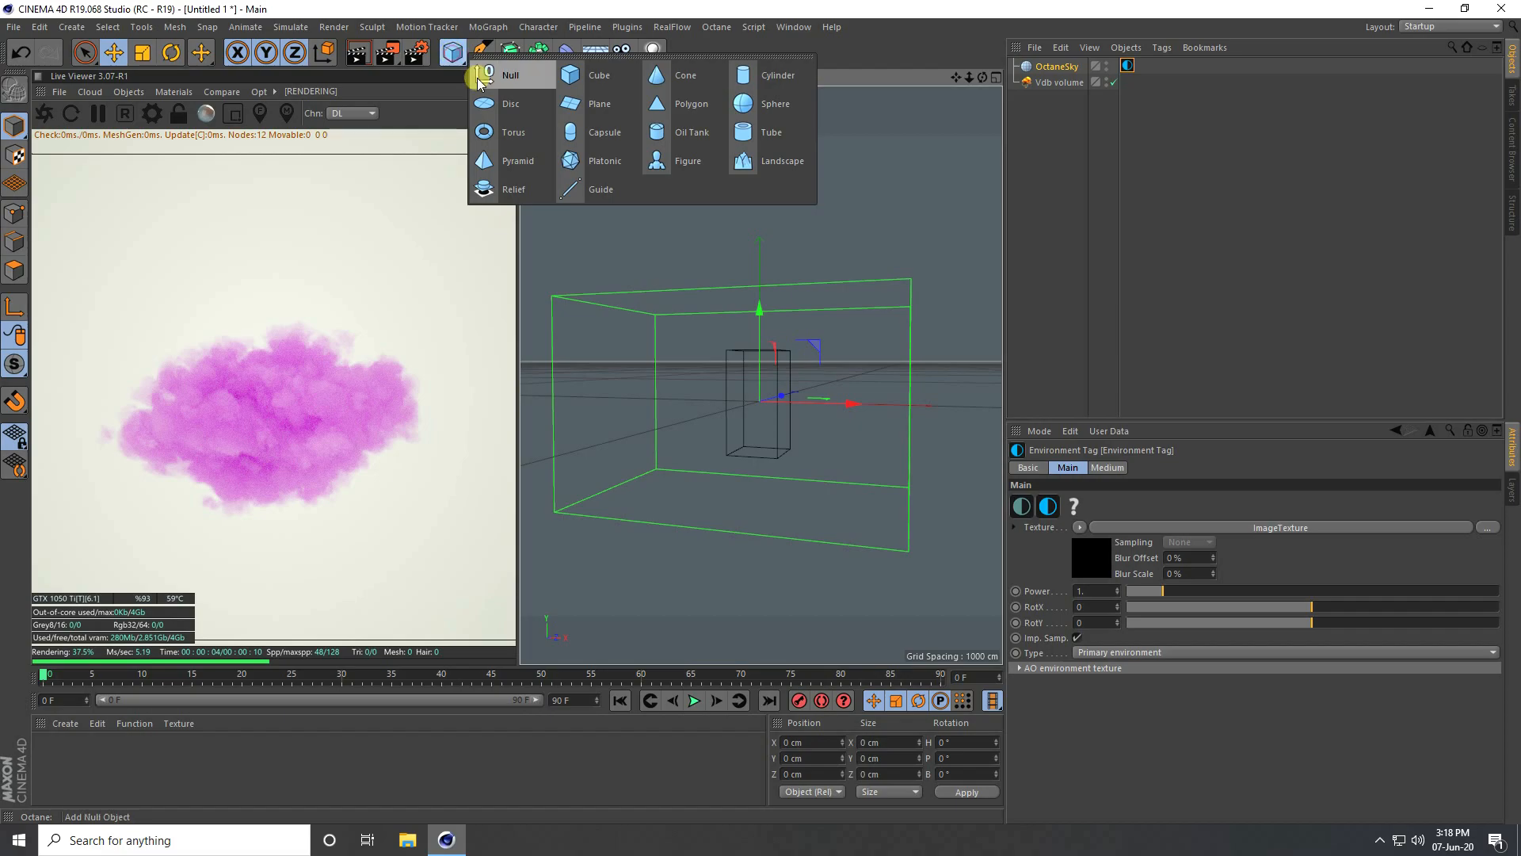
left_click(599, 74)
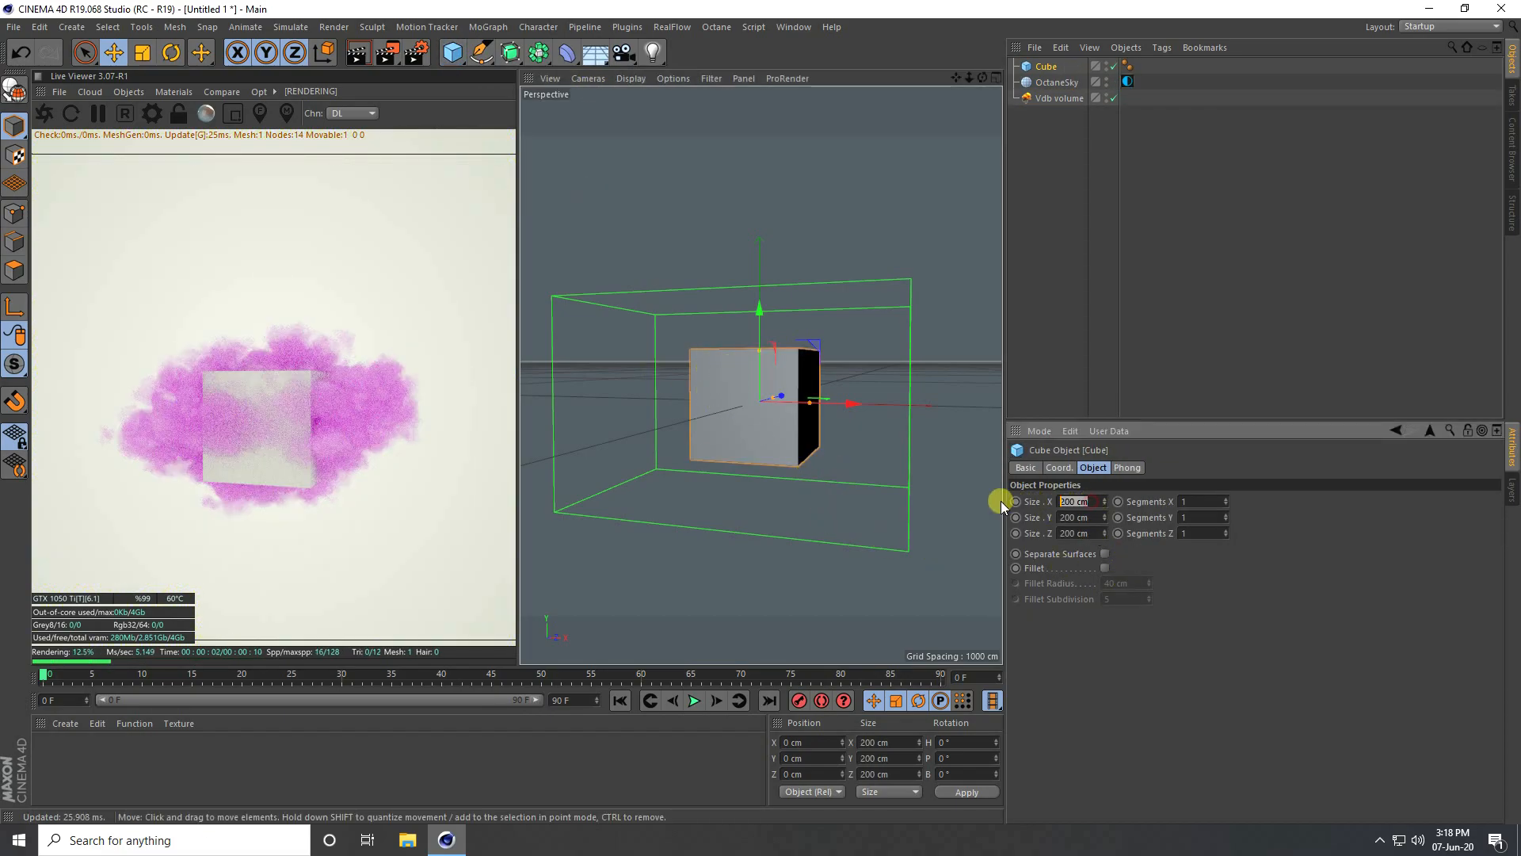
type("150")
left_click(1083, 517)
type("300")
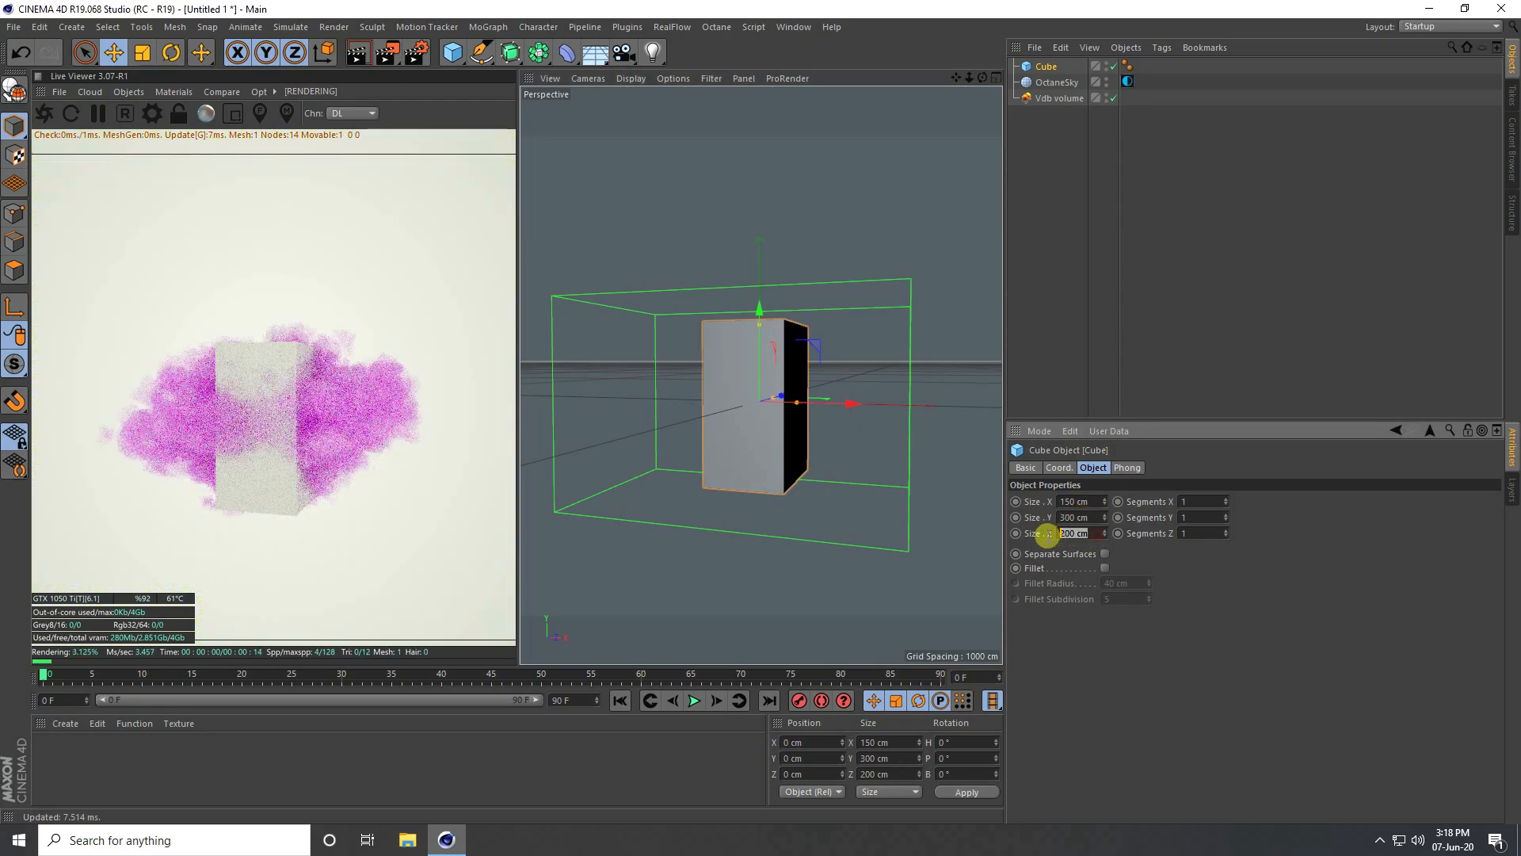
type("7 cm")
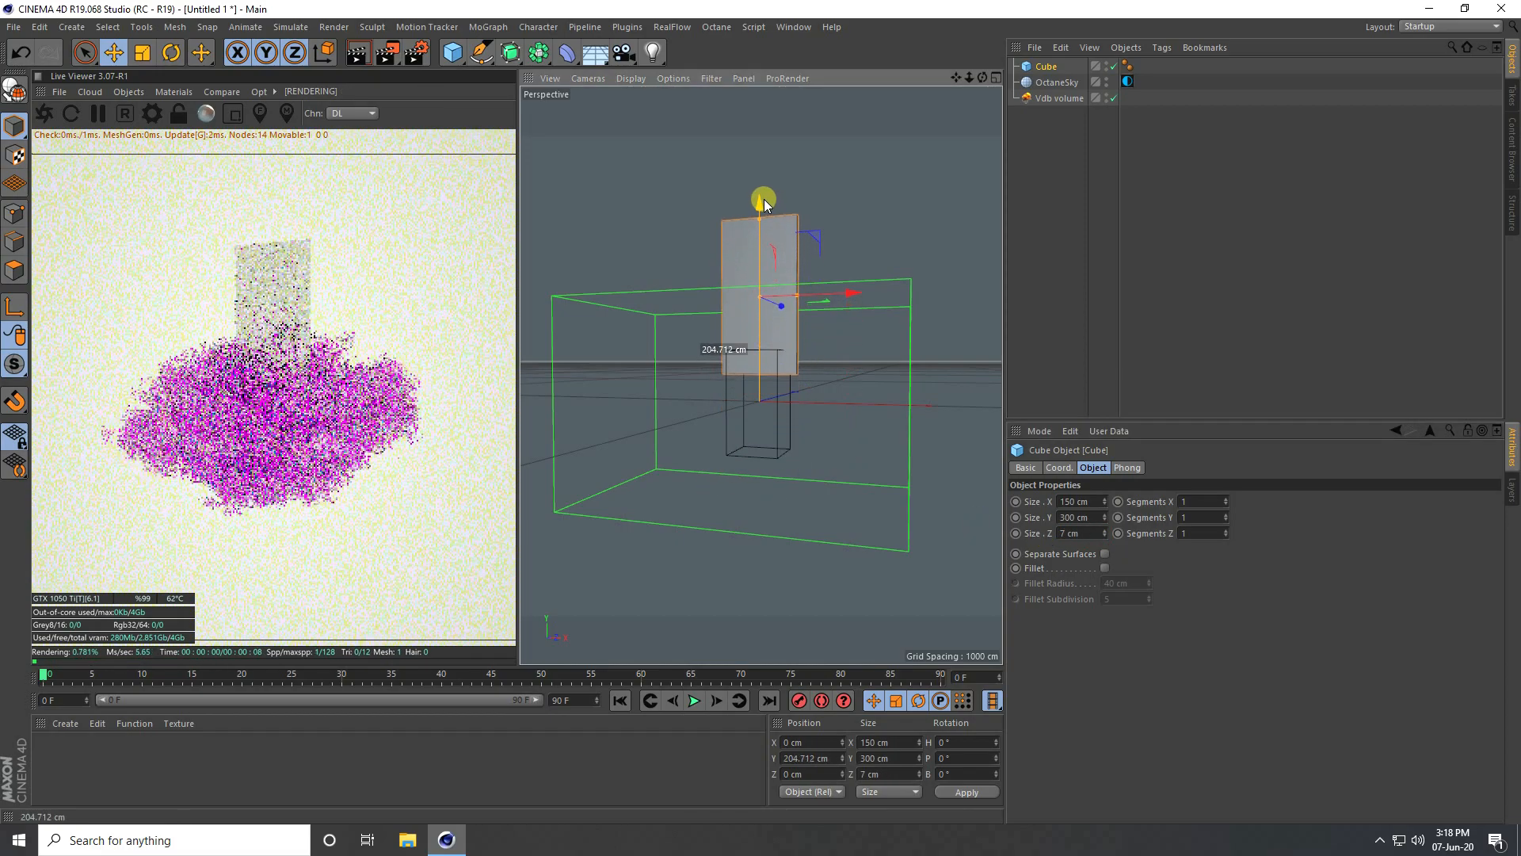
left_click_drag(760, 204, 760, 191)
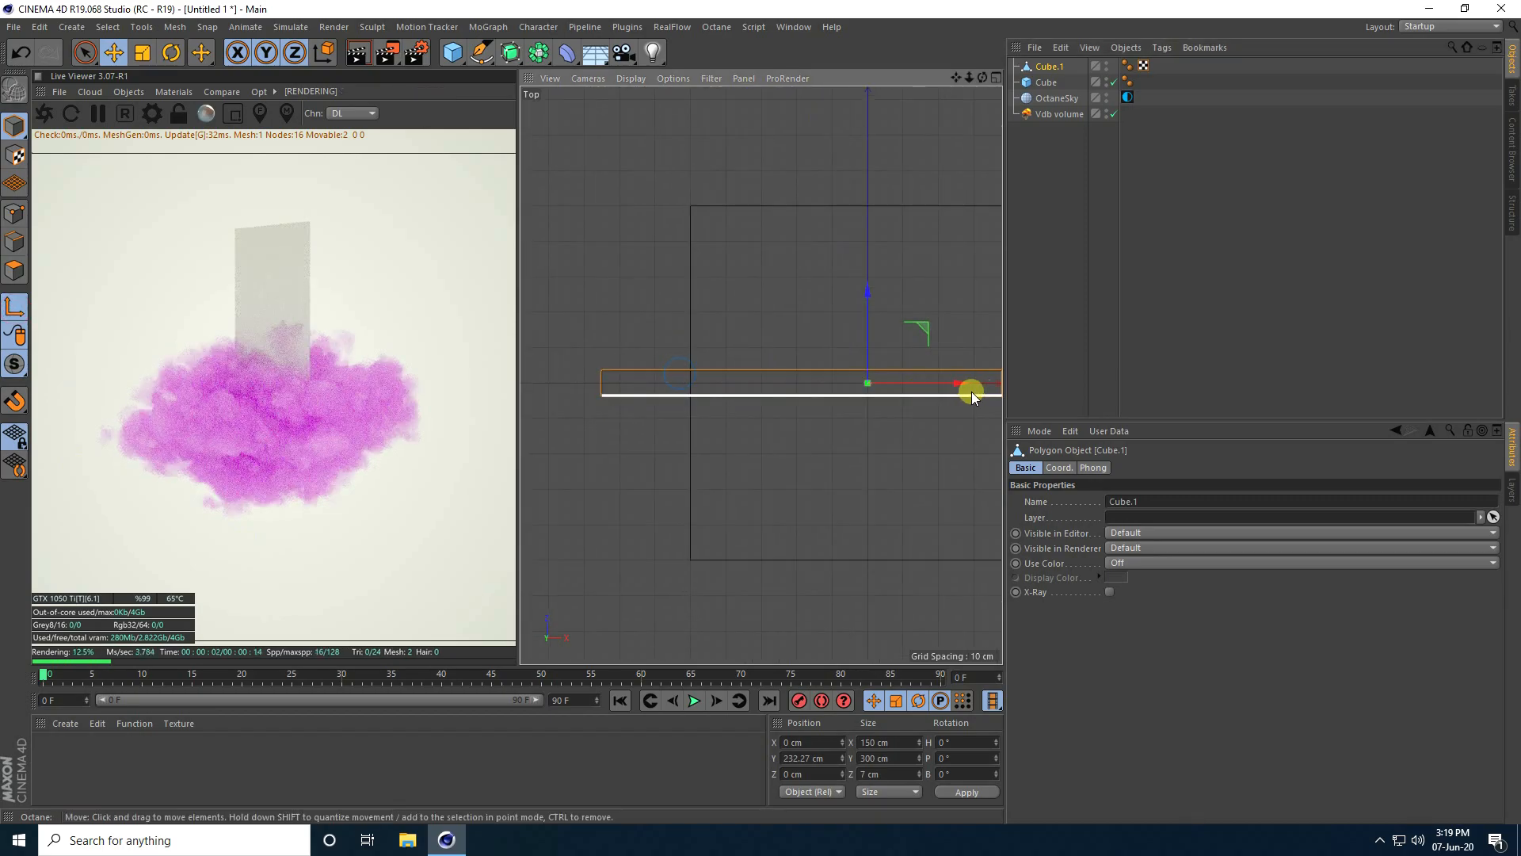
Shift the editable Cube.1 copy 75 cm sideways to -75 cm on X
left_click_drag(970, 390, 691, 380)
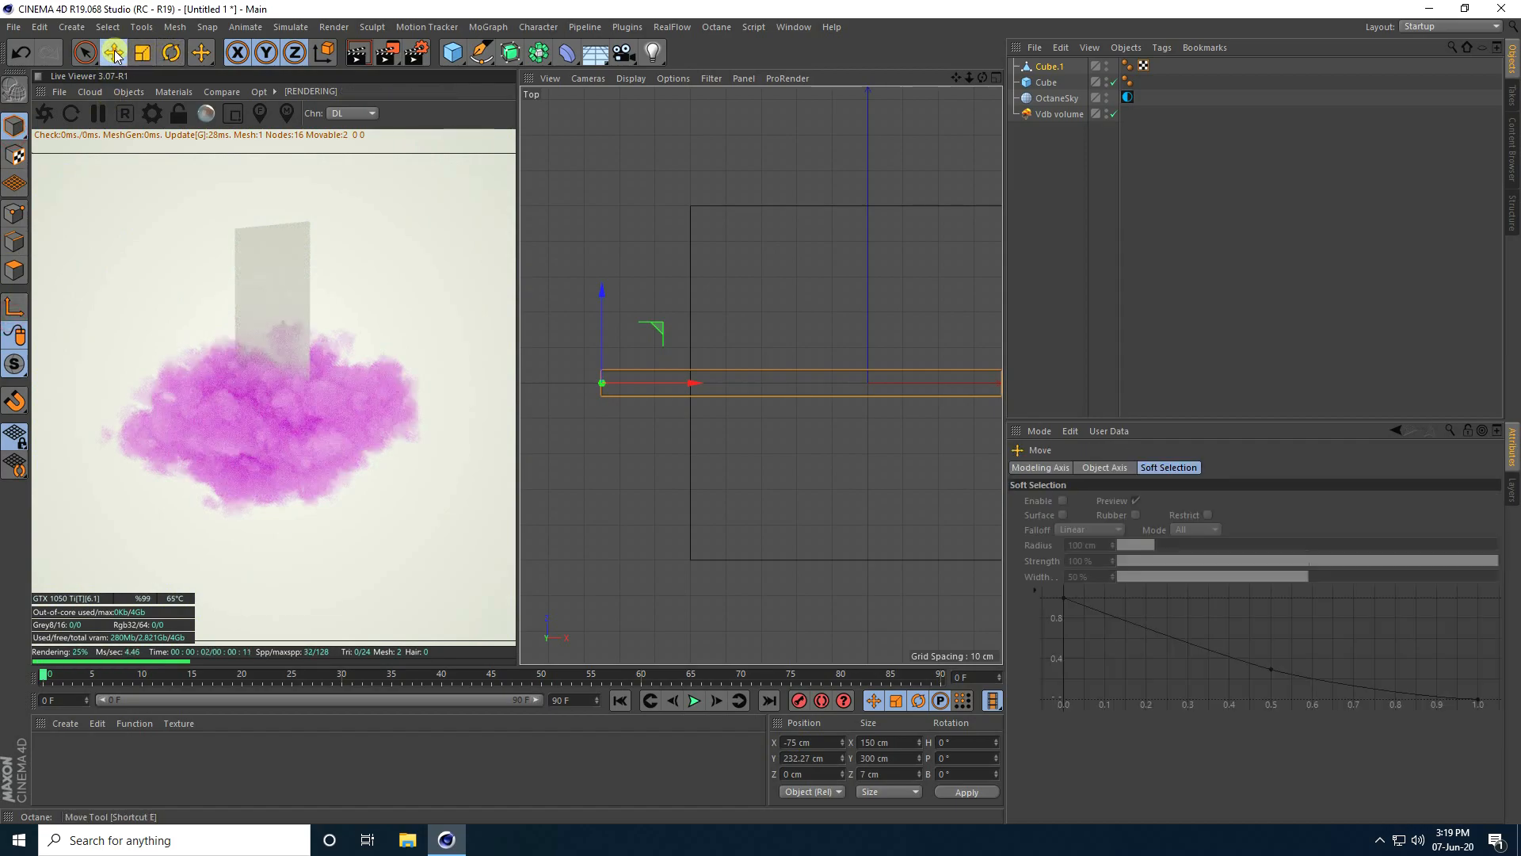
left_click(169, 52)
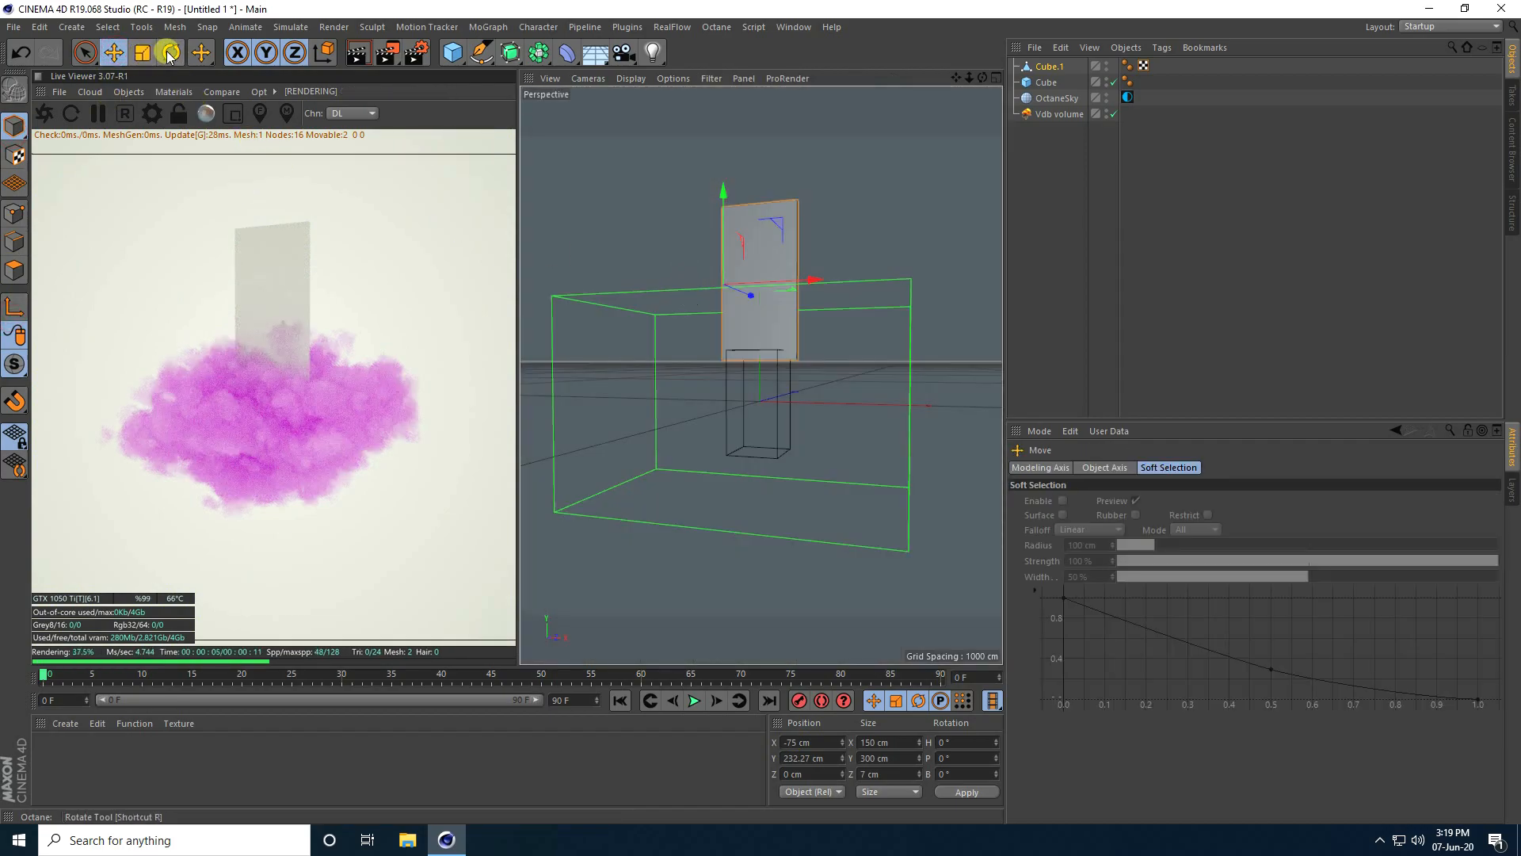
left_click(168, 52)
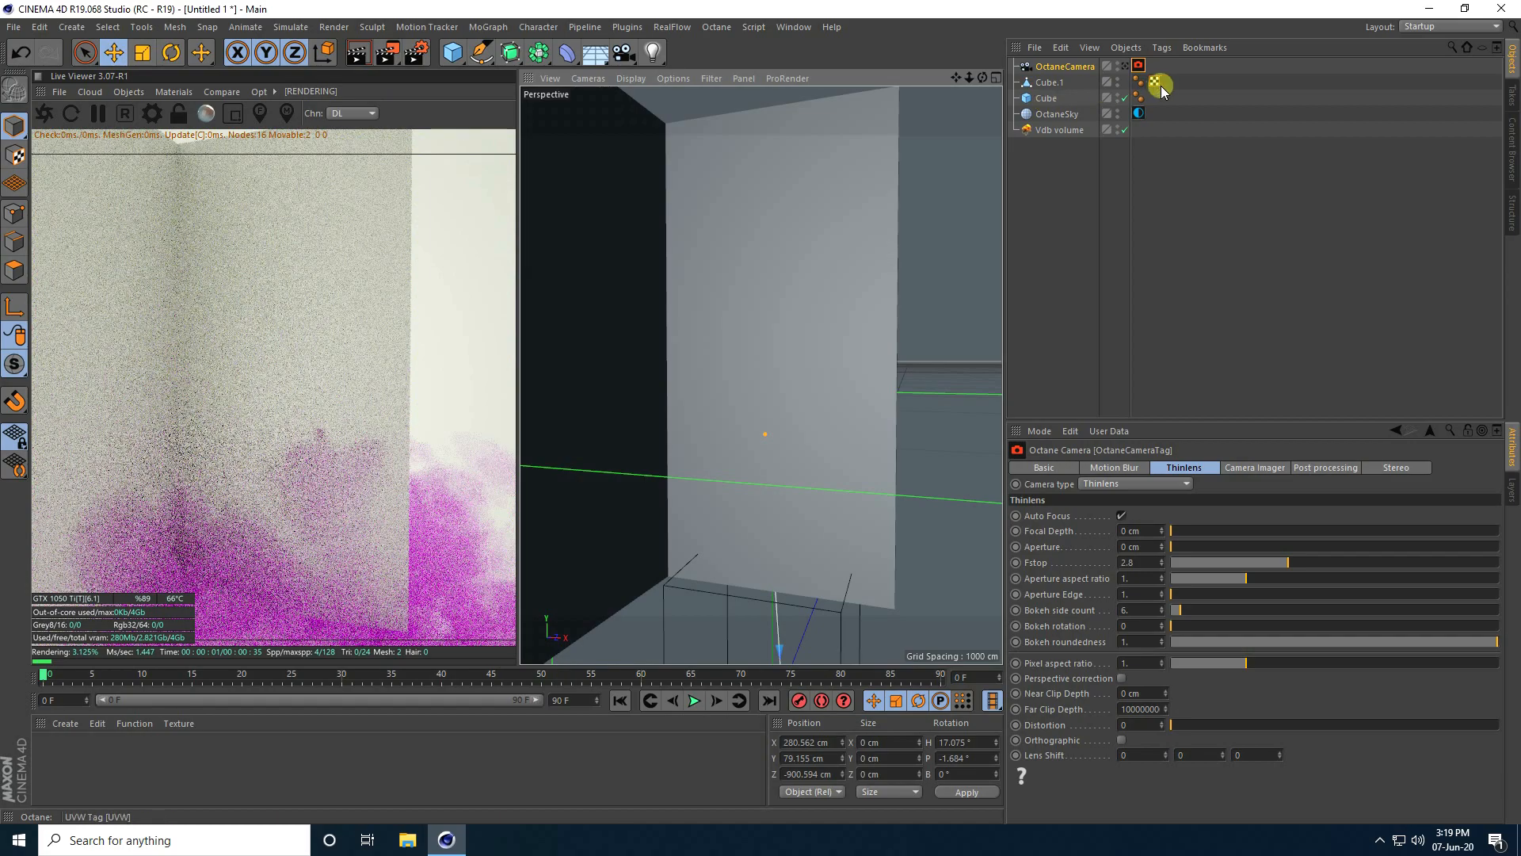
Make the Cube slab editable and inner-extrude its front face about 10.9 cm into a frame
left_click(141, 52)
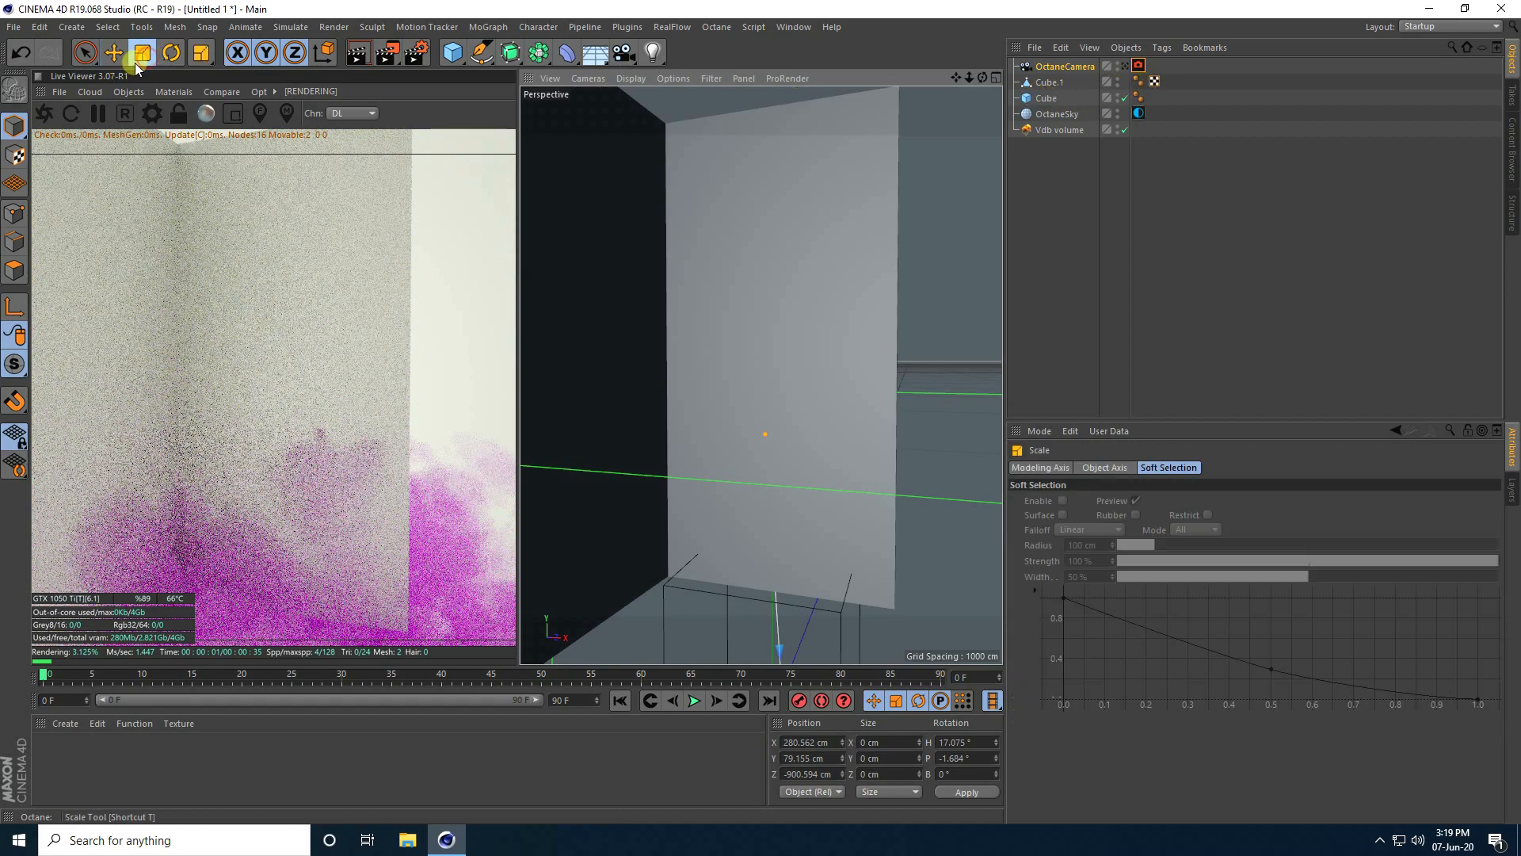
left_click(1046, 98)
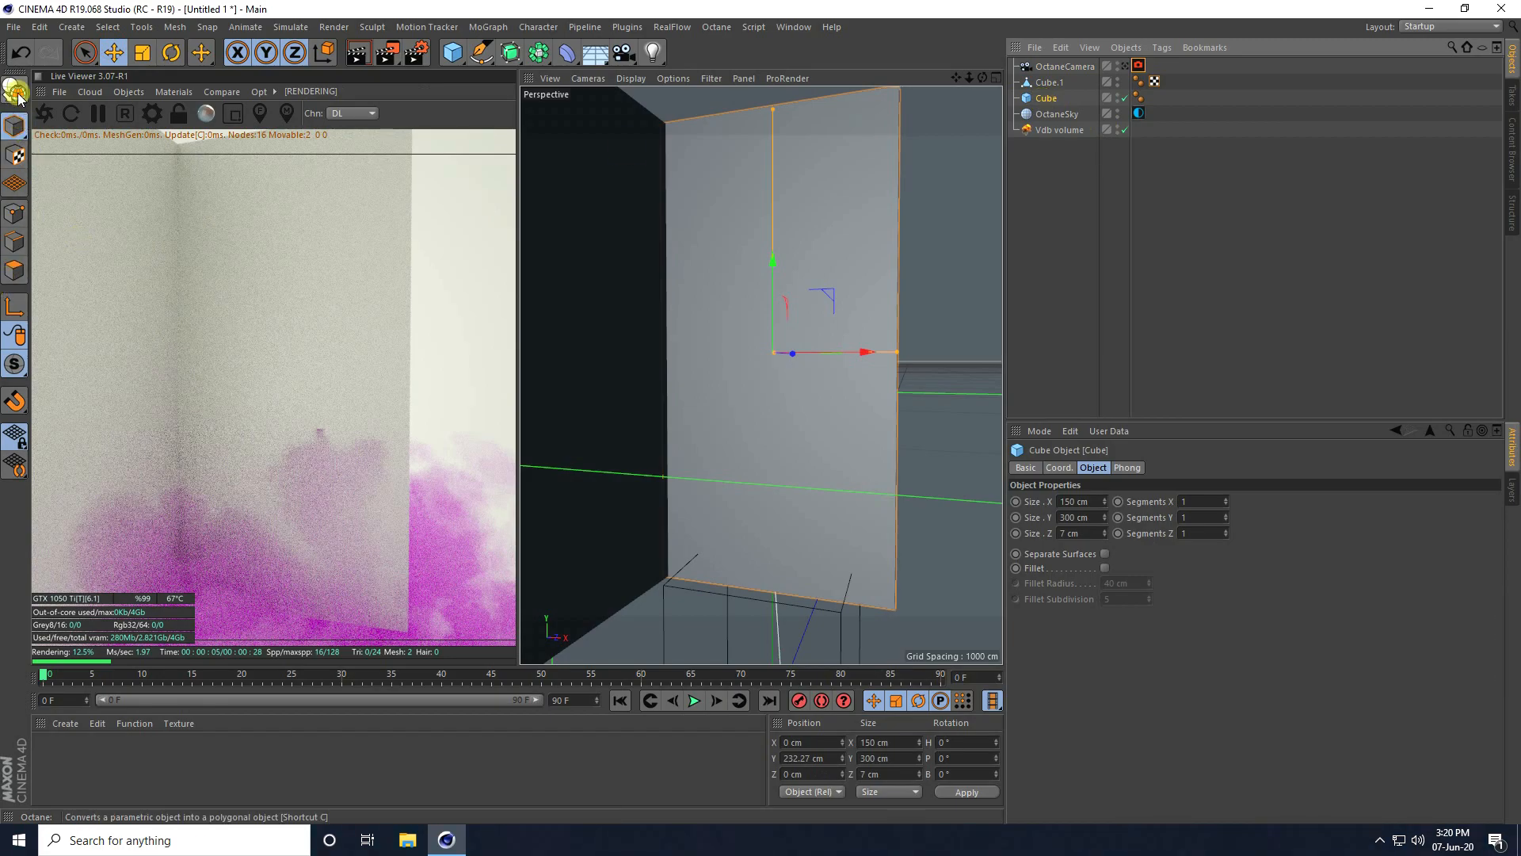
left_click(14, 271)
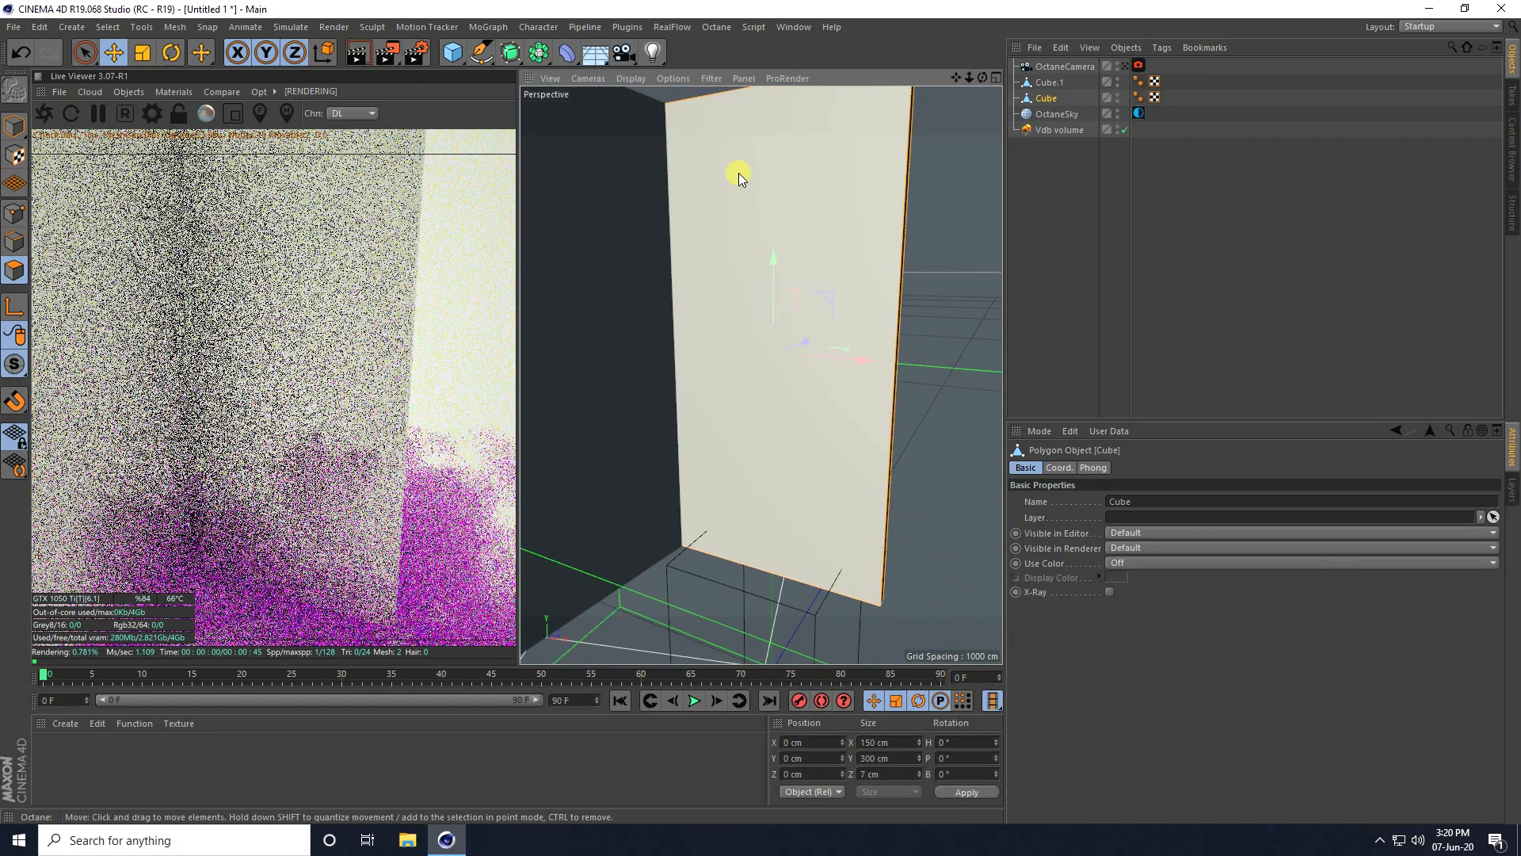
right_click(739, 178)
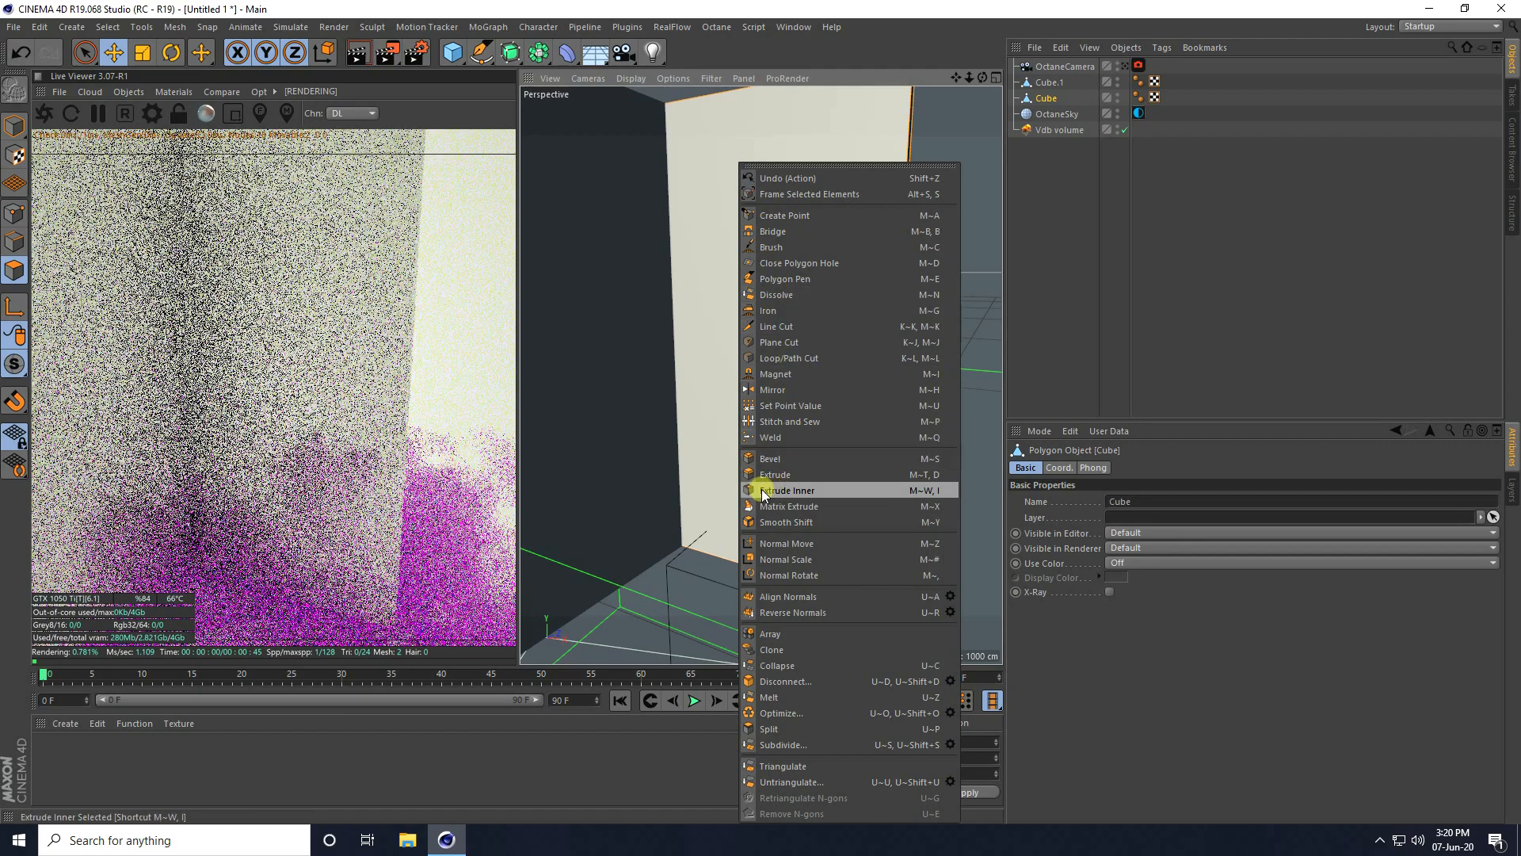
left_click(789, 489)
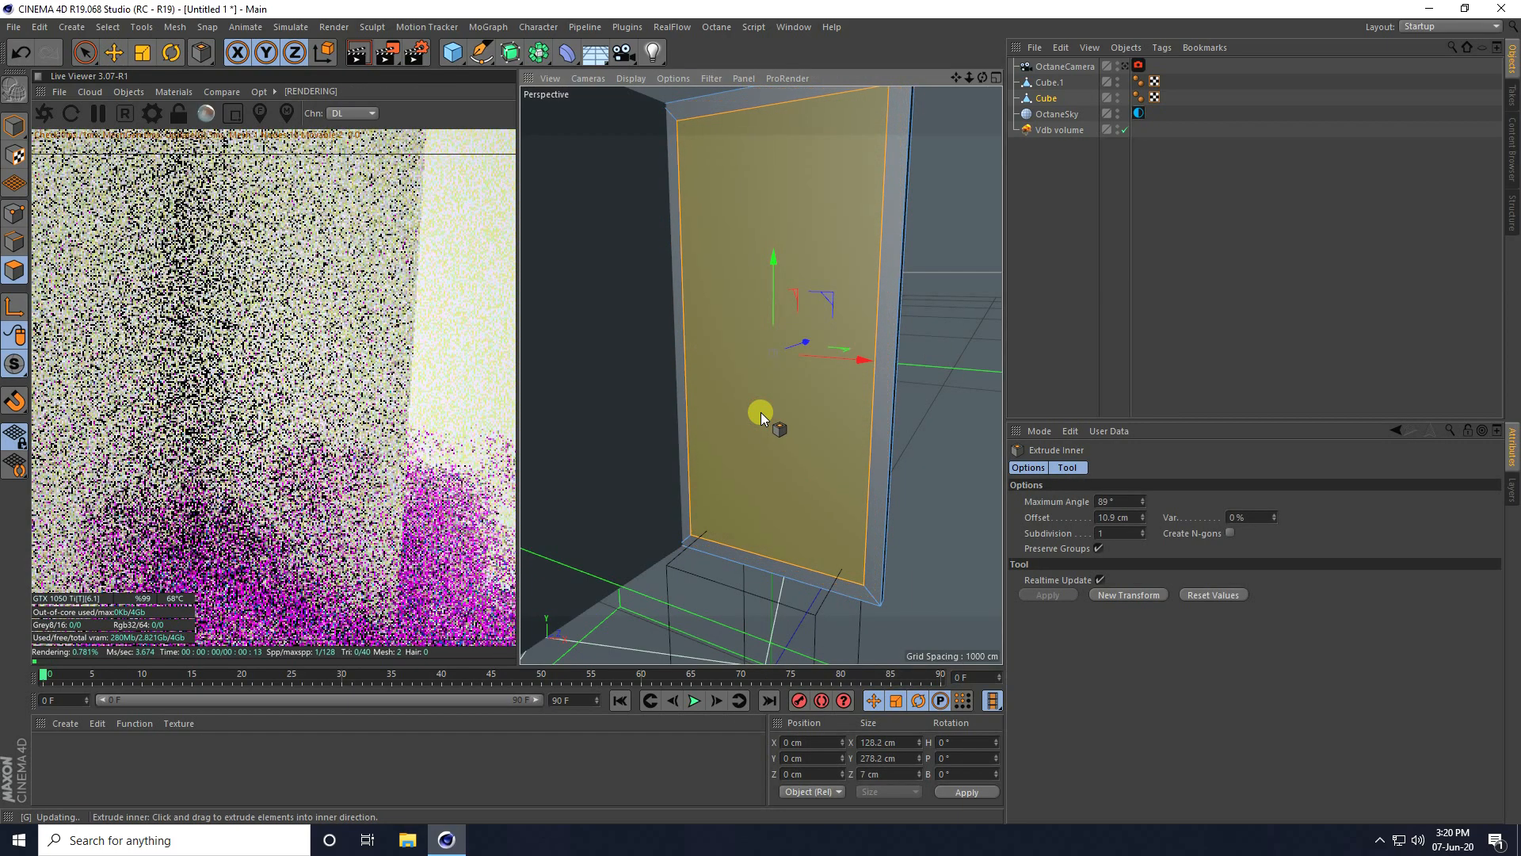
left_click_drag(762, 417, 833, 223)
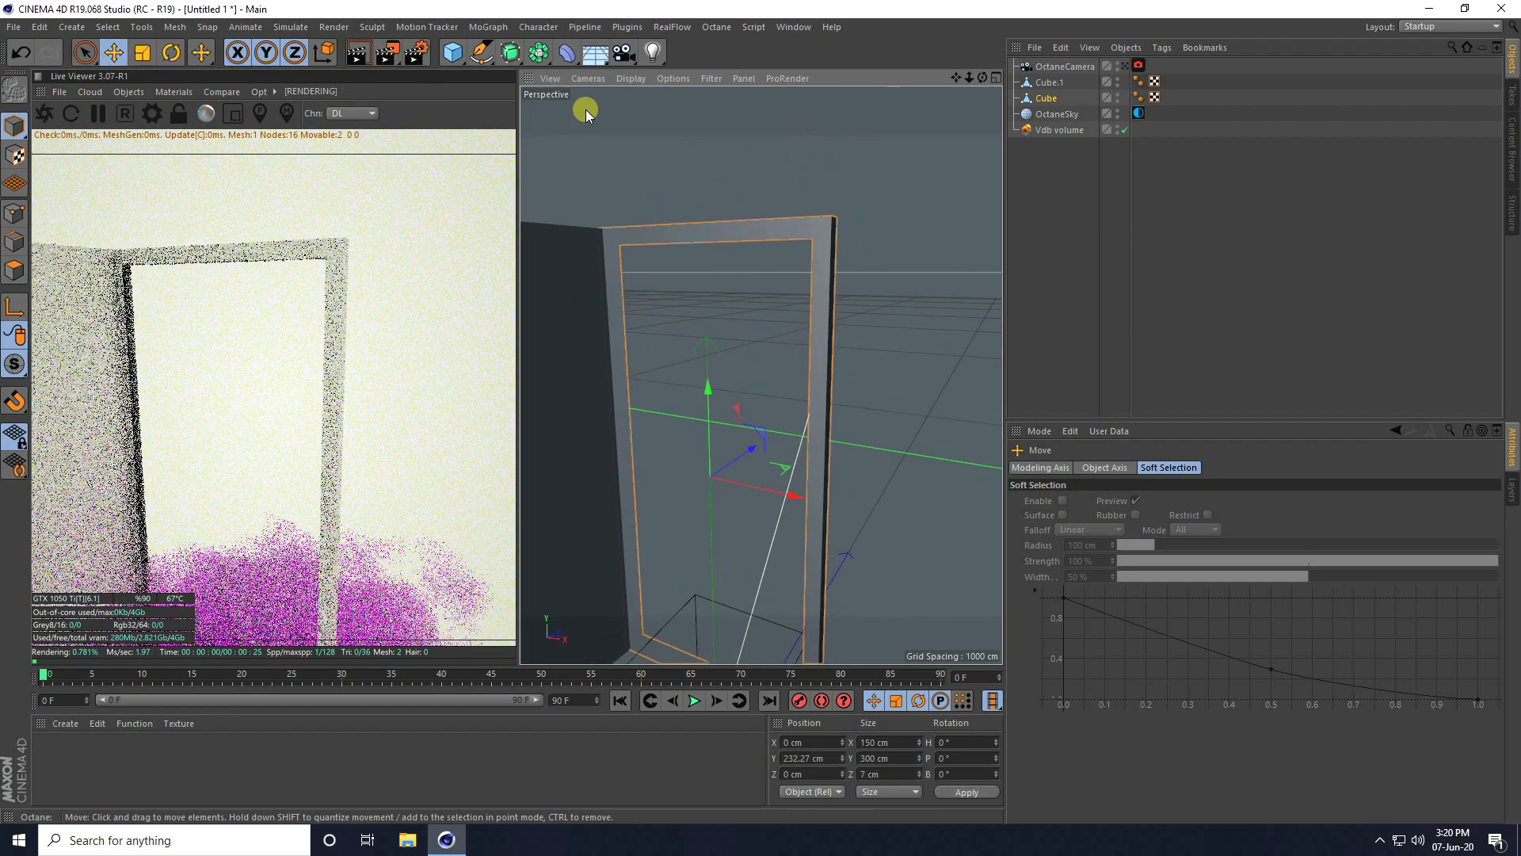
Bridge the open inner edges around the frame opening to give the doorway solid depth
left_click(630, 78)
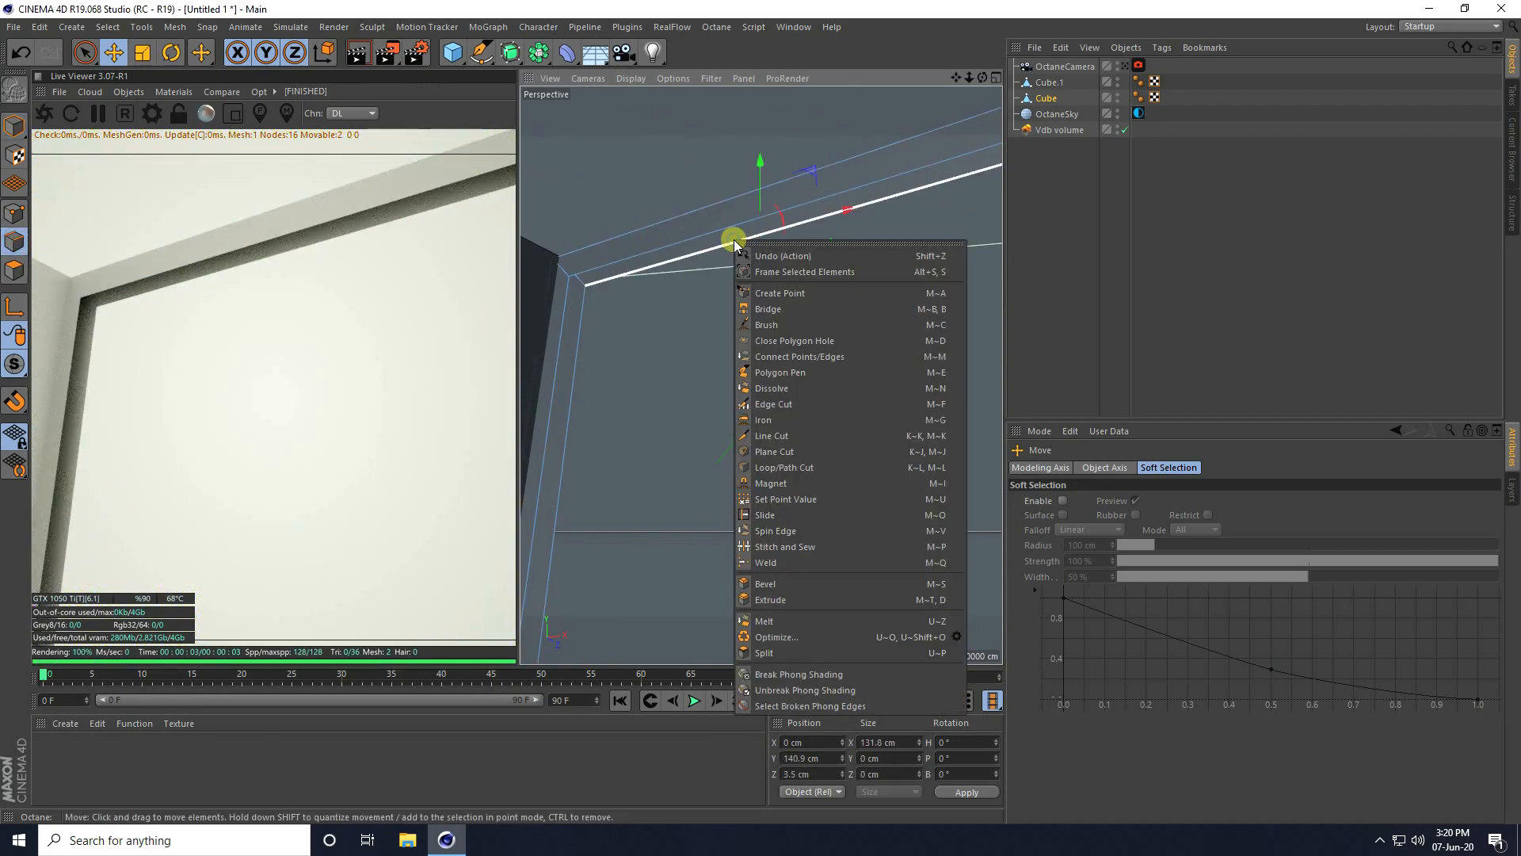
mouse_move(776, 308)
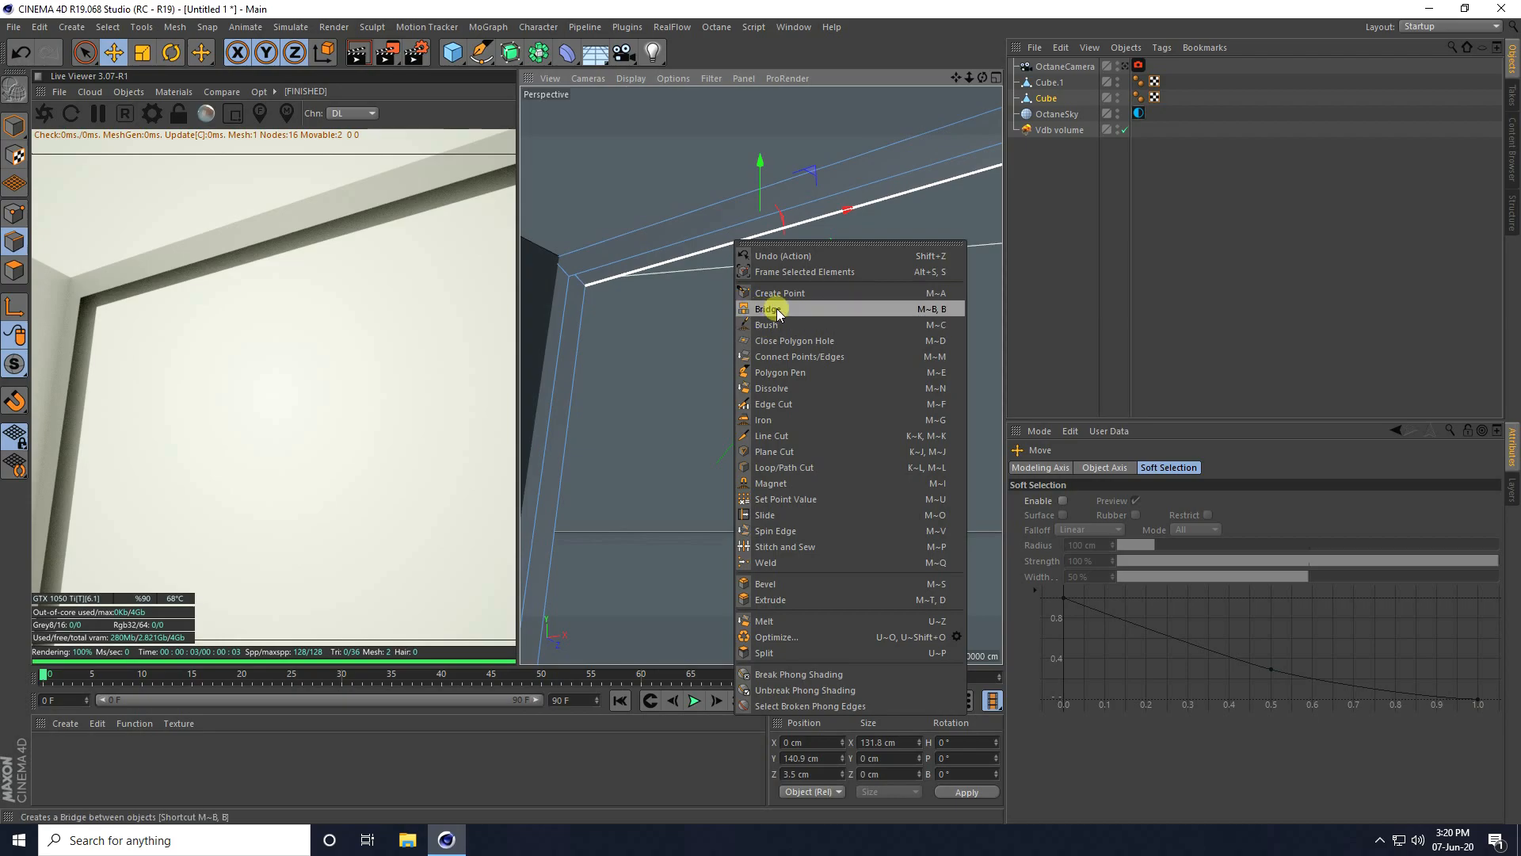
left_click(771, 308)
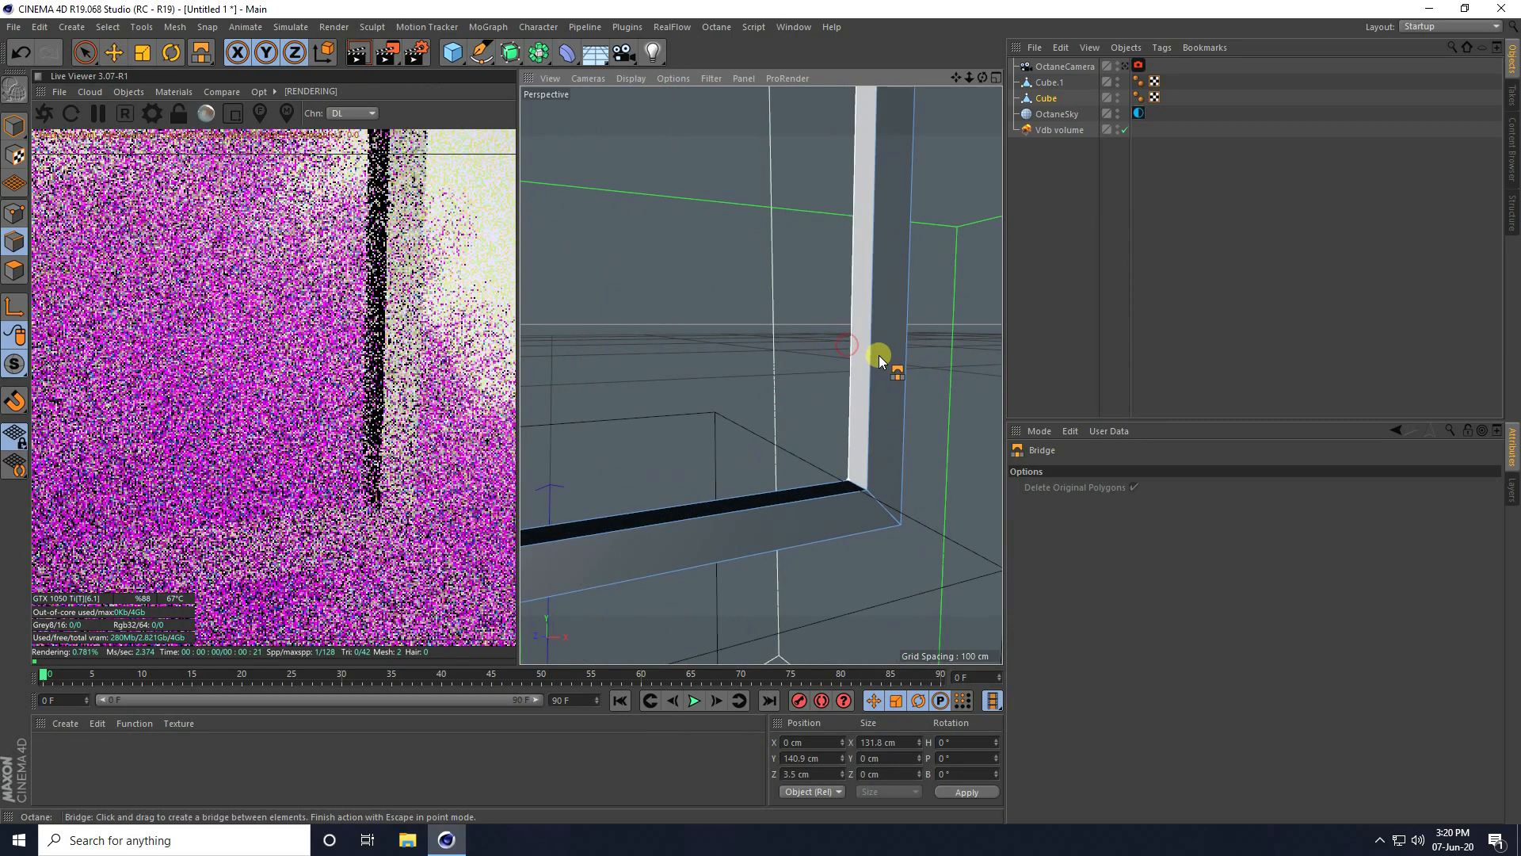
left_click(108, 52)
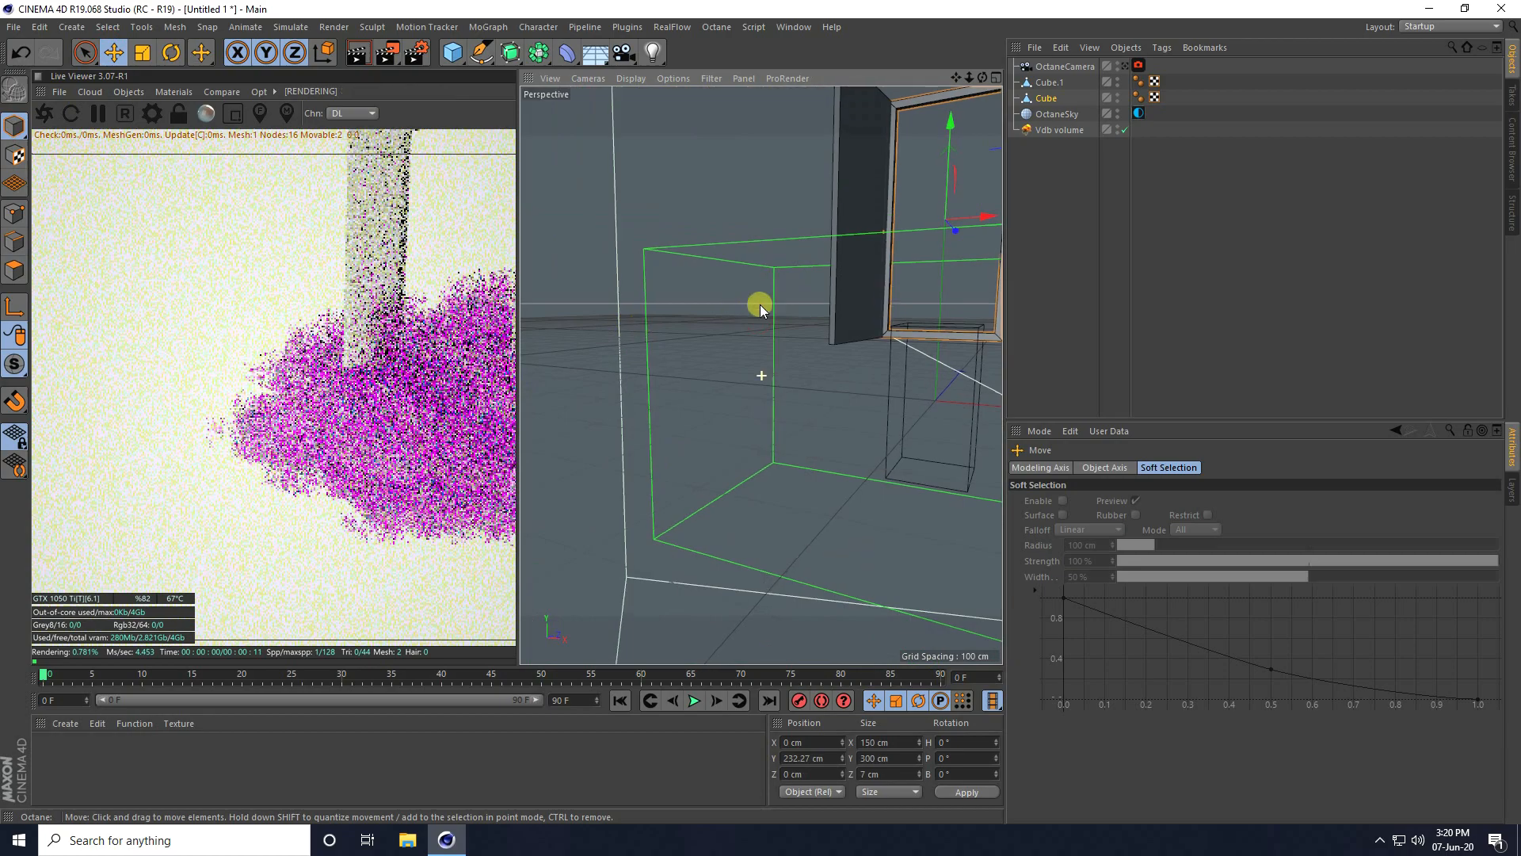
left_click(1120, 66)
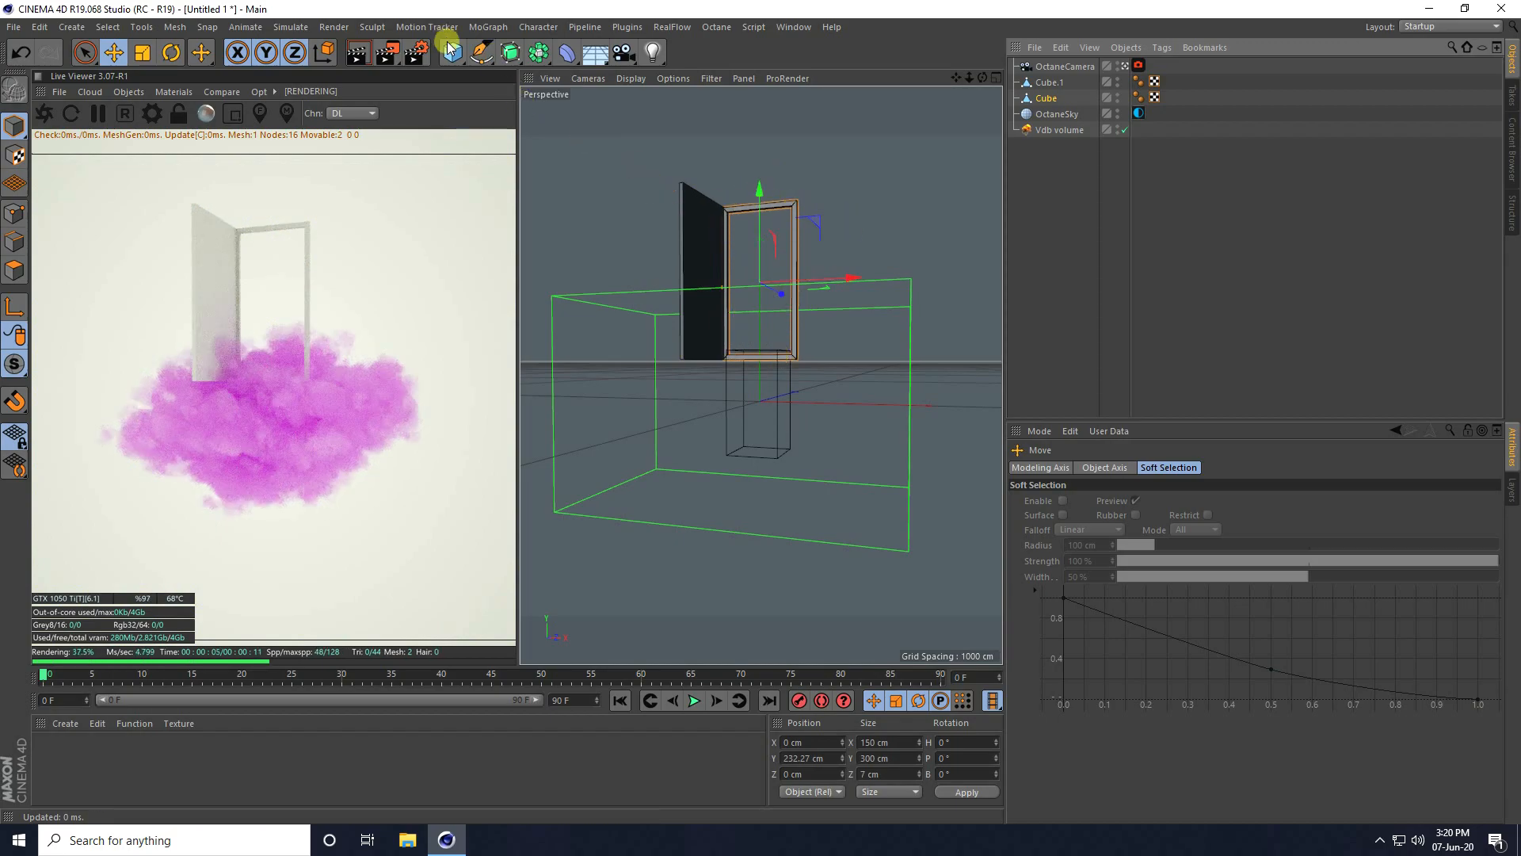
Add Cube.2 sized 145 cm wide and 290 cm tall
left_click(449, 52)
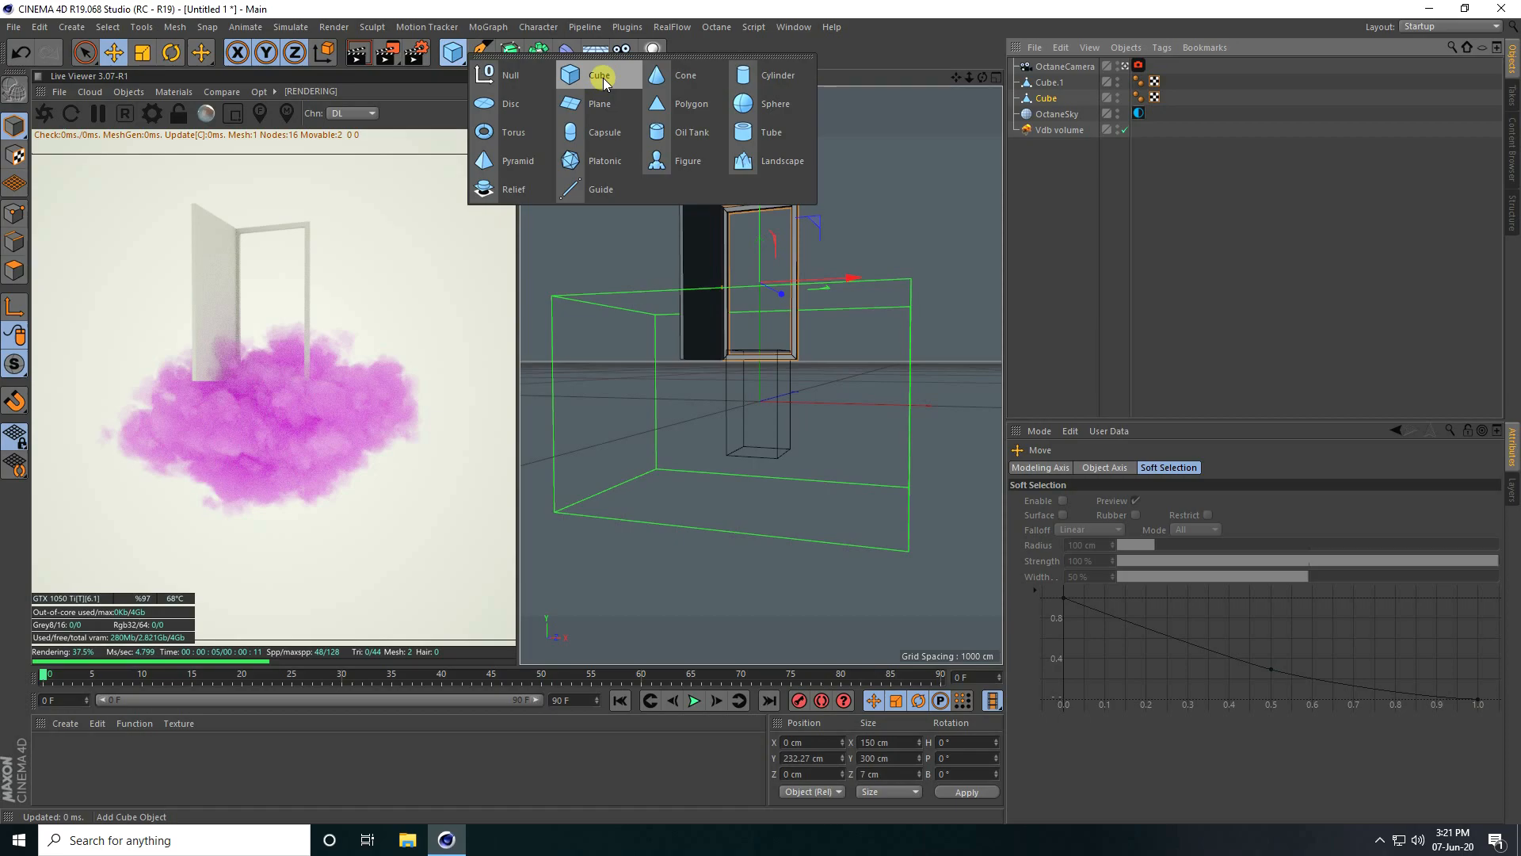
left_click(600, 74)
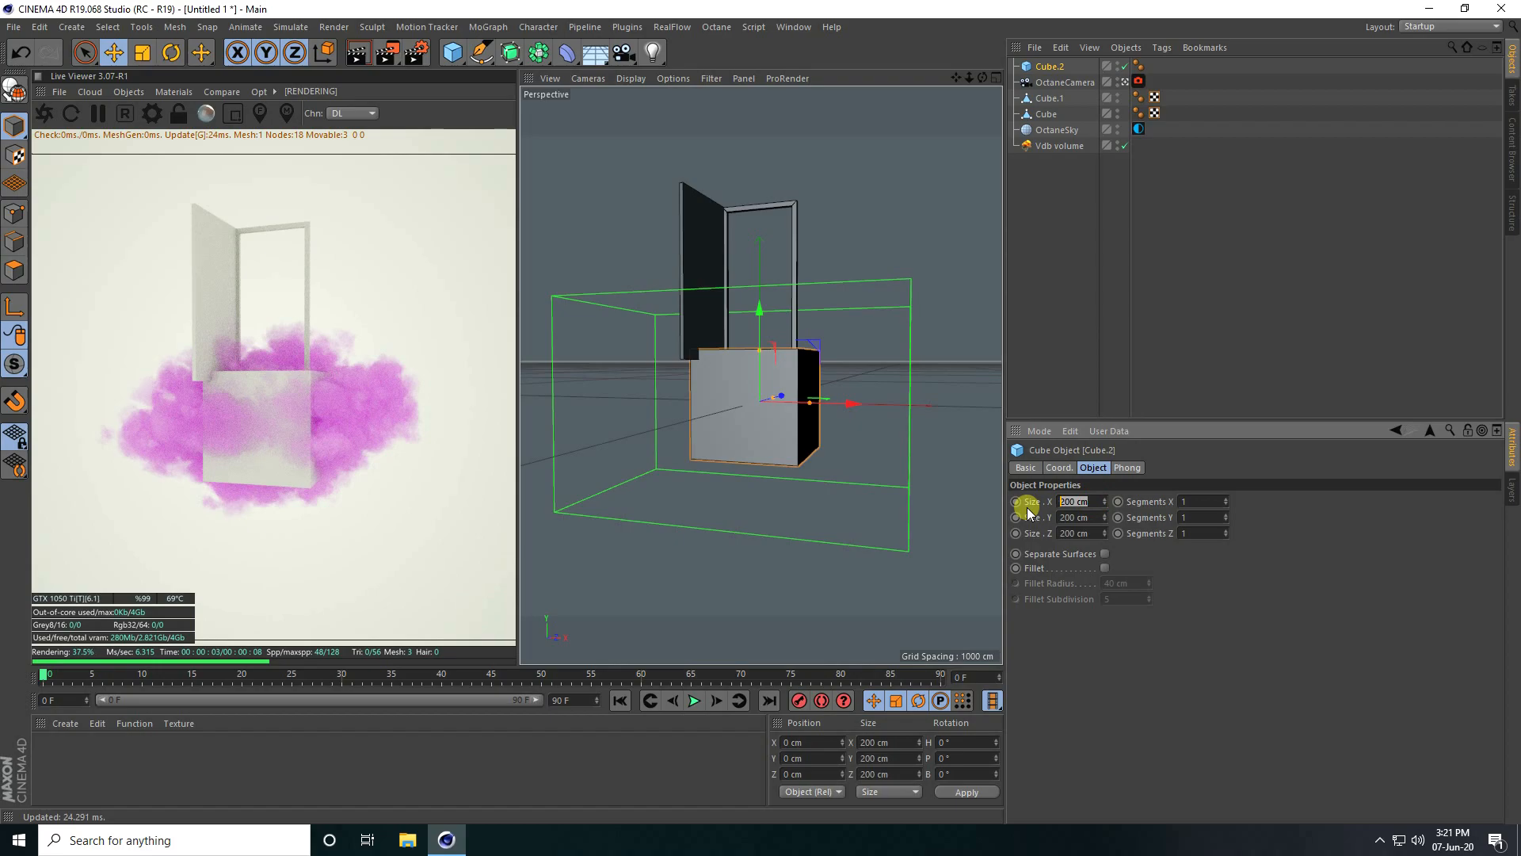
type("145")
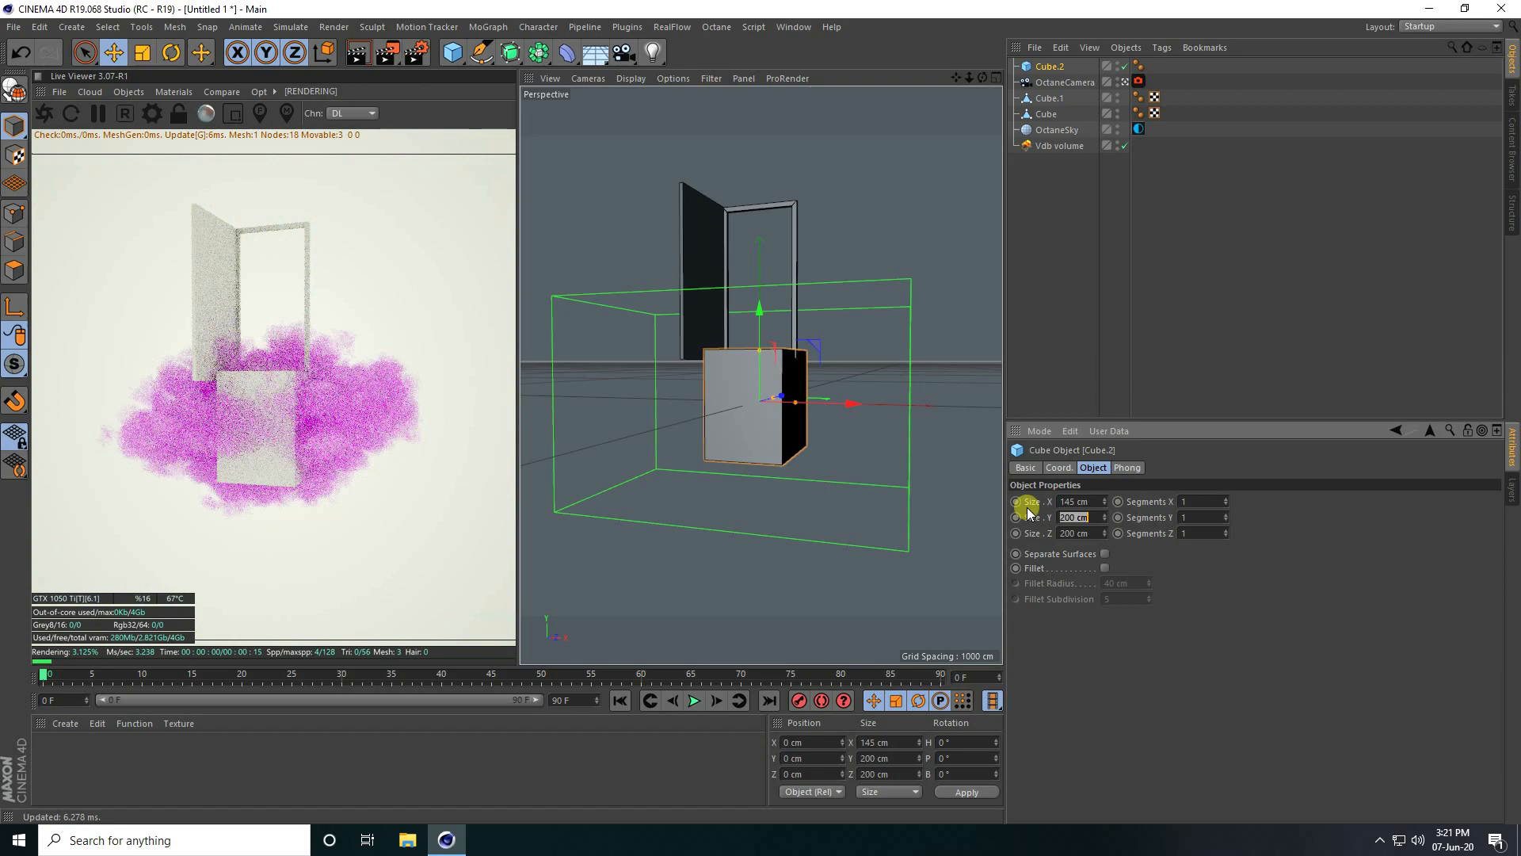
type("290 cm")
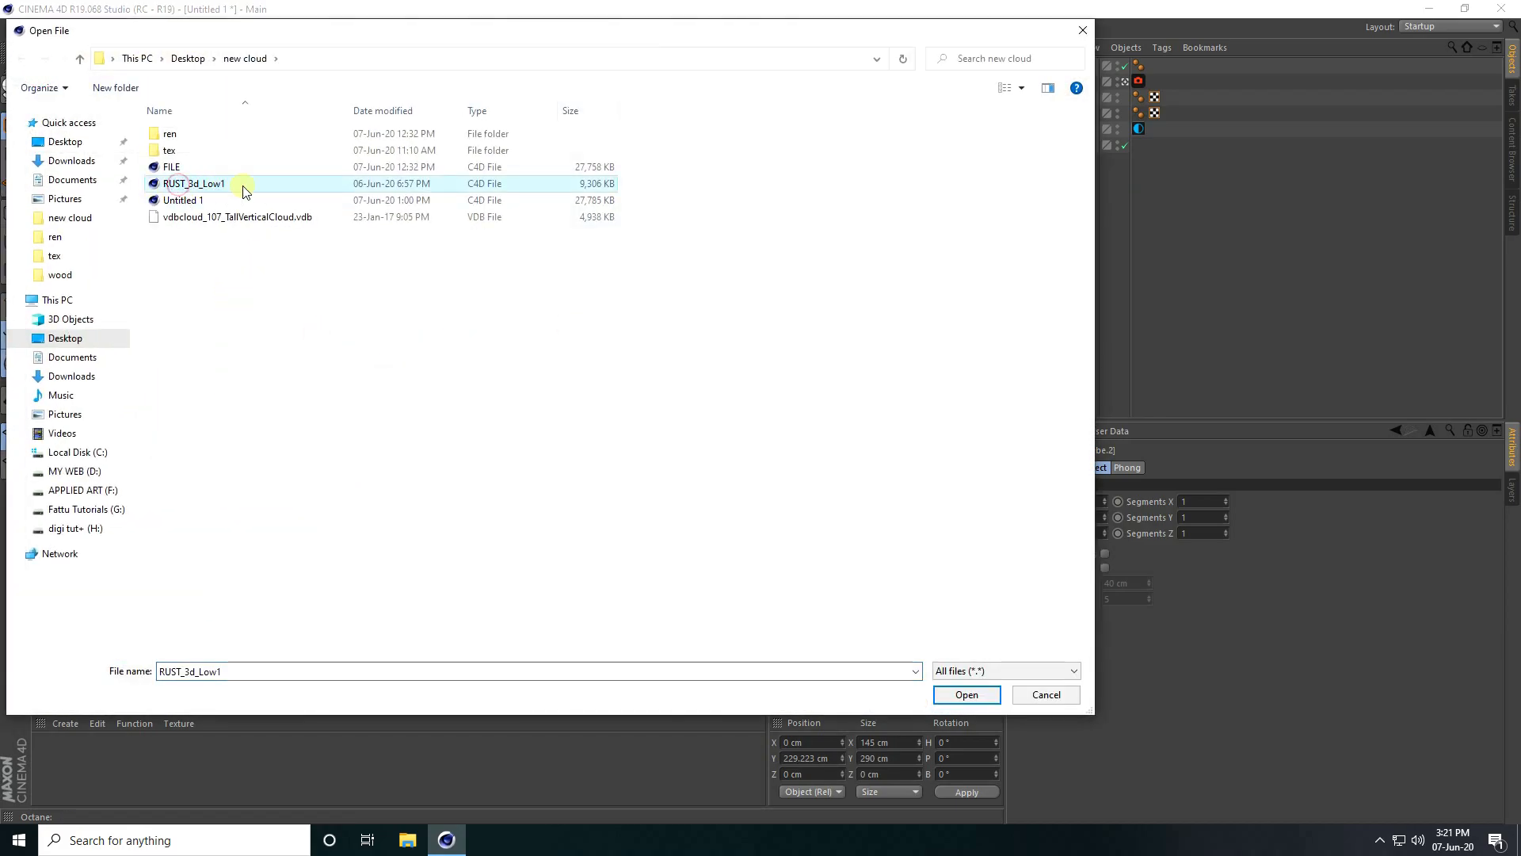
Merge RUST_3d_Low1 and stand the man in the doorway, turned with his back to the camera
left_click(965, 694)
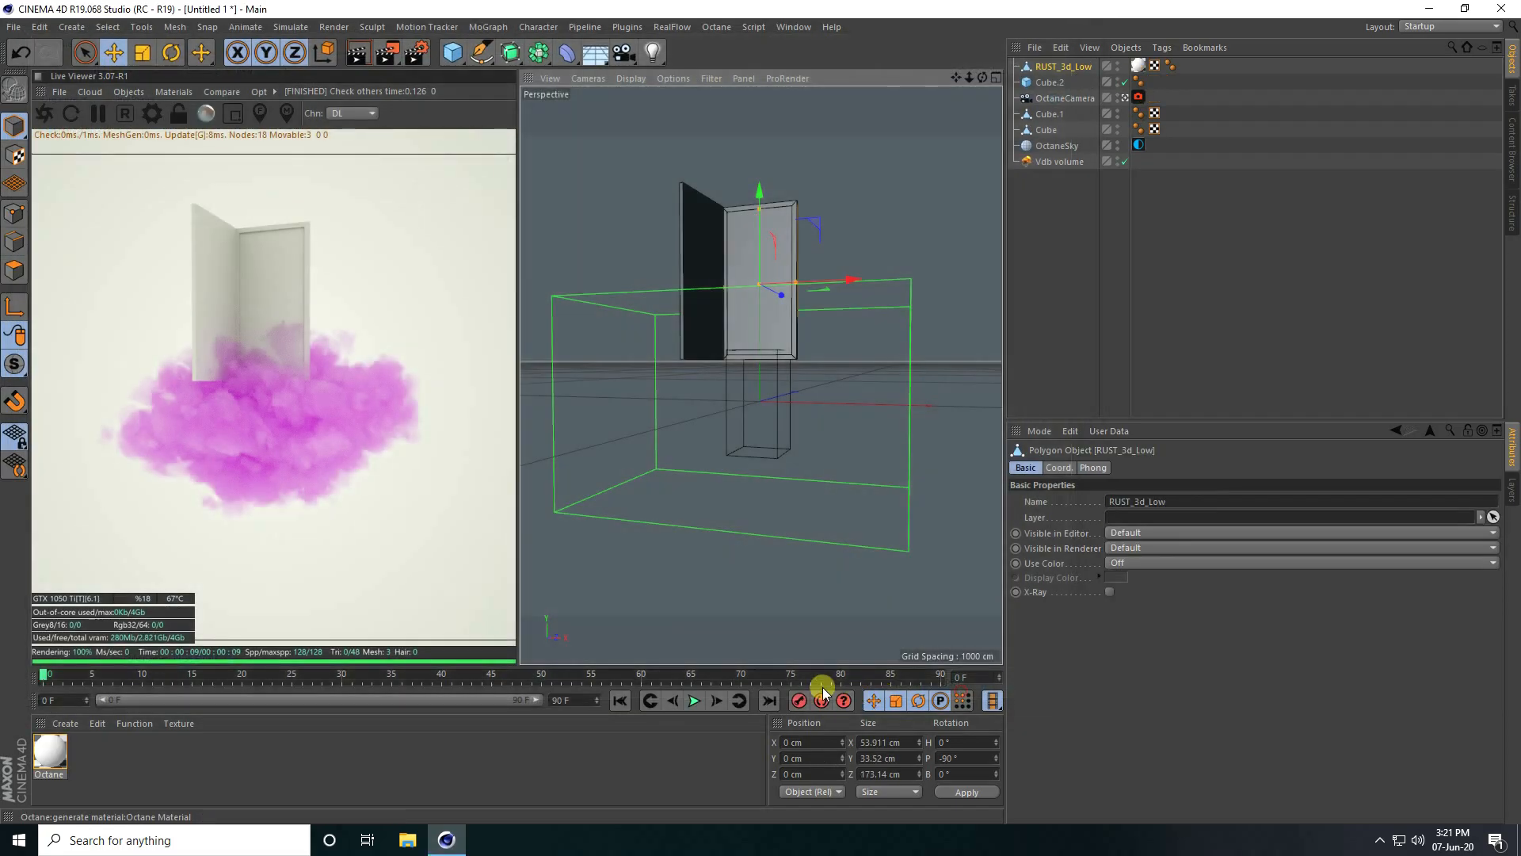
left_click(1064, 99)
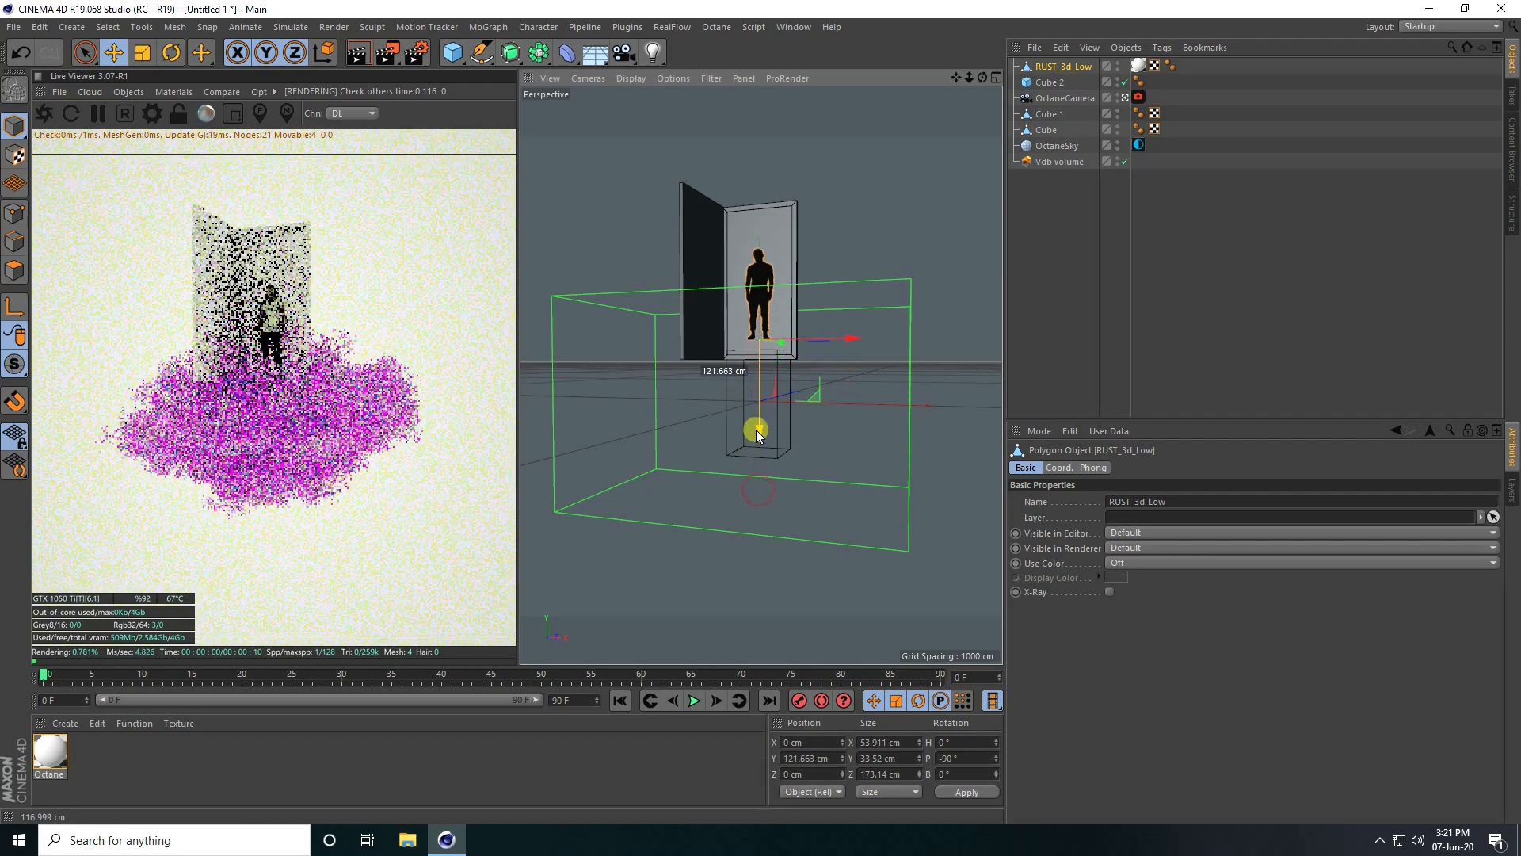
left_click(630, 78)
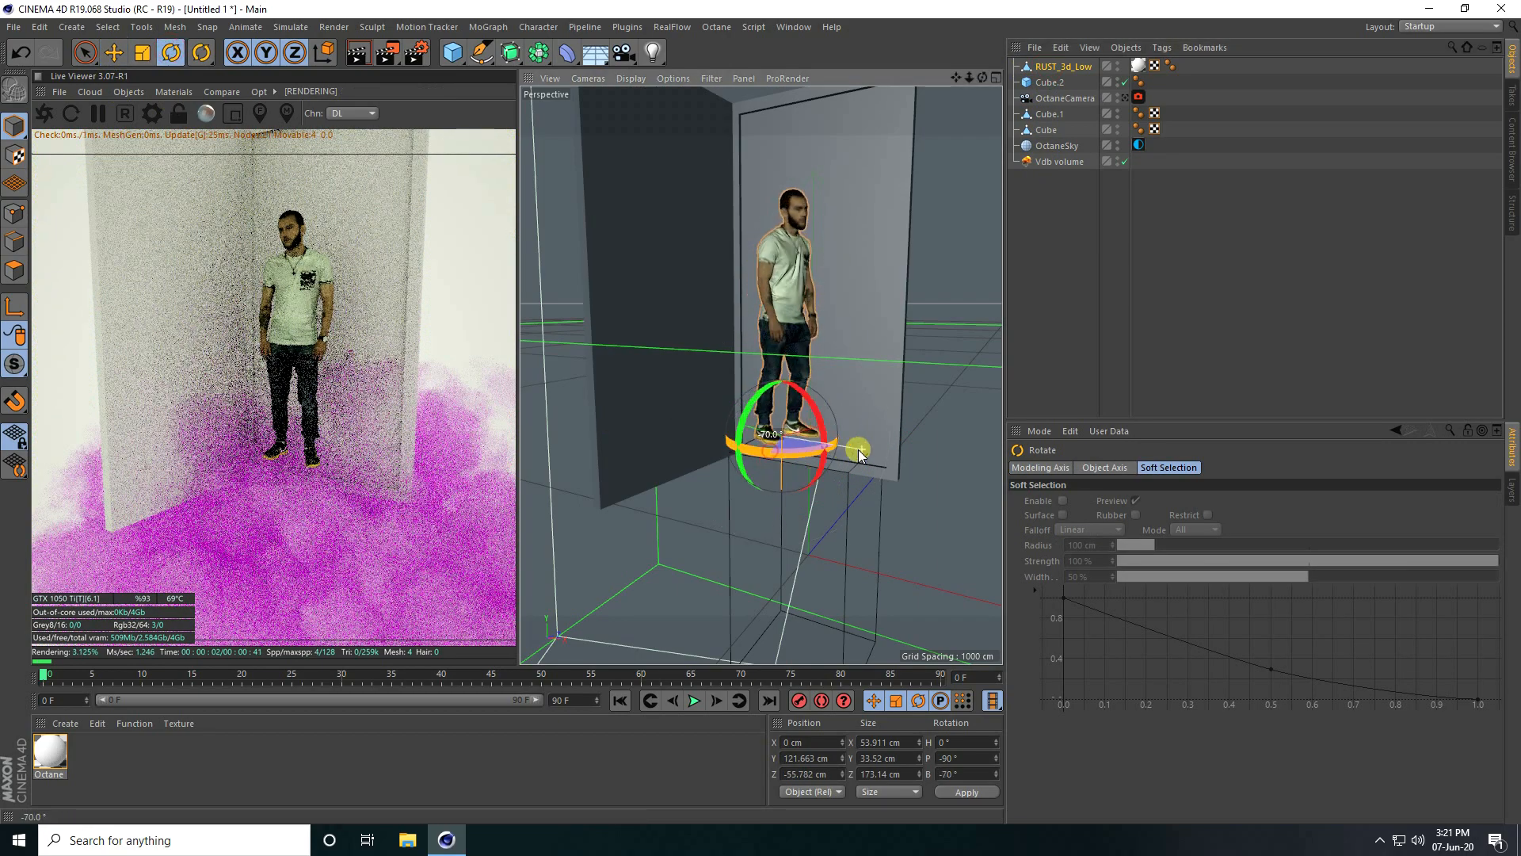
left_click_drag(860, 453, 761, 419)
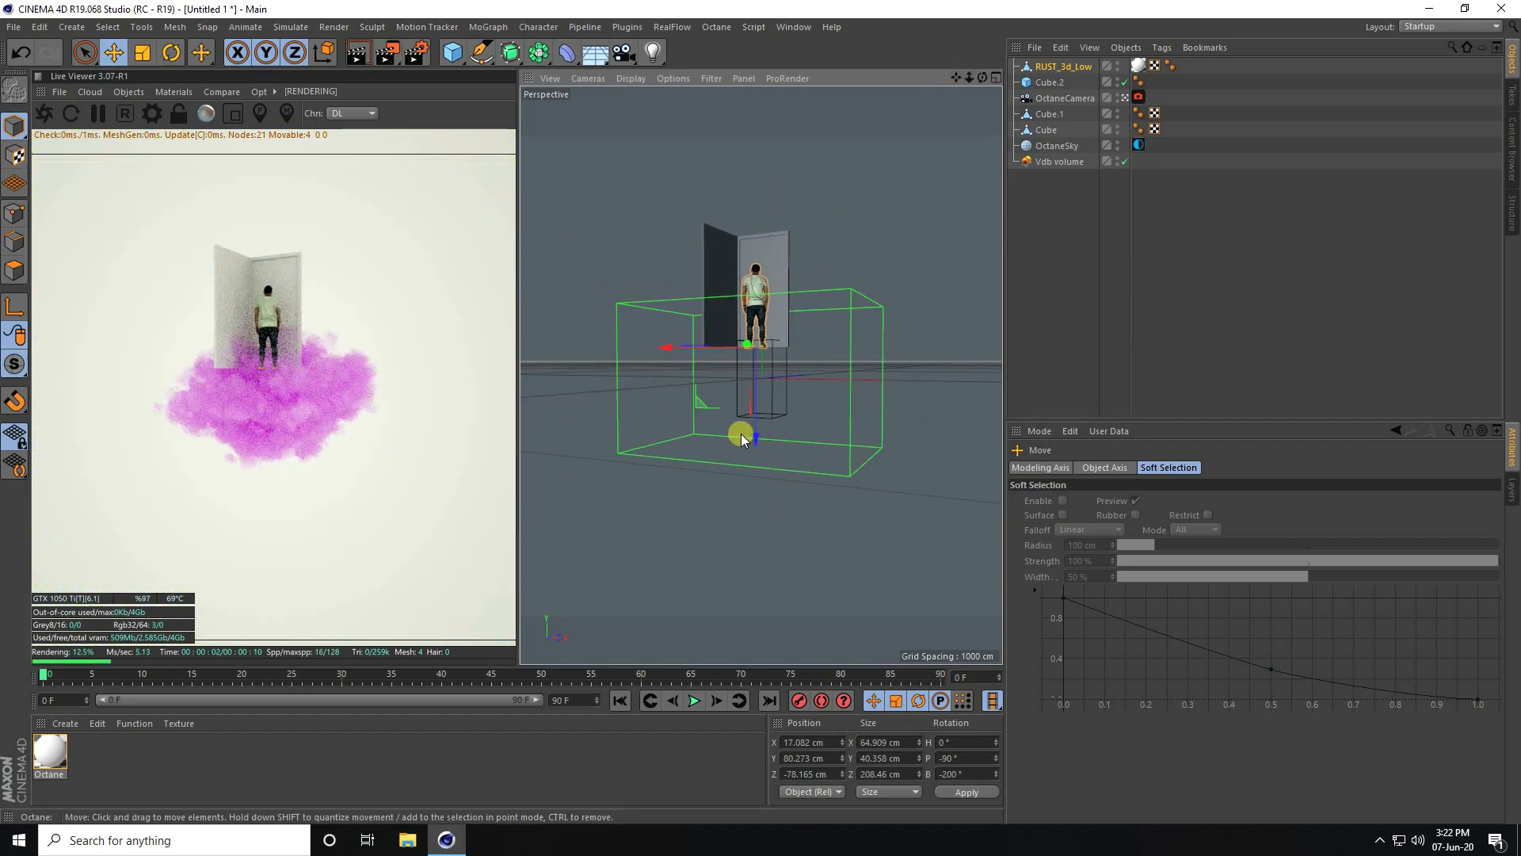
Shift the man in depth and give Octane Material.1 RgbSpectrum texture emission
left_click_drag(739, 435, 766, 267)
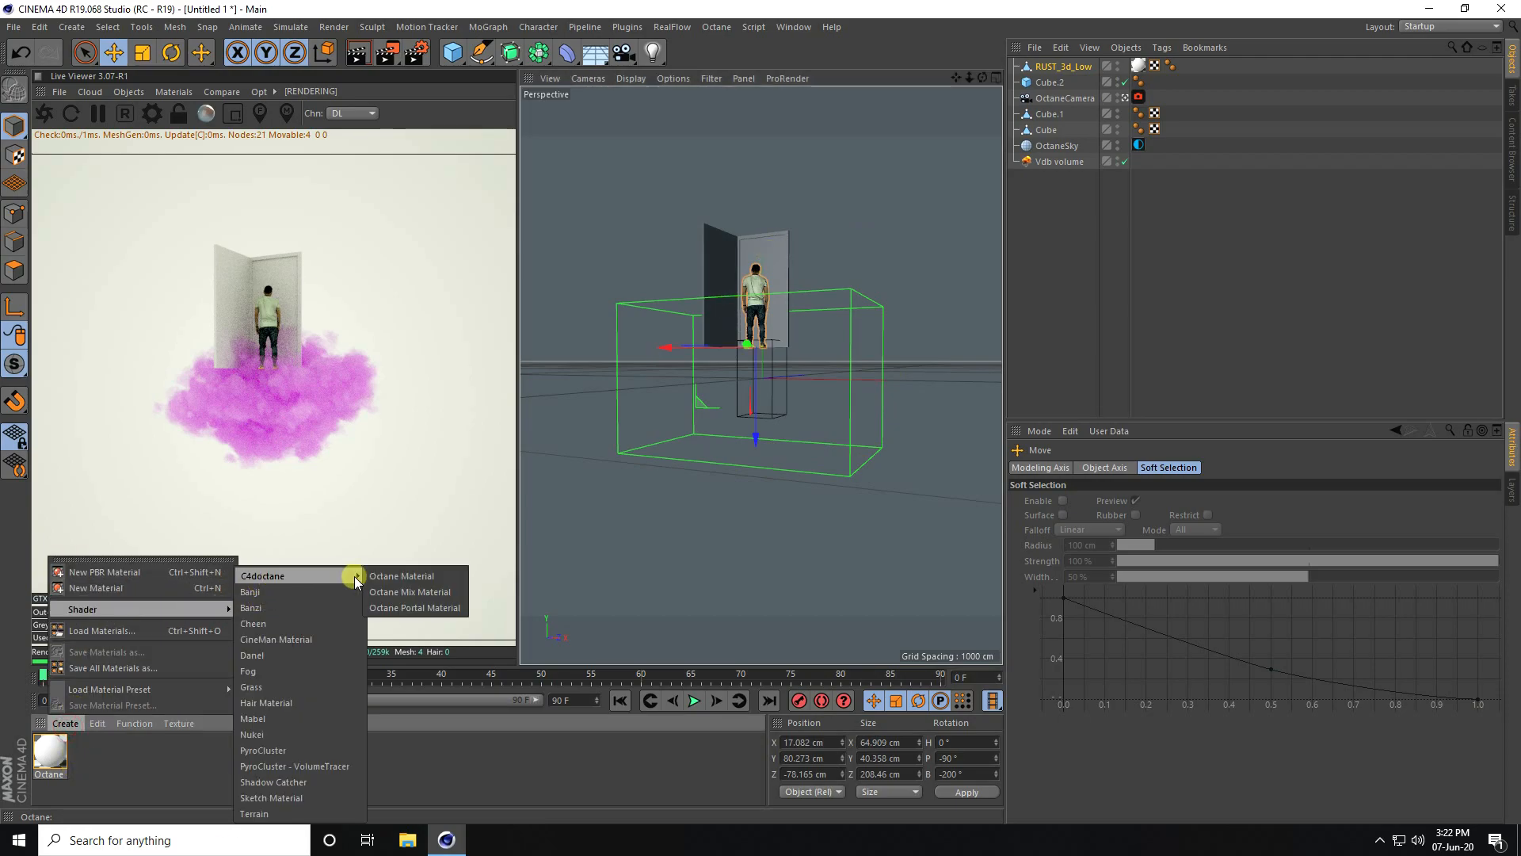
left_click(401, 575)
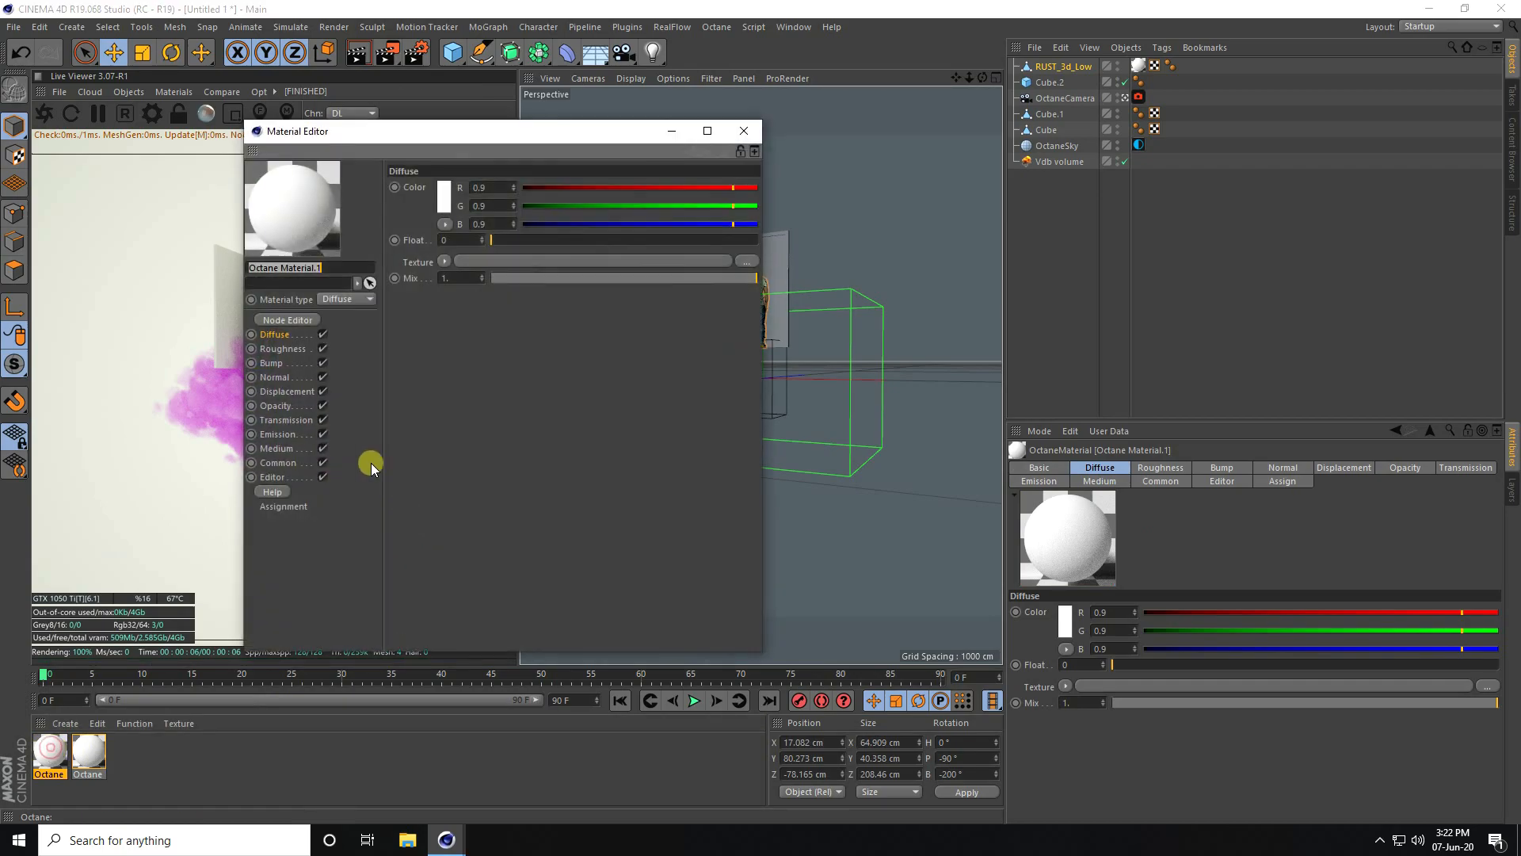
left_click(276, 433)
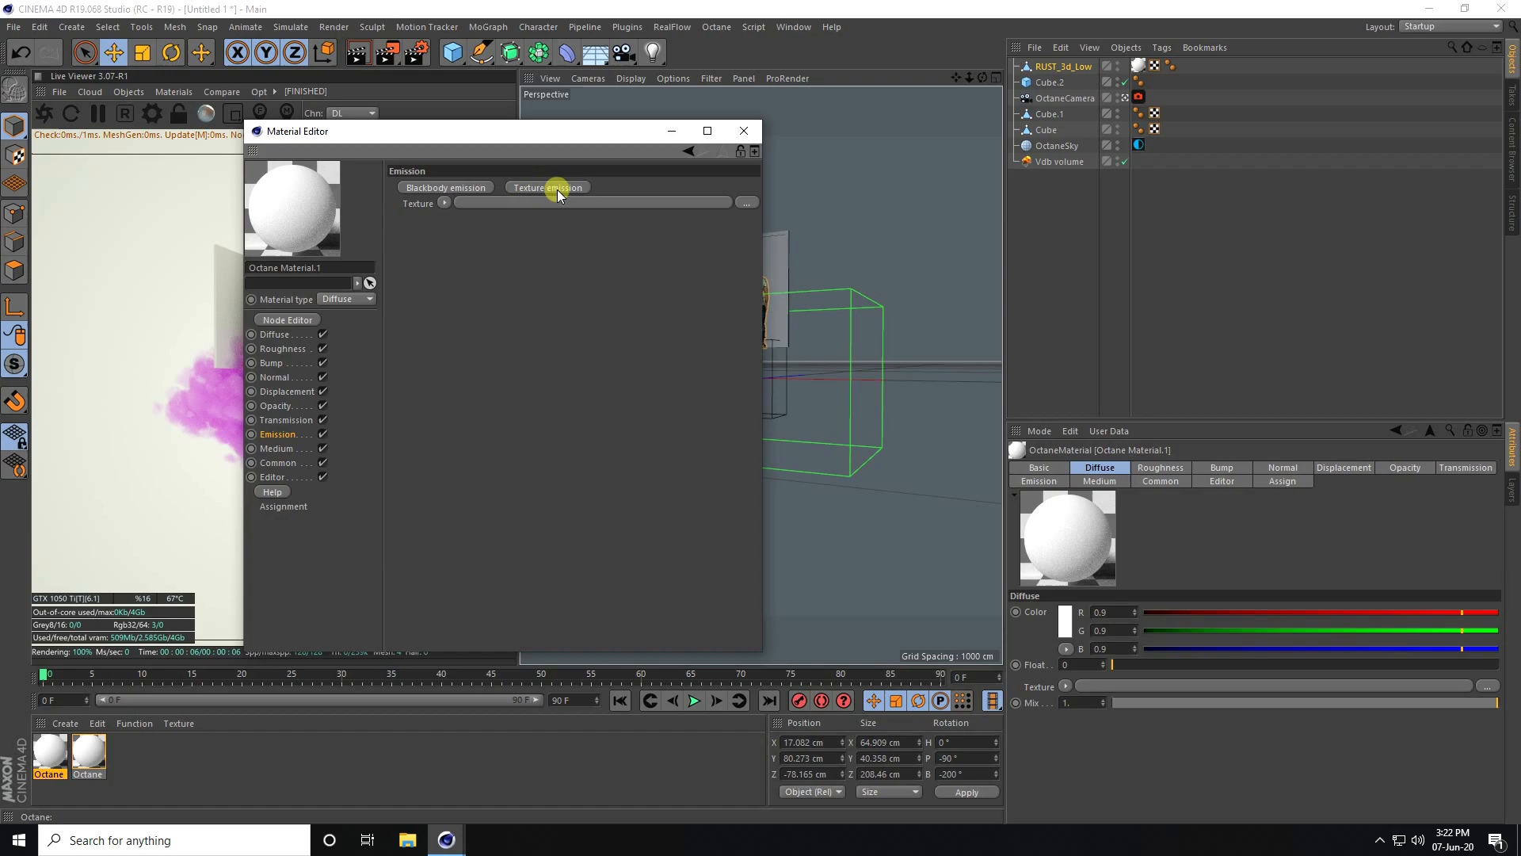
left_click(547, 187)
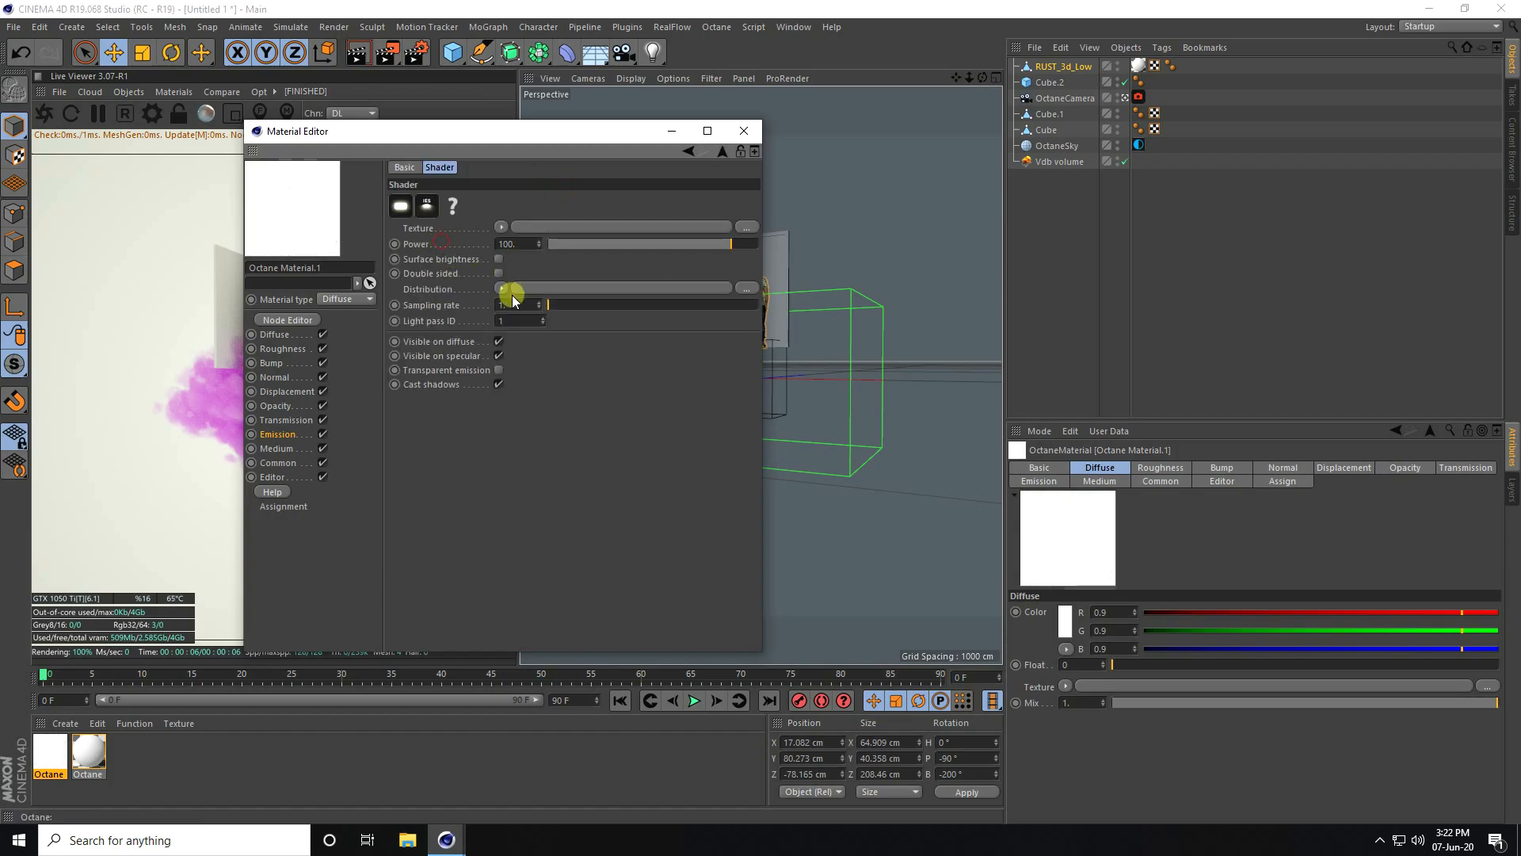
left_click(500, 226)
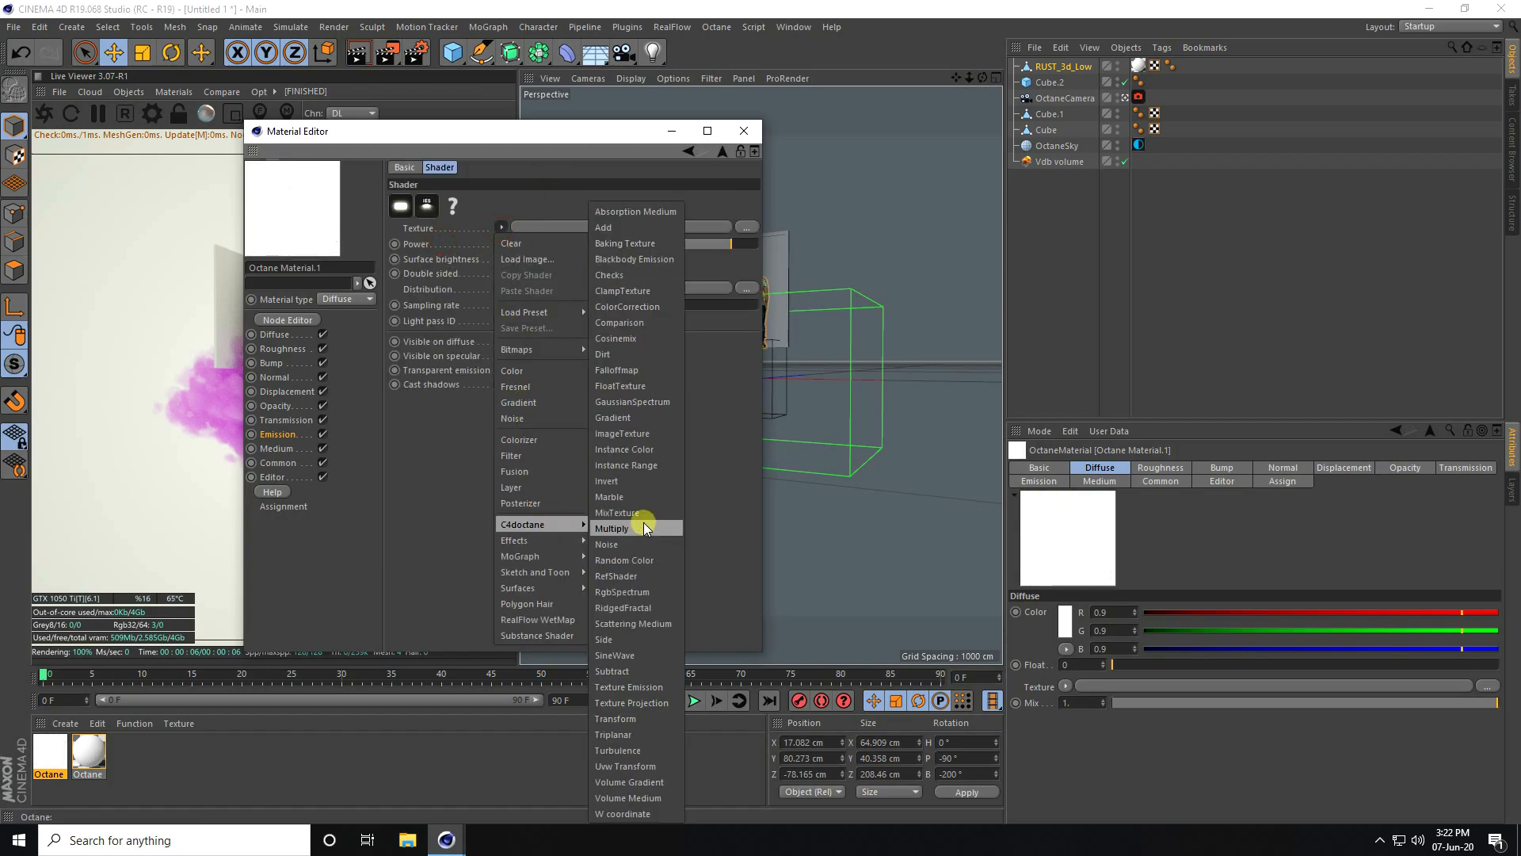
left_click(622, 591)
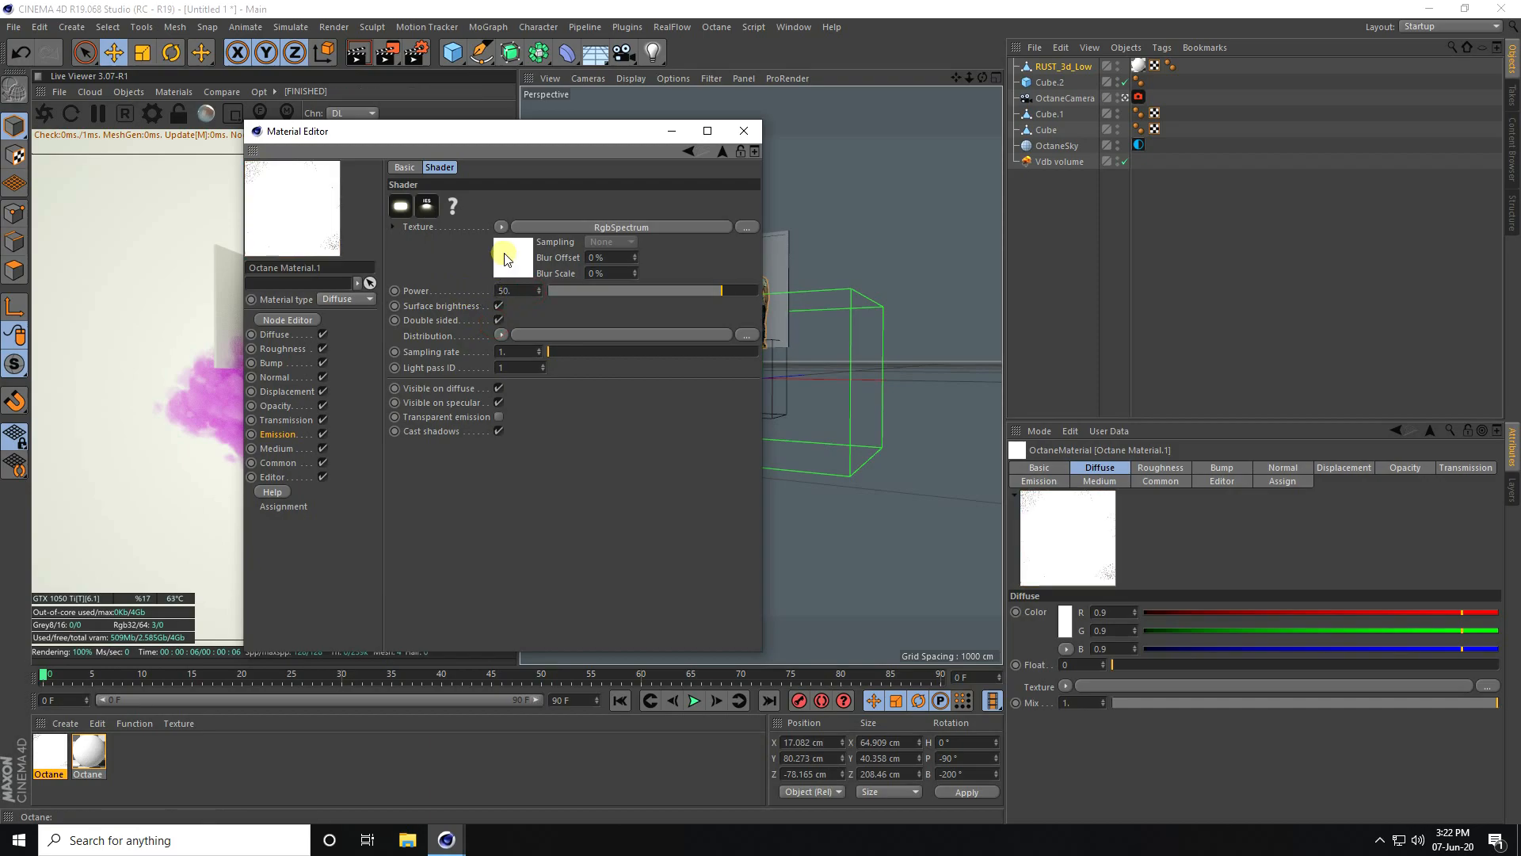
Tint the spectrum emission saturated orange at power 50 and close the material editor
left_click(512, 257)
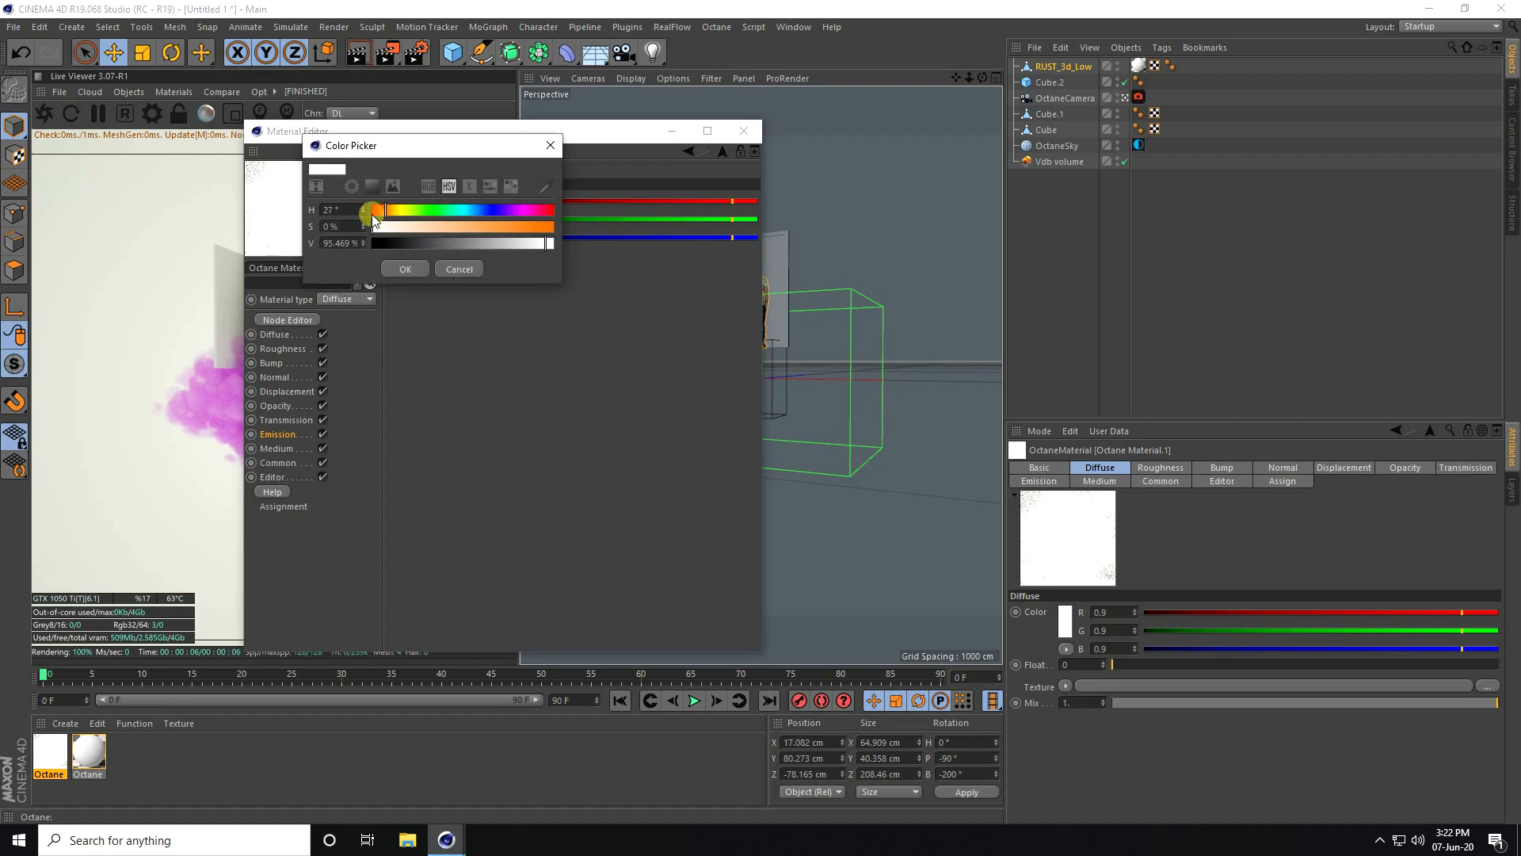
left_click_drag(379, 226, 530, 251)
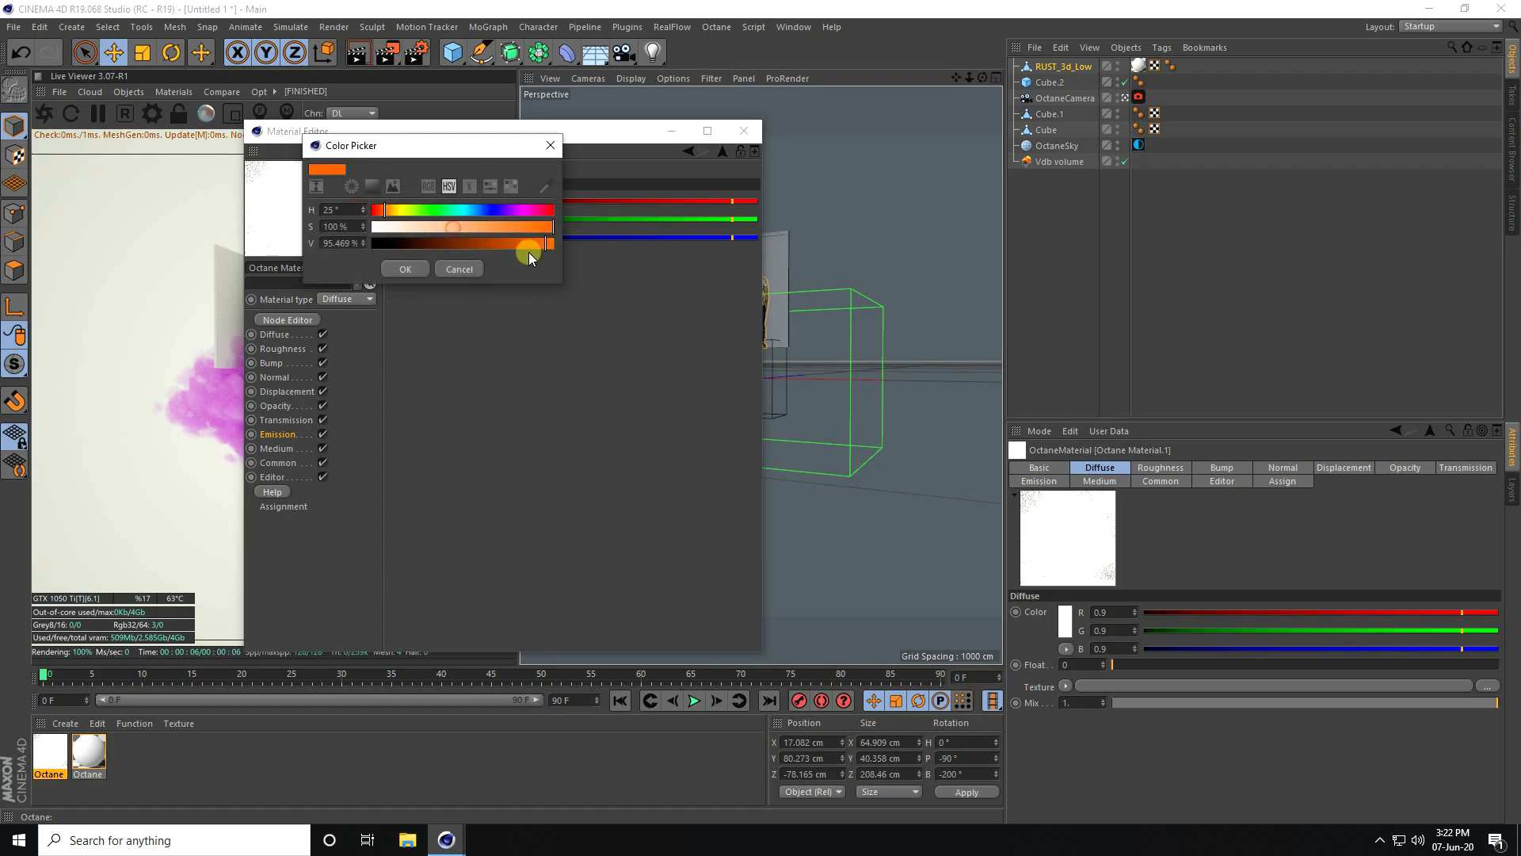
left_click(405, 268)
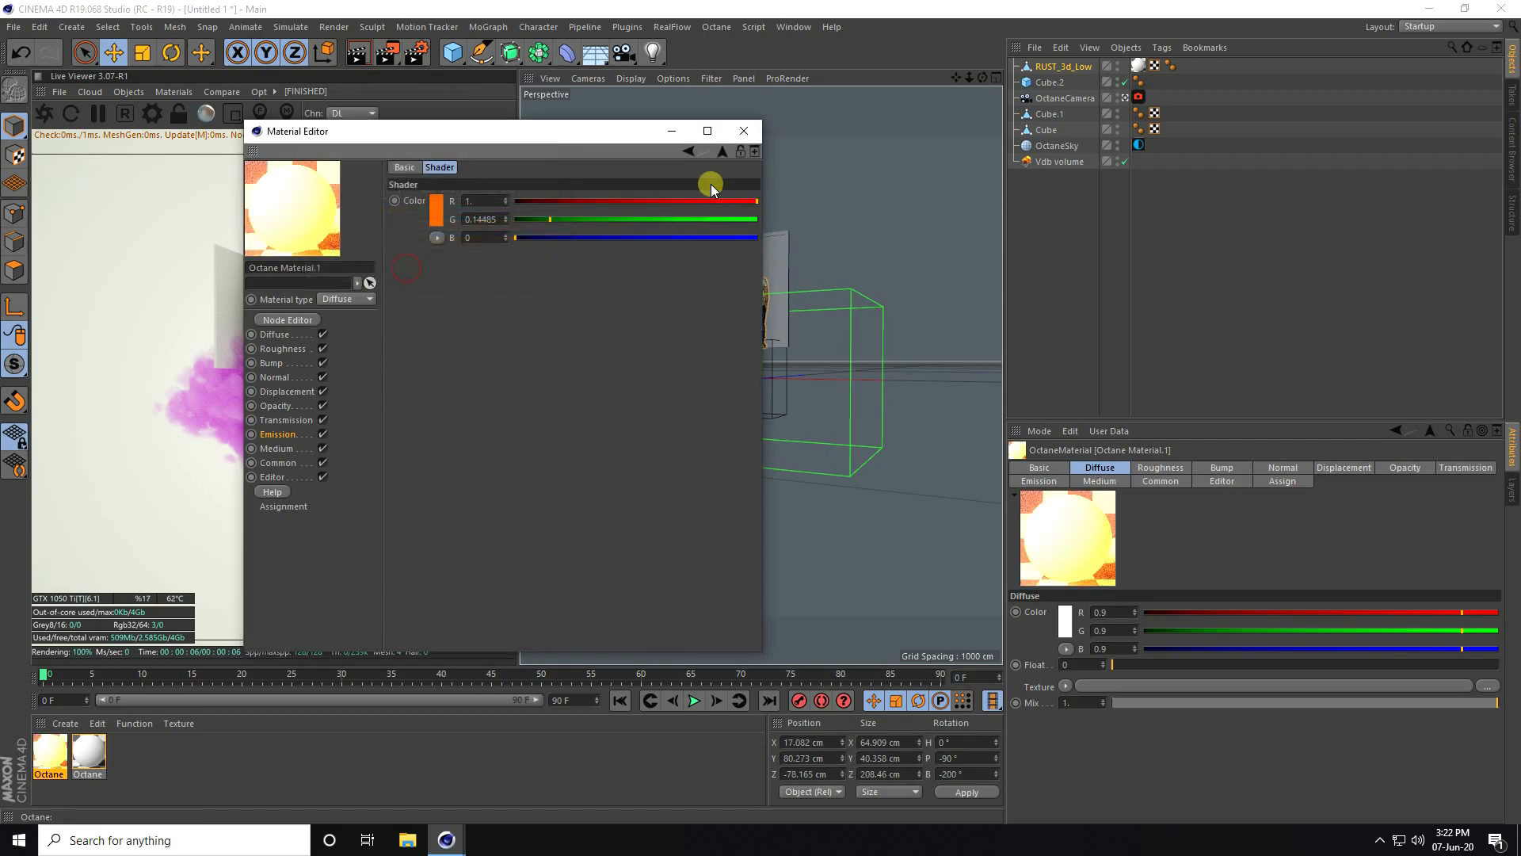
left_click(744, 130)
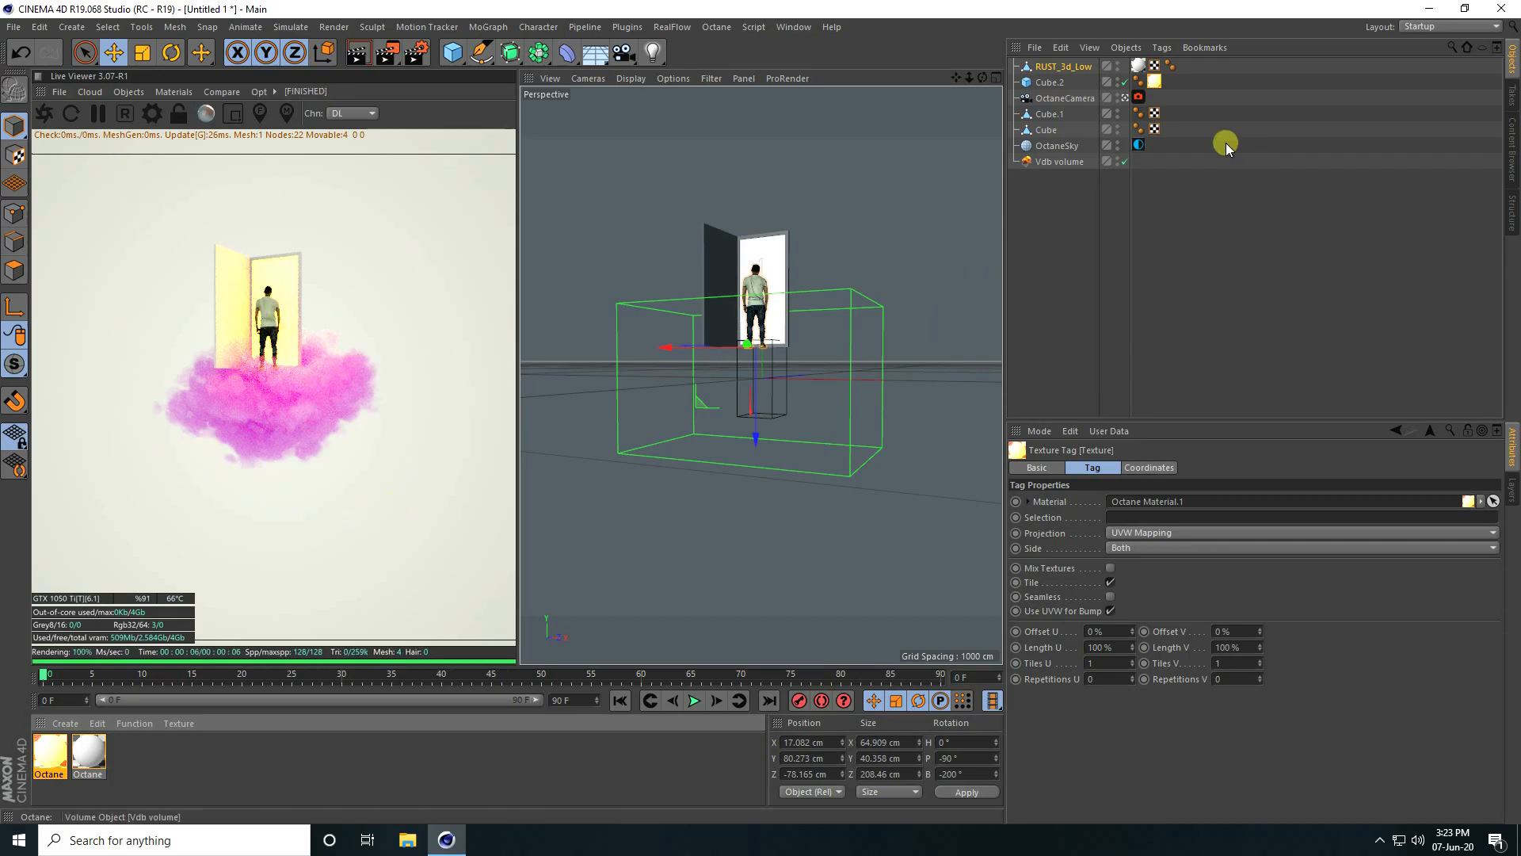
Load the 7036666-rainbow-on-sky image into the sky ImageTexture and accept the path prompt
left_click(1137, 144)
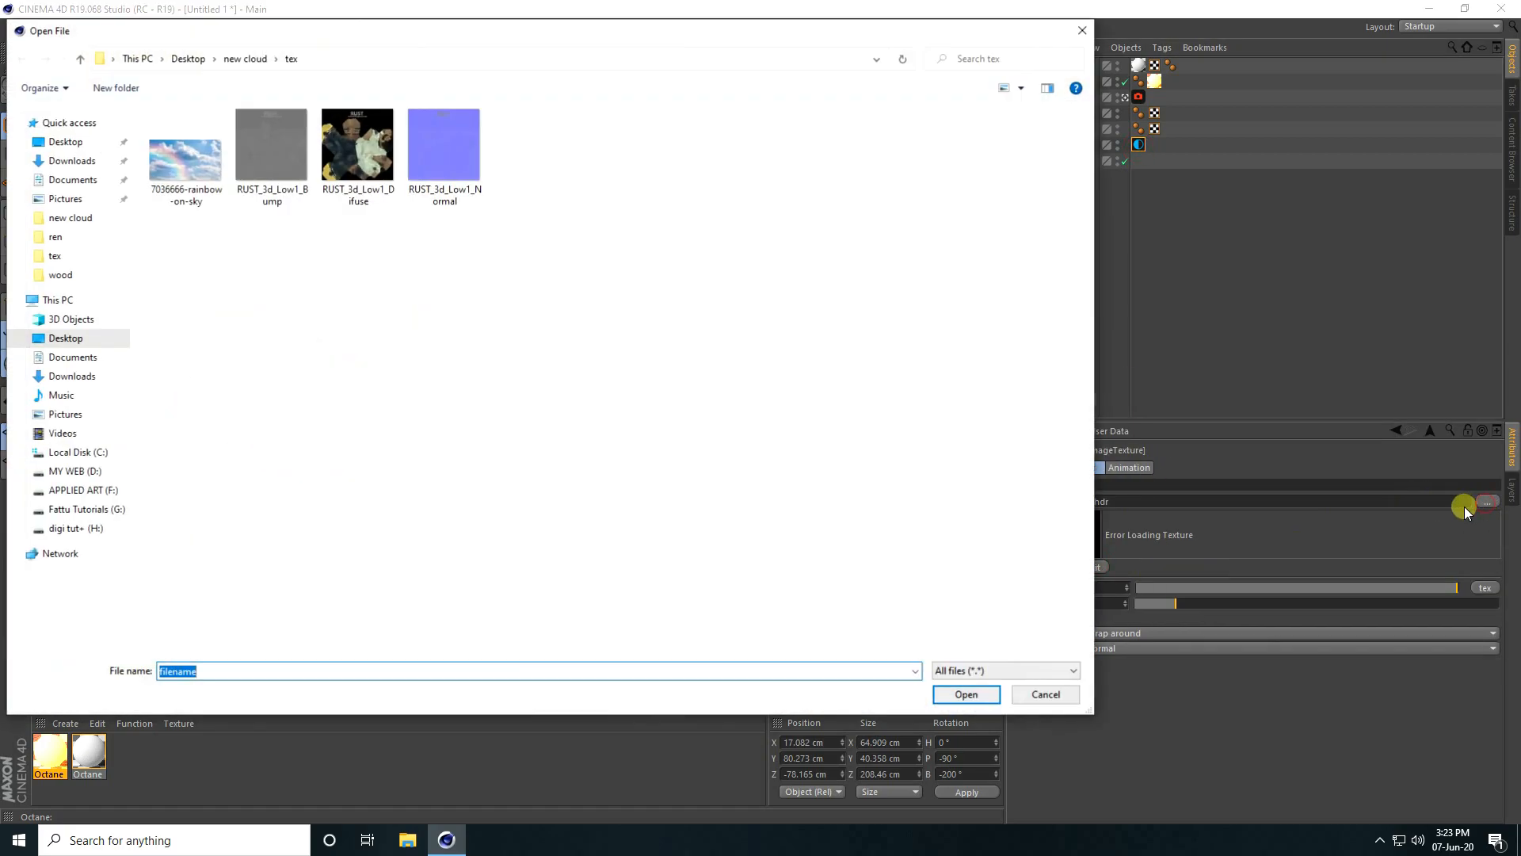
left_click(185, 146)
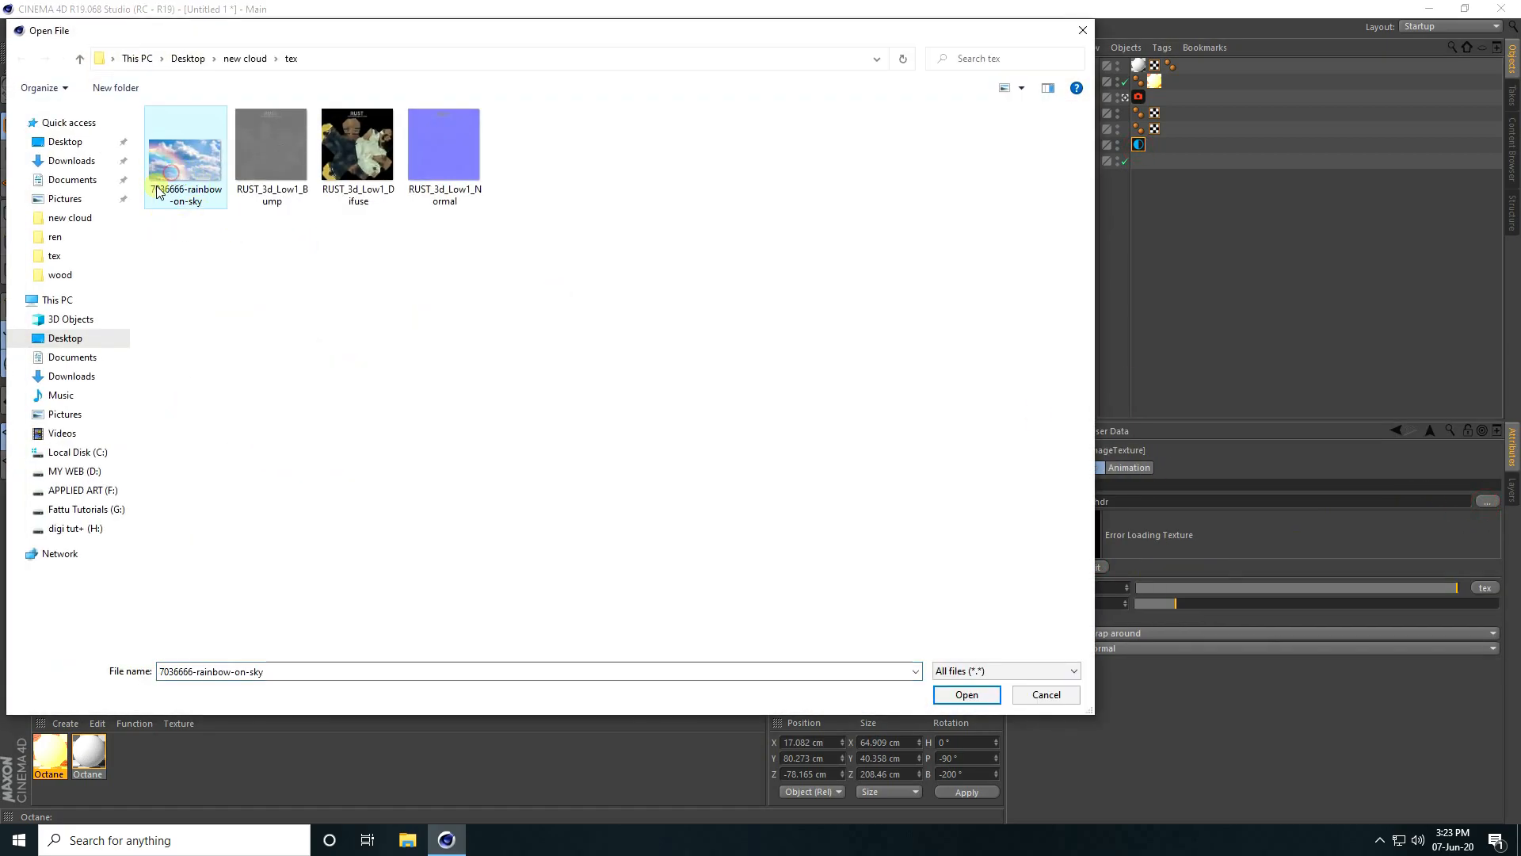
left_click(965, 695)
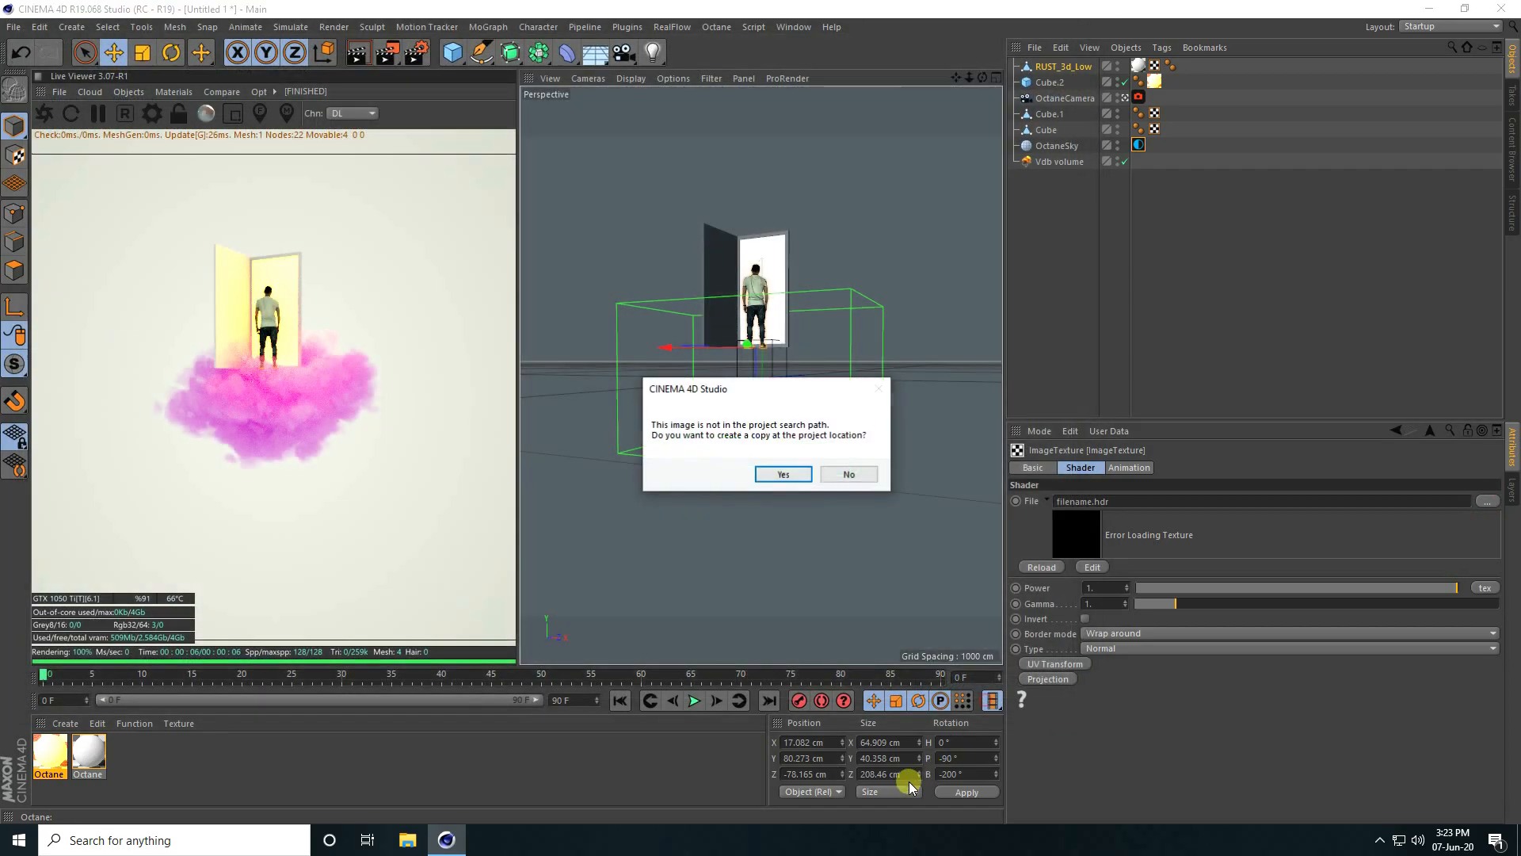
left_click(782, 474)
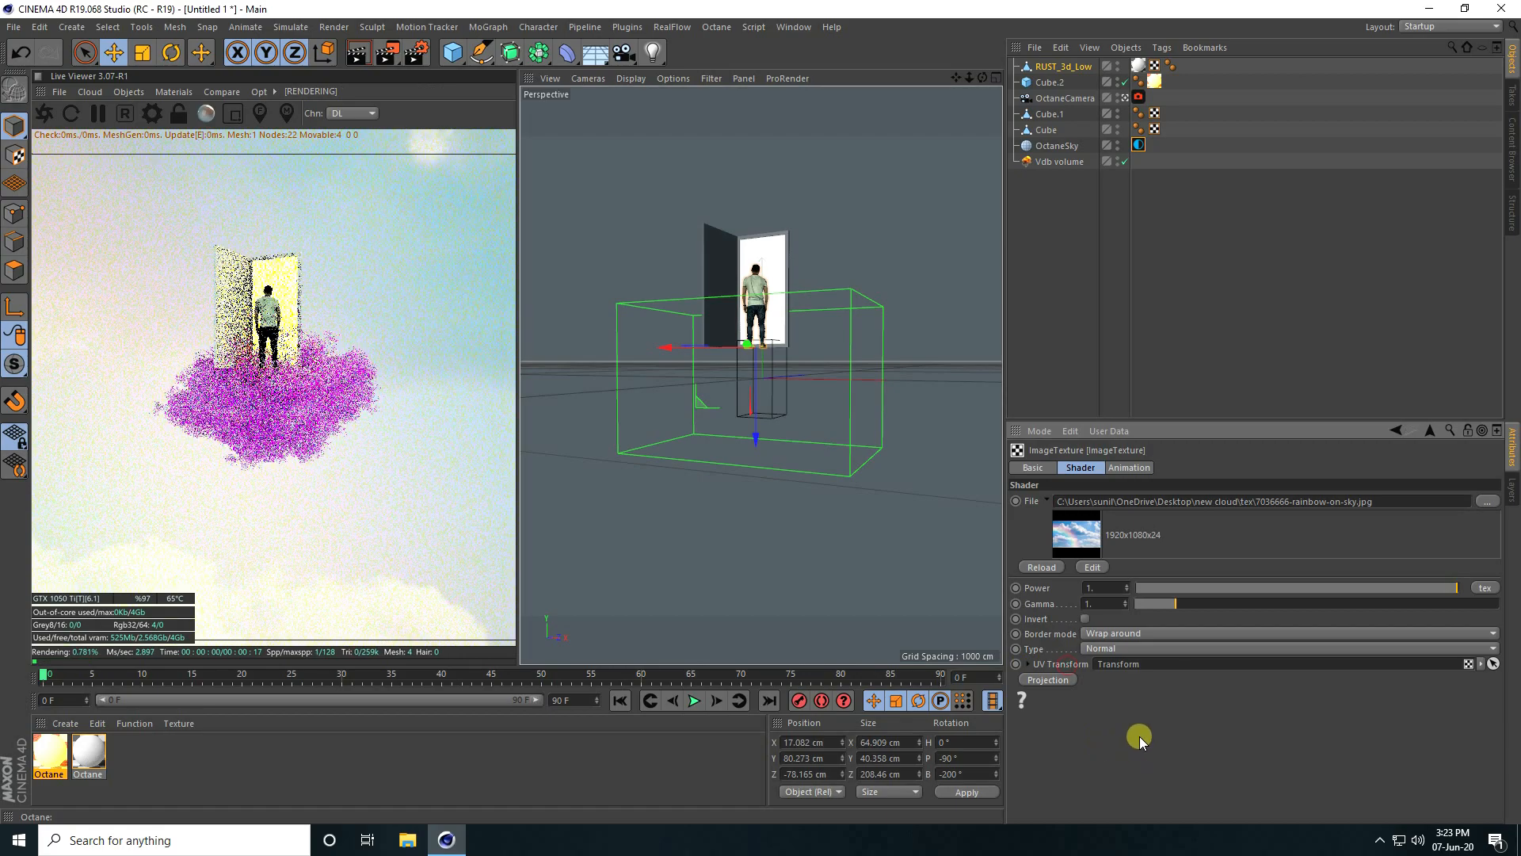
Drag the sky texture's locked UV Transform S.X/S.Y scale down to about 0.31
left_click(1016, 664)
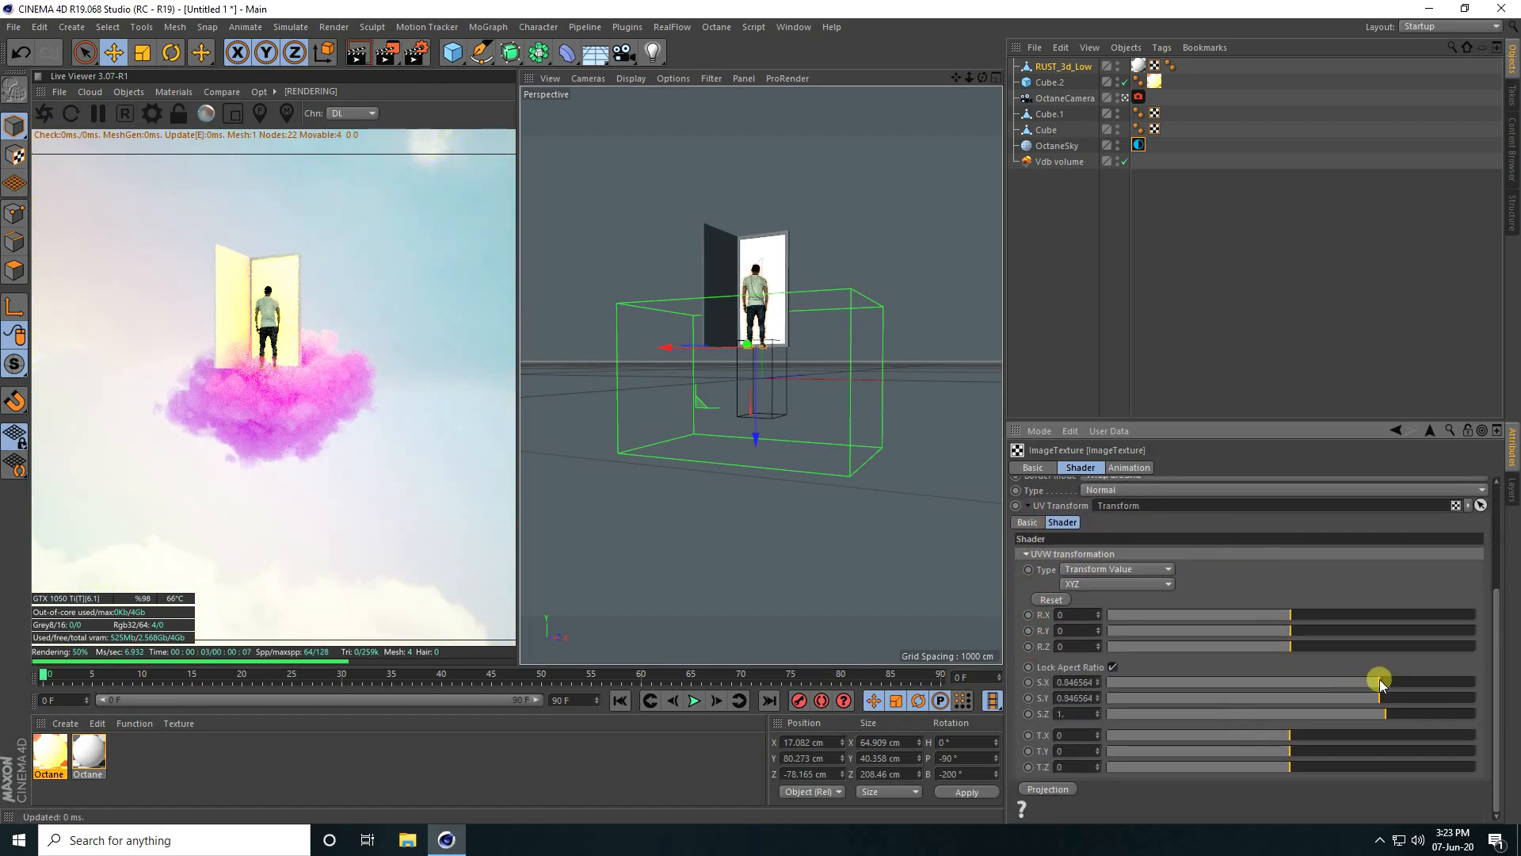
left_click_drag(1379, 679, 1345, 679)
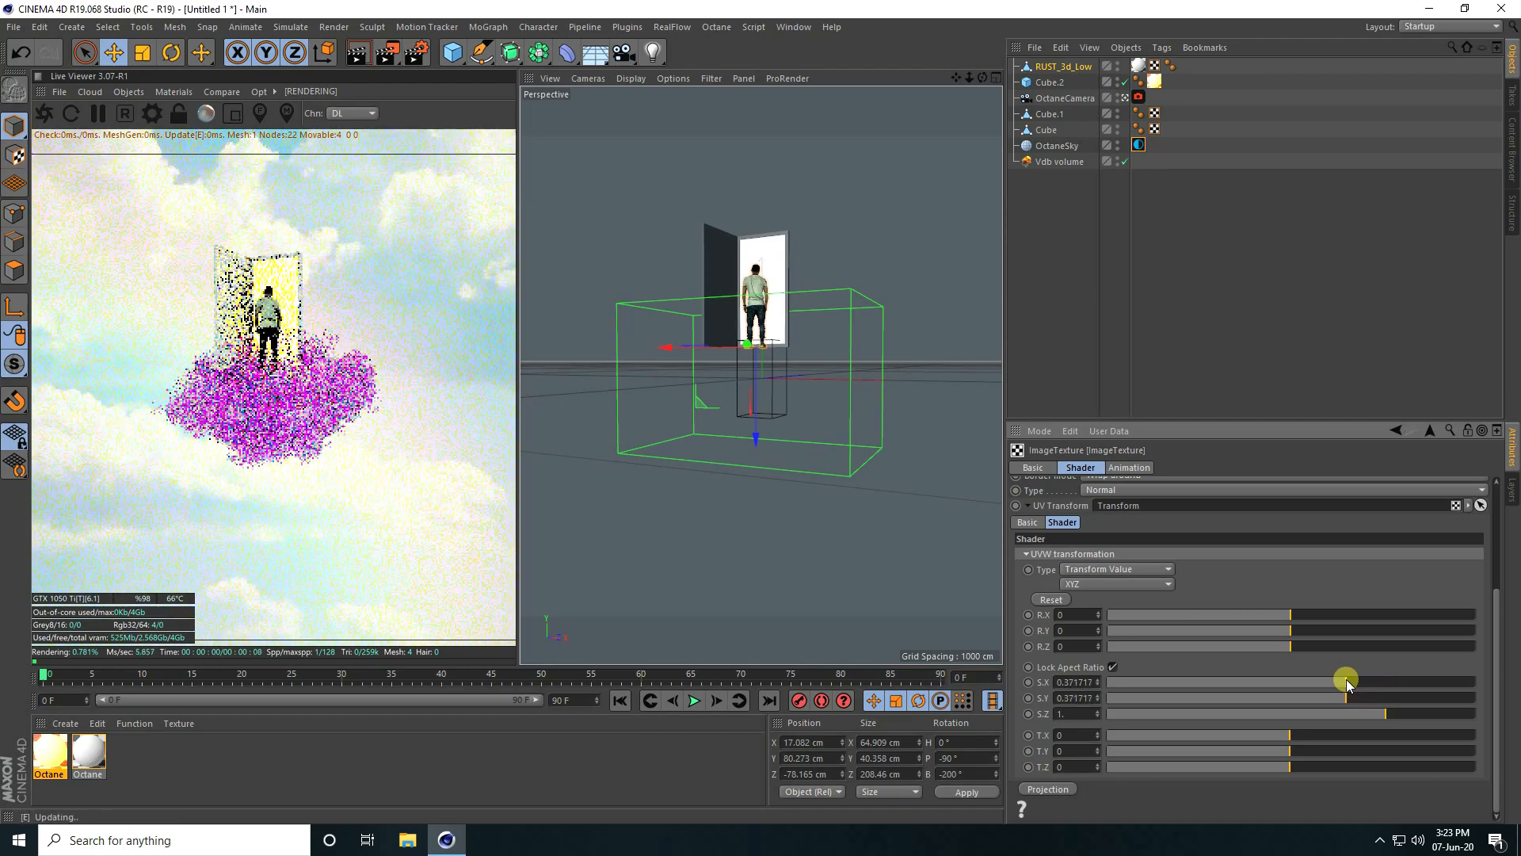
left_click_drag(1347, 679, 1335, 682)
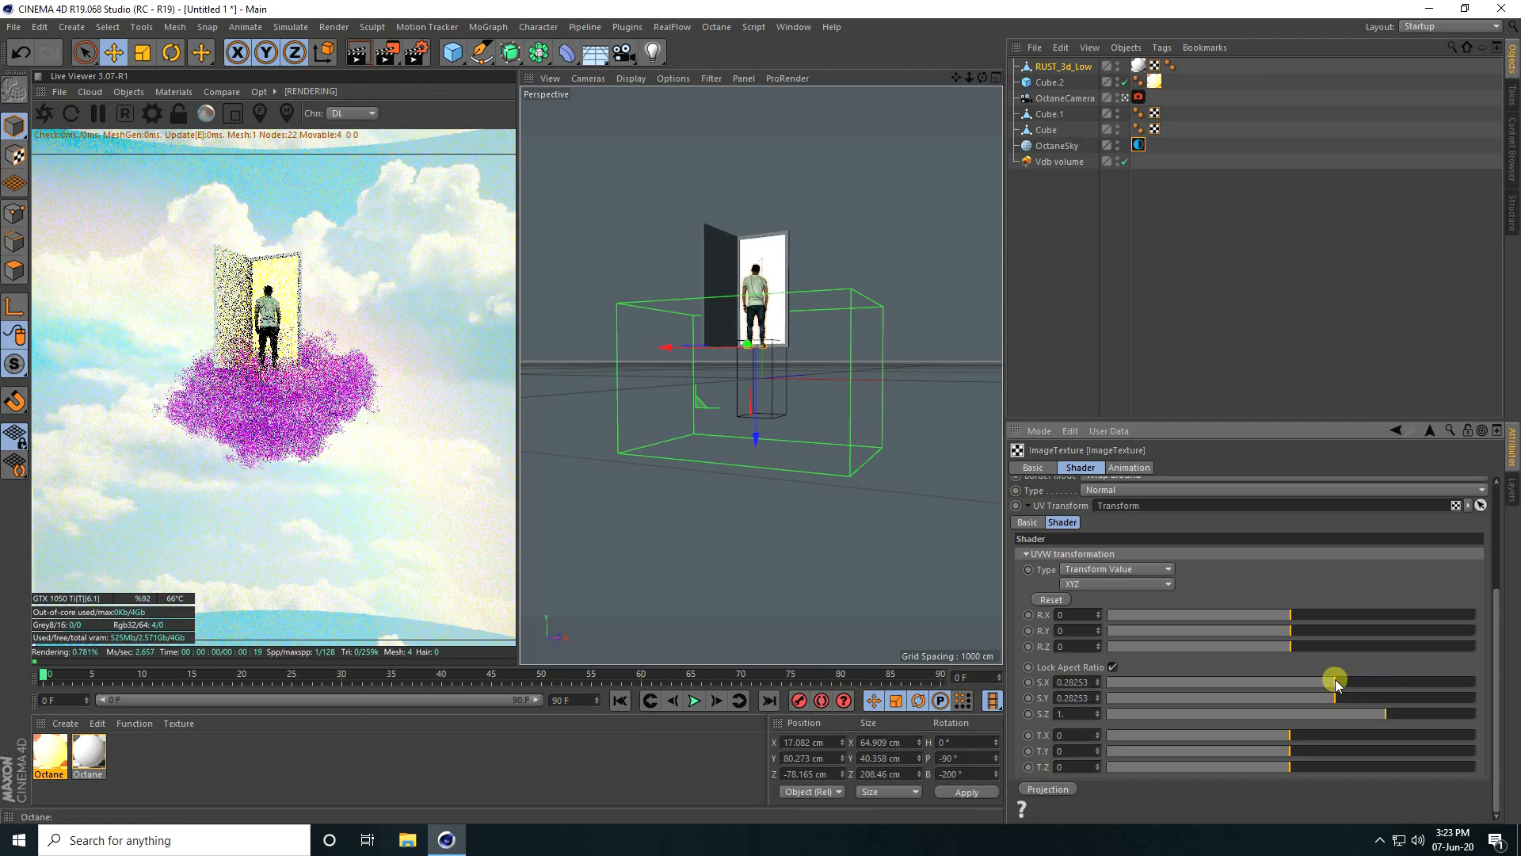
left_click_drag(1334, 681, 1343, 682)
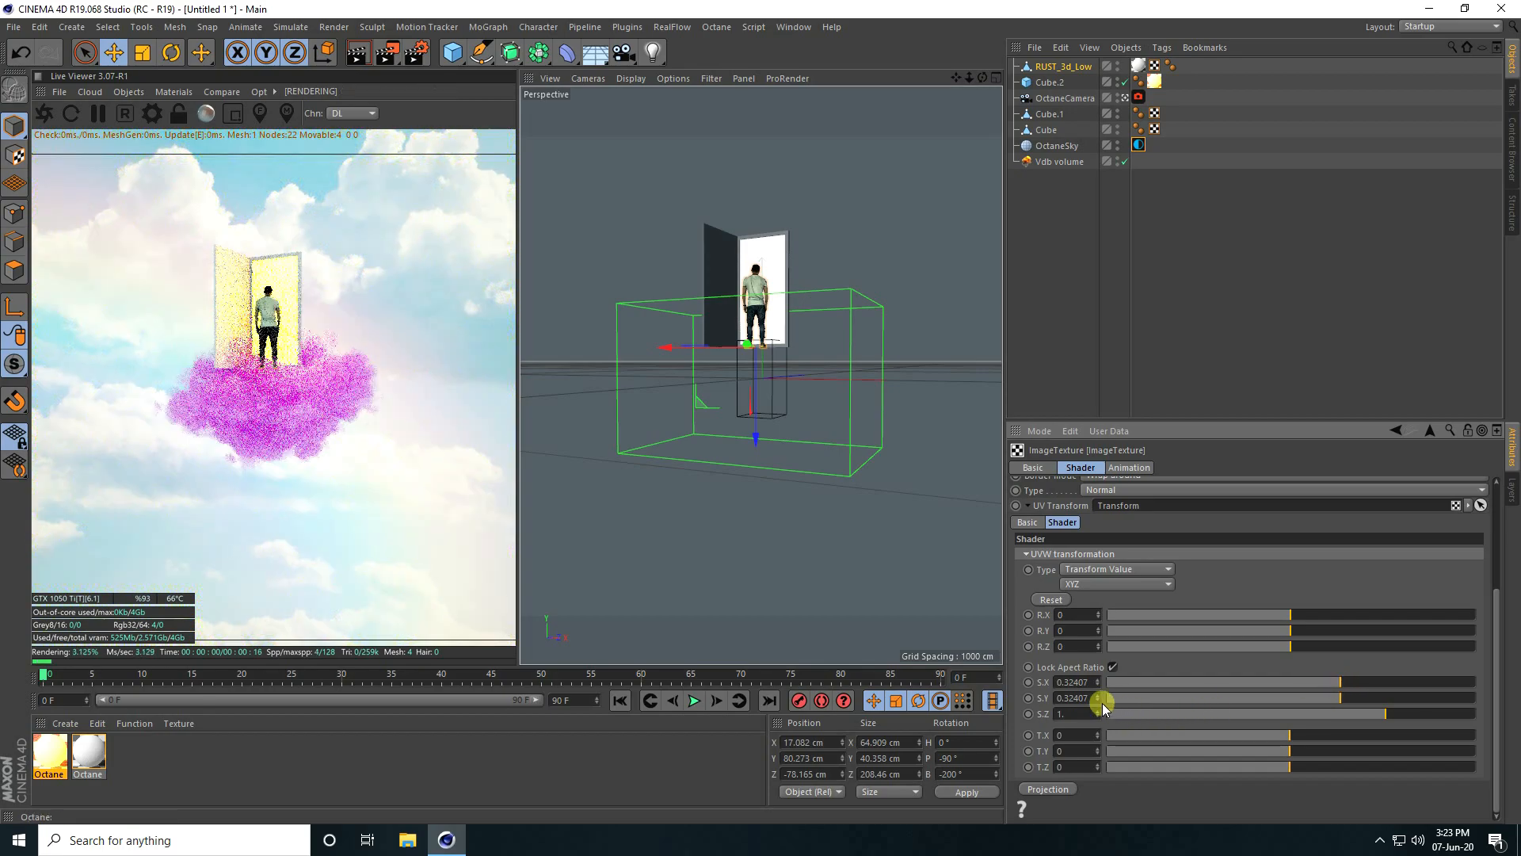
left_click_drag(1101, 698, 1102, 703)
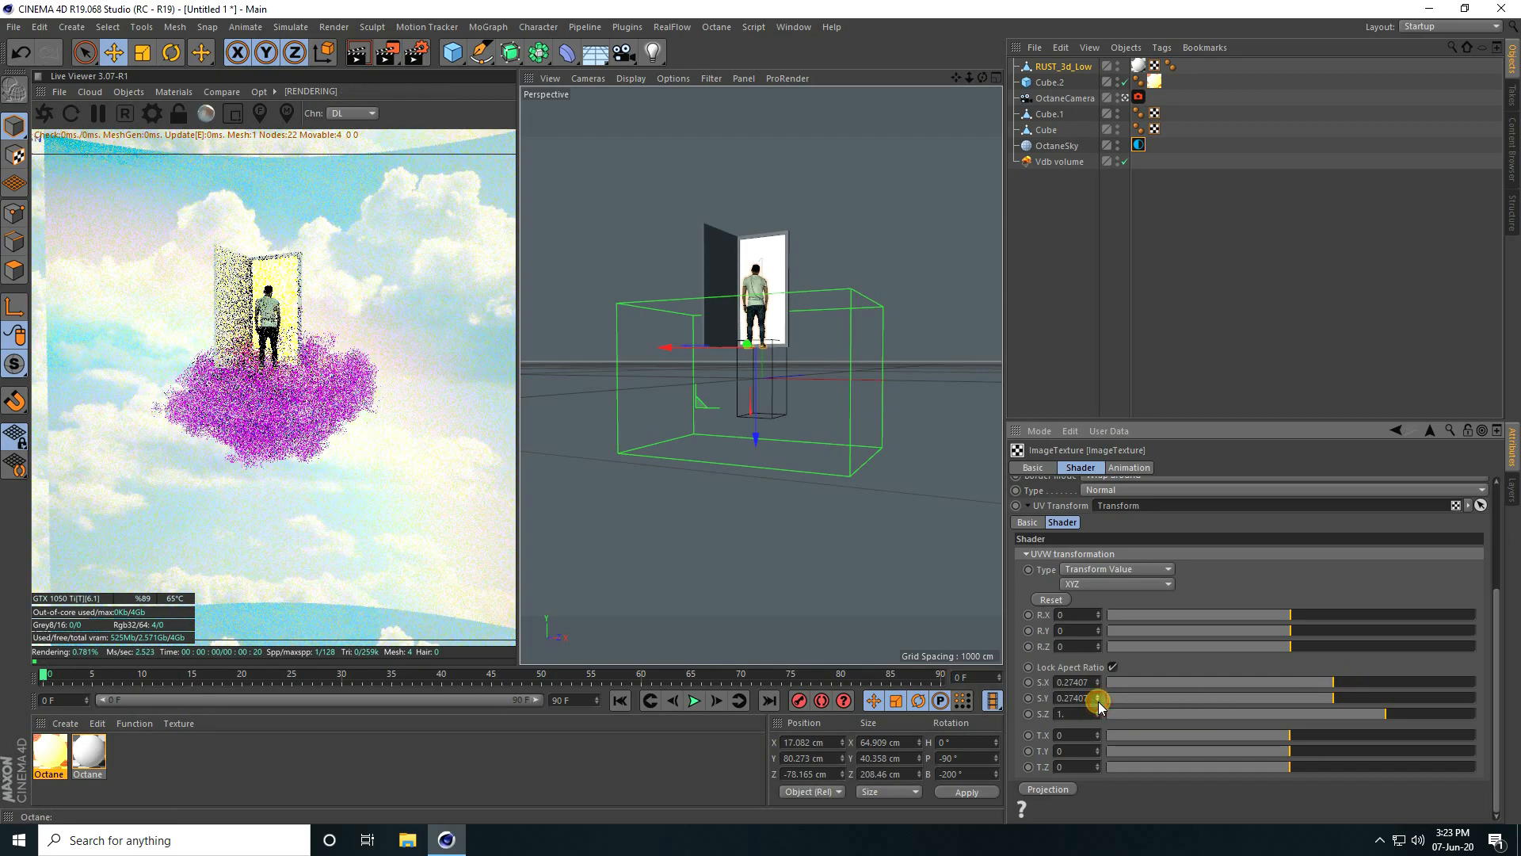
left_click_drag(1097, 699, 1101, 696)
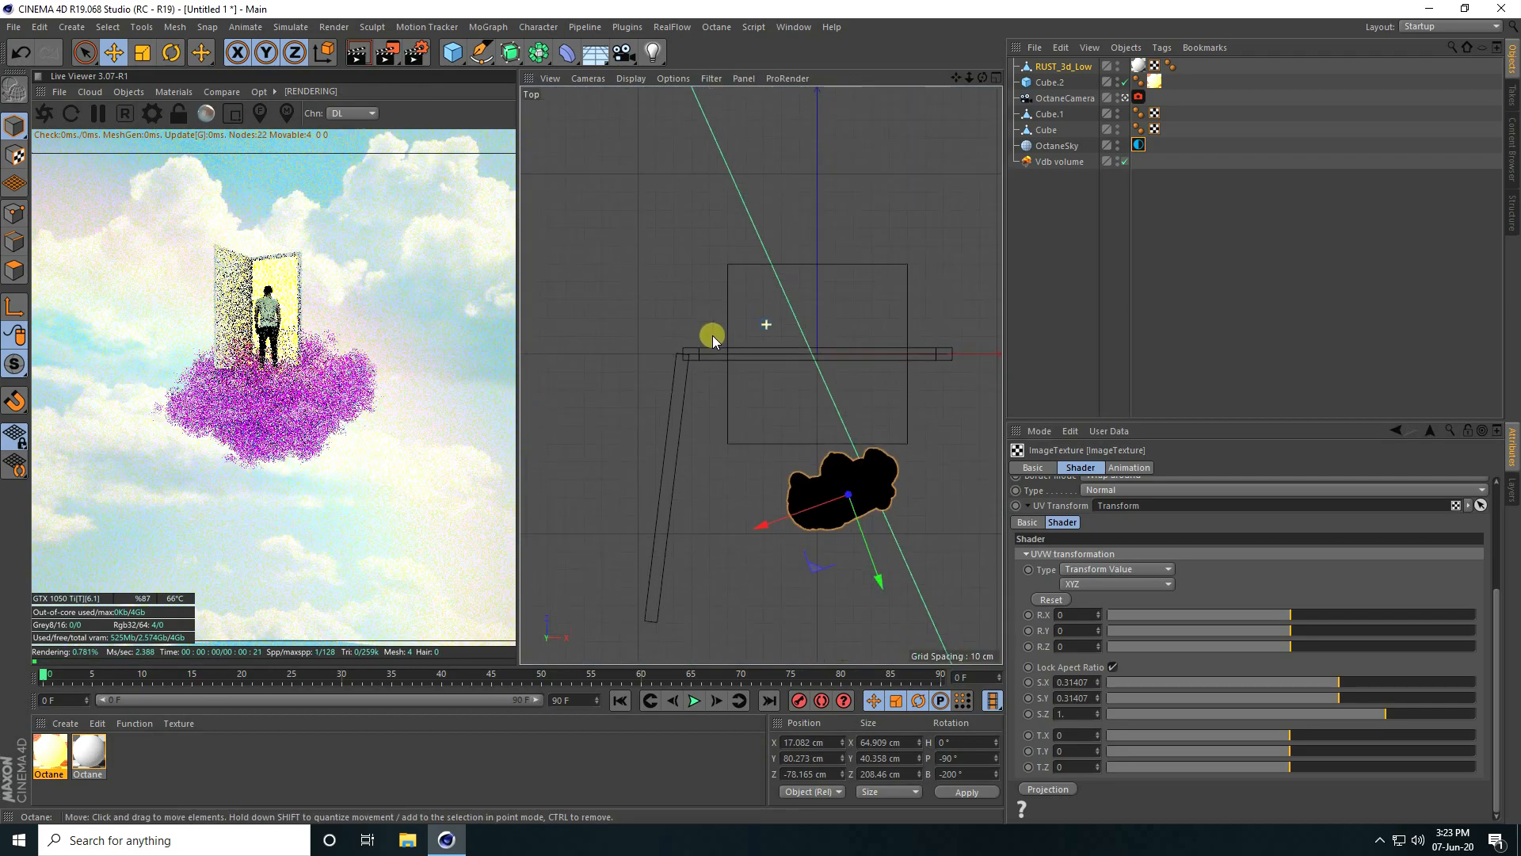
In Top view, move the Vdb volume under the door to X 10.988 cm, Z -43.952 cm
left_click(1059, 161)
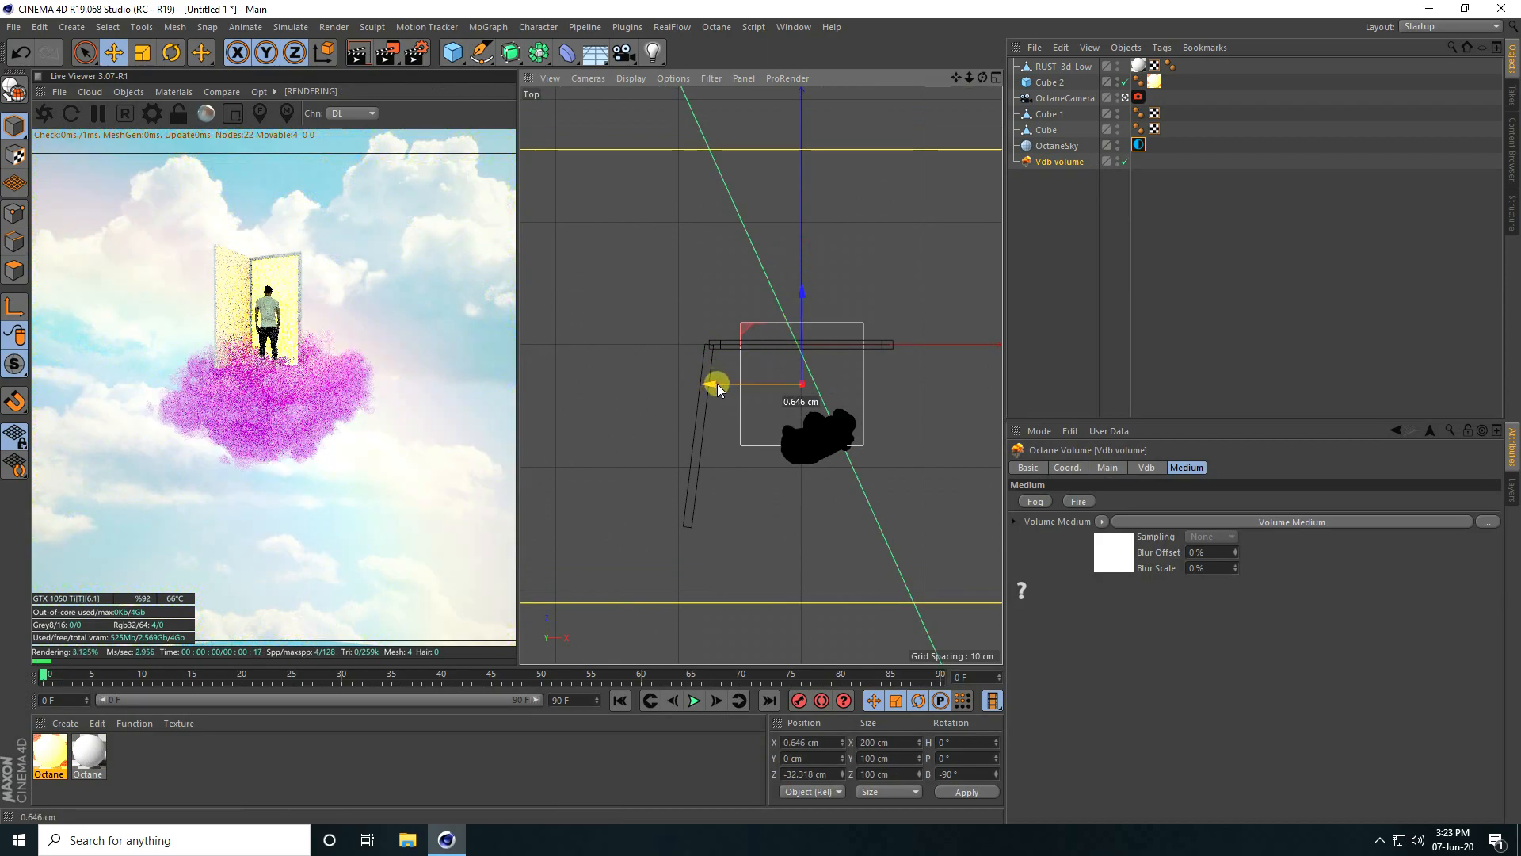
left_click_drag(716, 383, 764, 432)
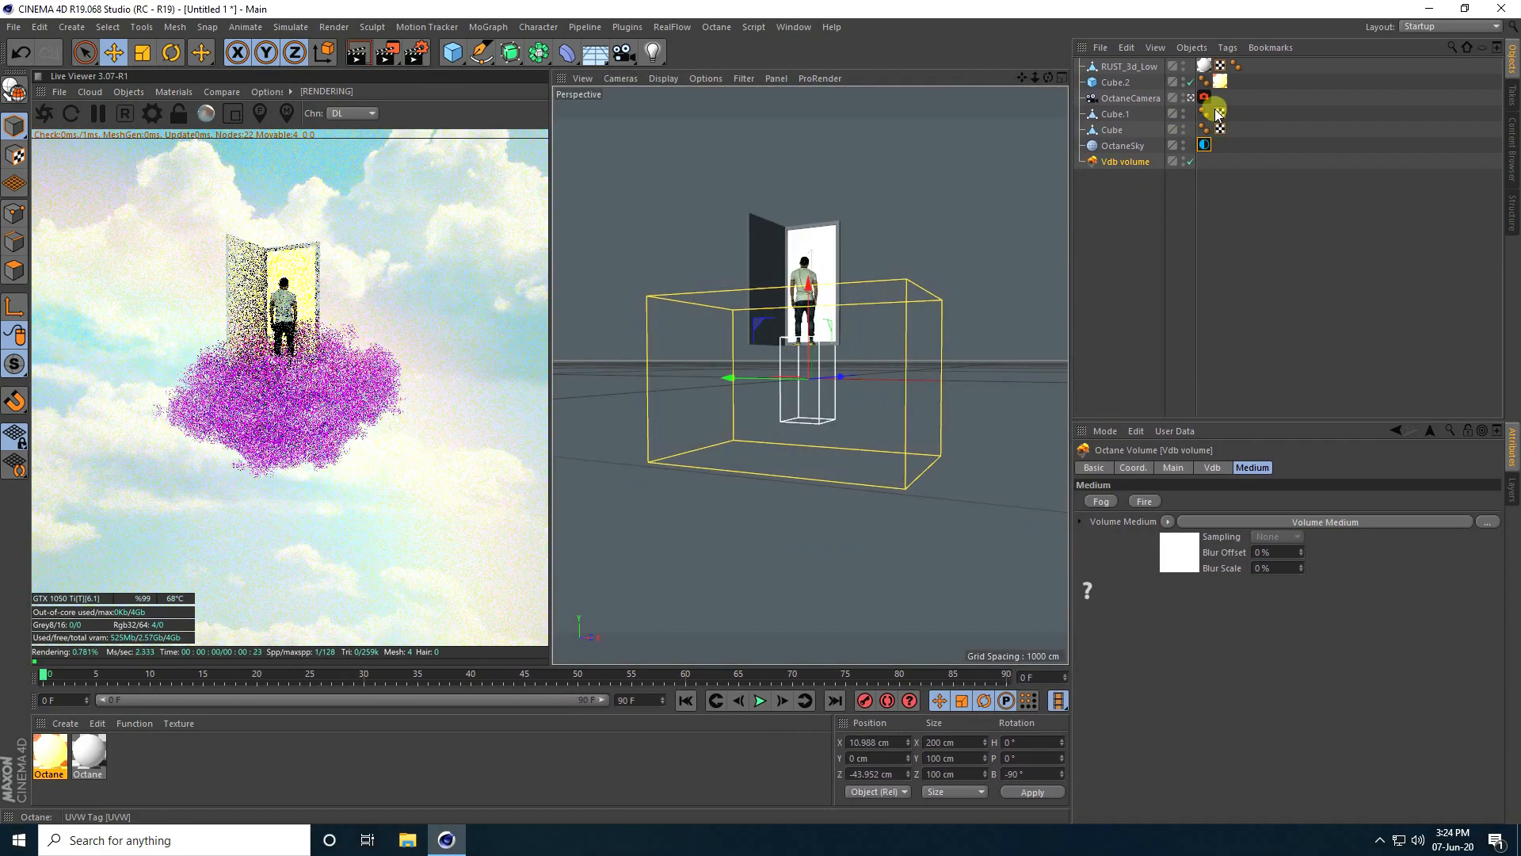
Enable bloom and glare post-processing on the OctaneCamera tag
left_click(1205, 98)
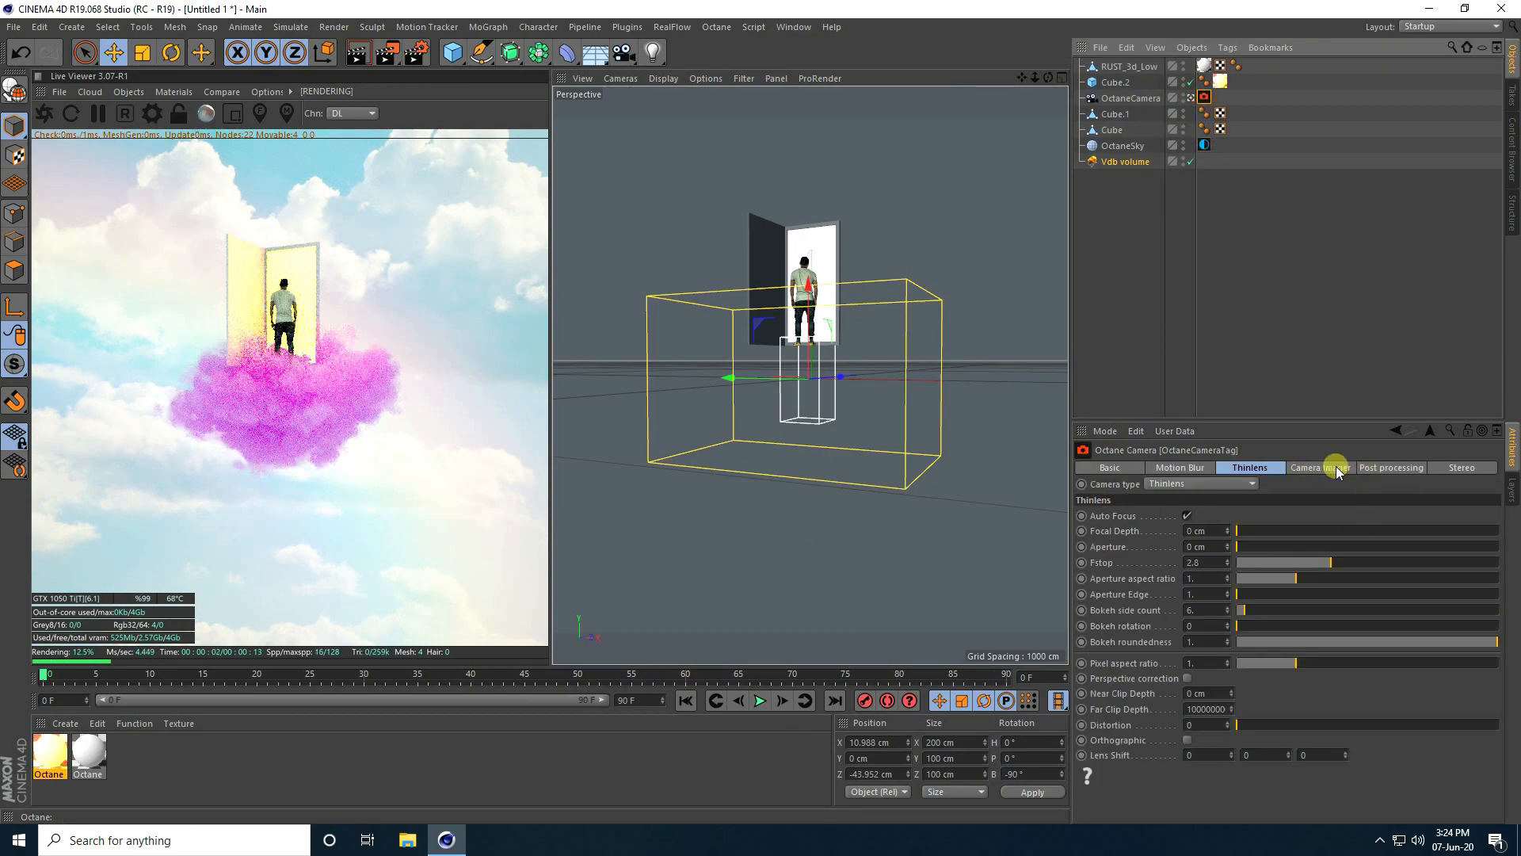
left_click(1391, 467)
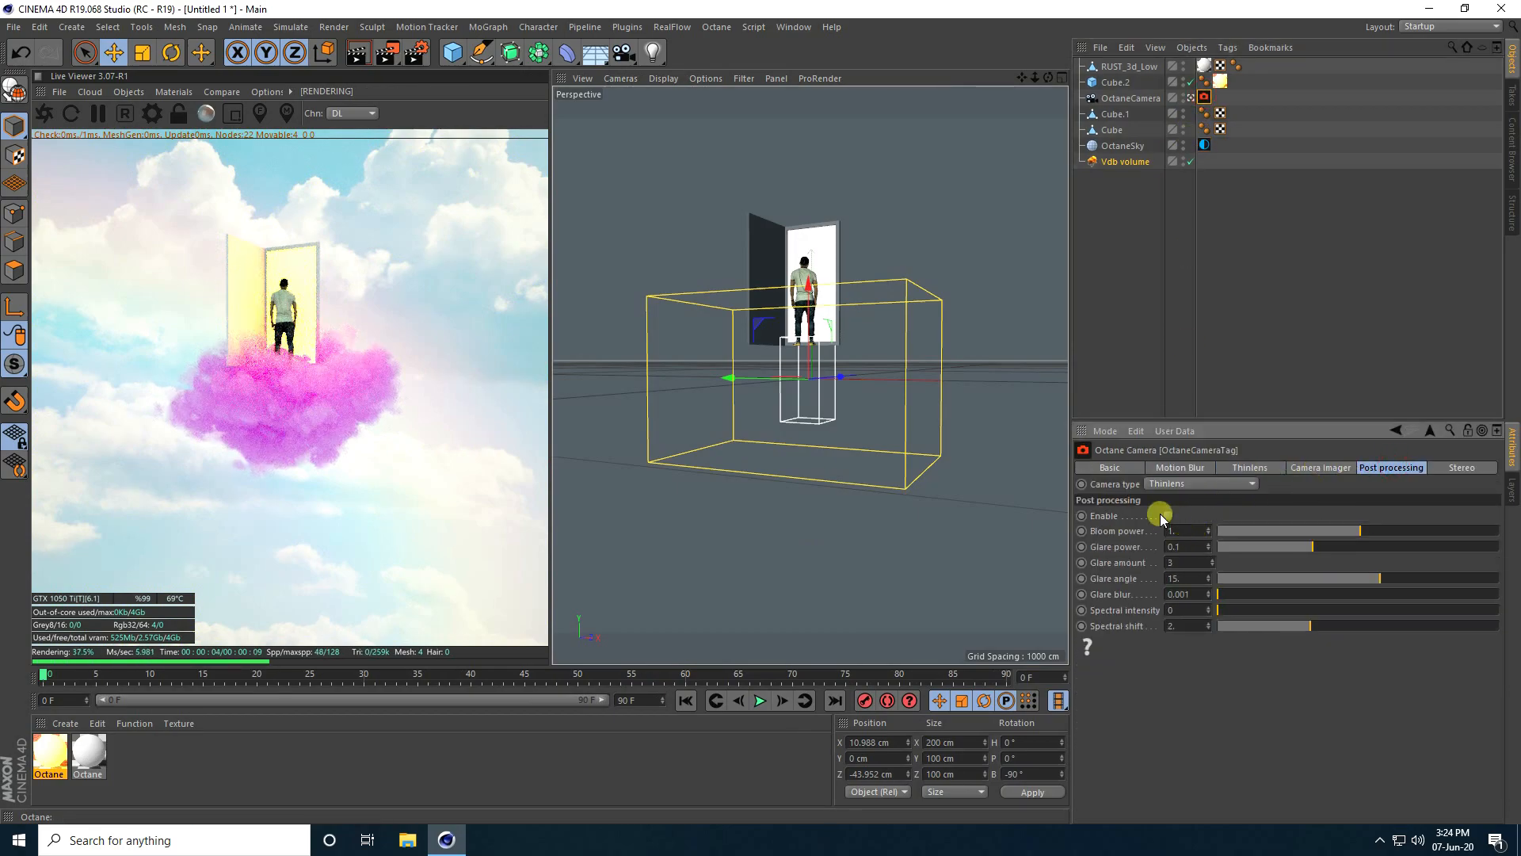
left_click(1168, 515)
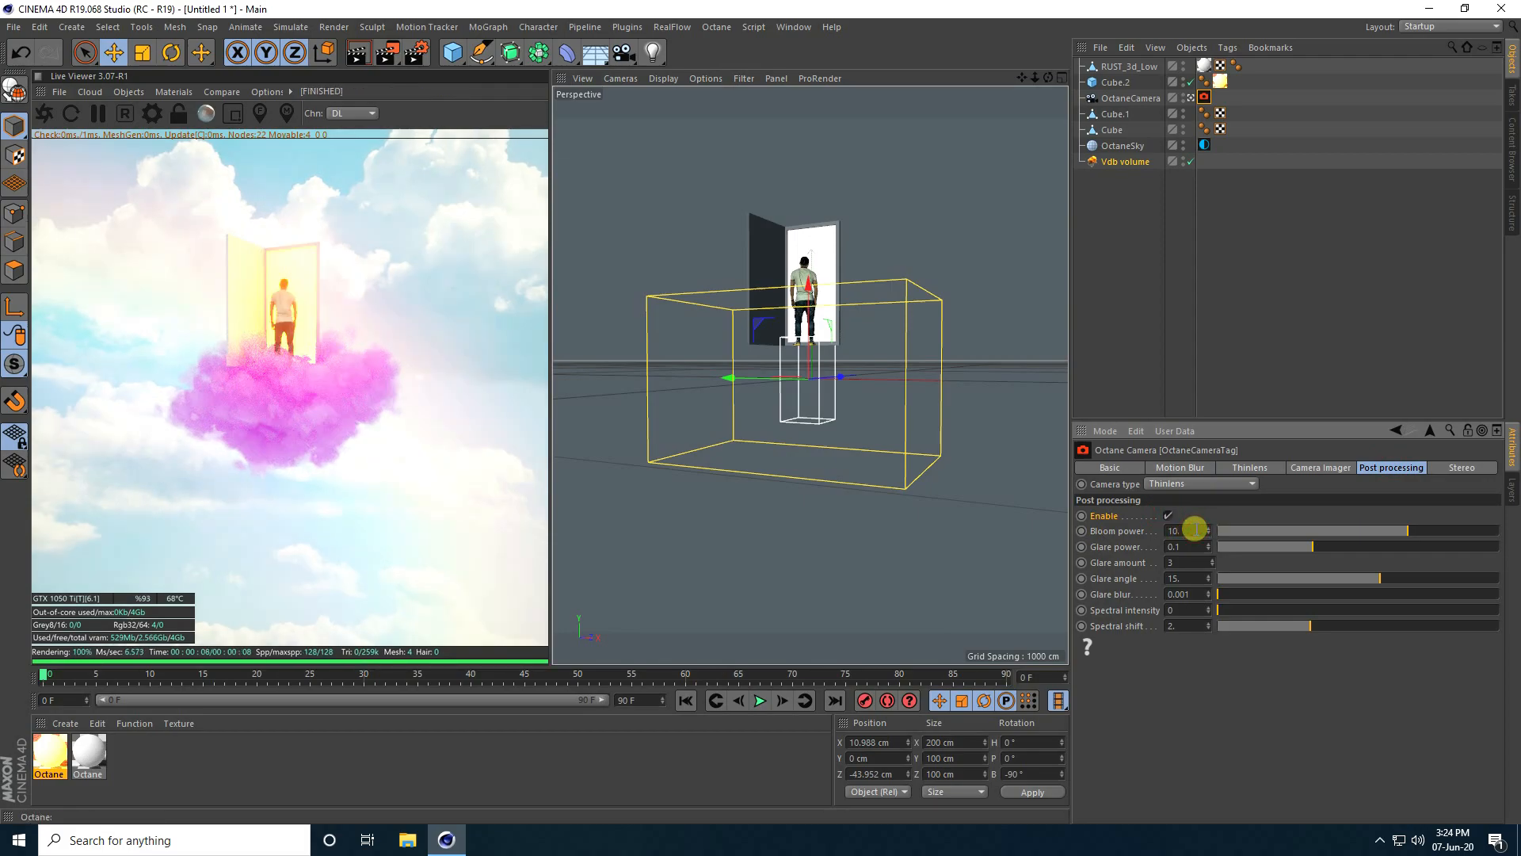
Enable the camera imager with Agfacolor Futura 100CD response and adjust its tone sliders
left_click(1319, 467)
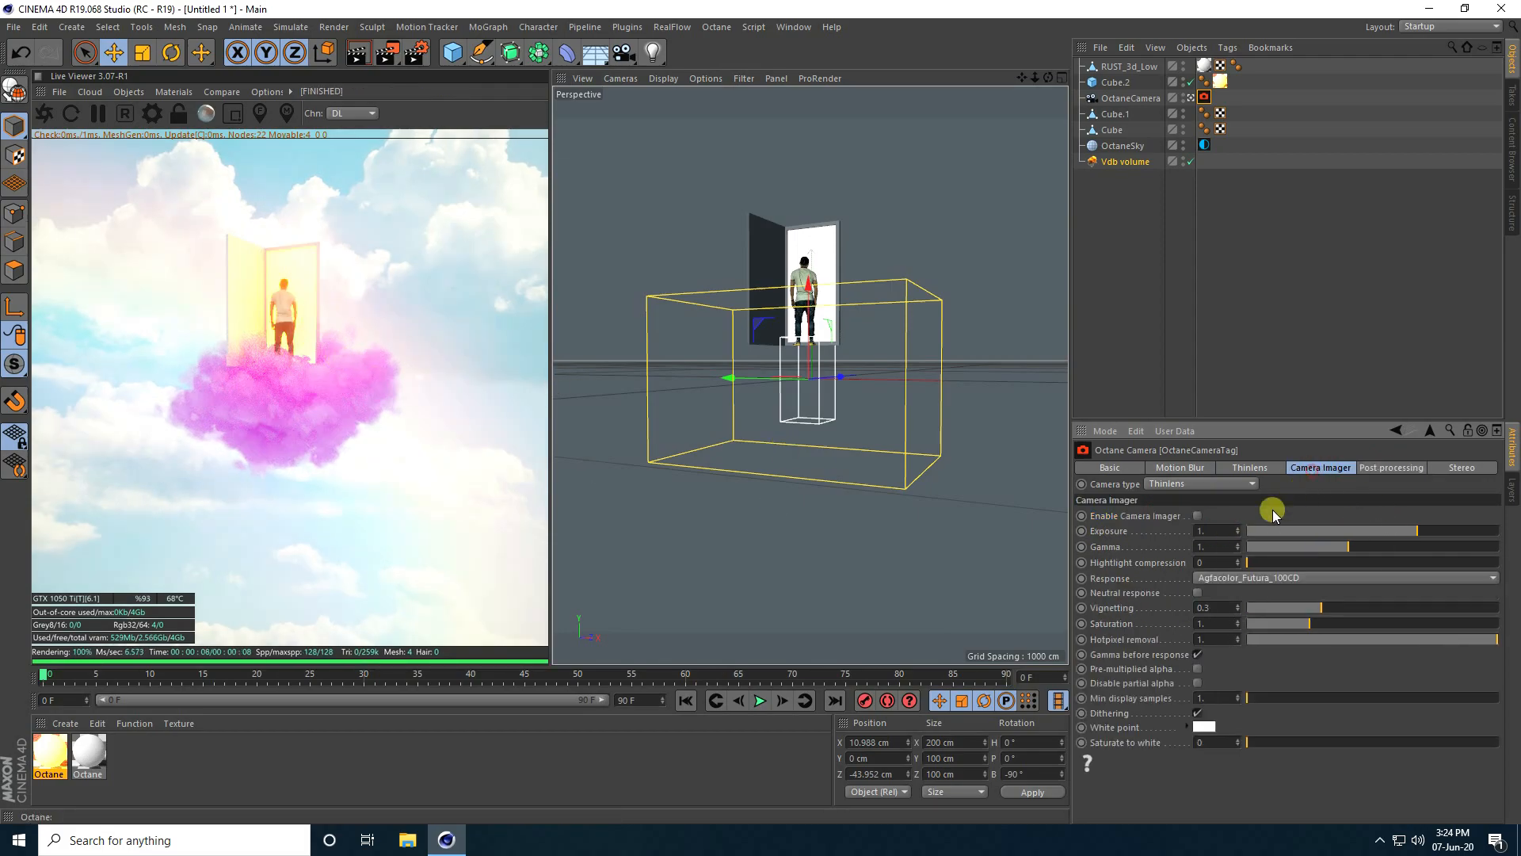
left_click(1197, 515)
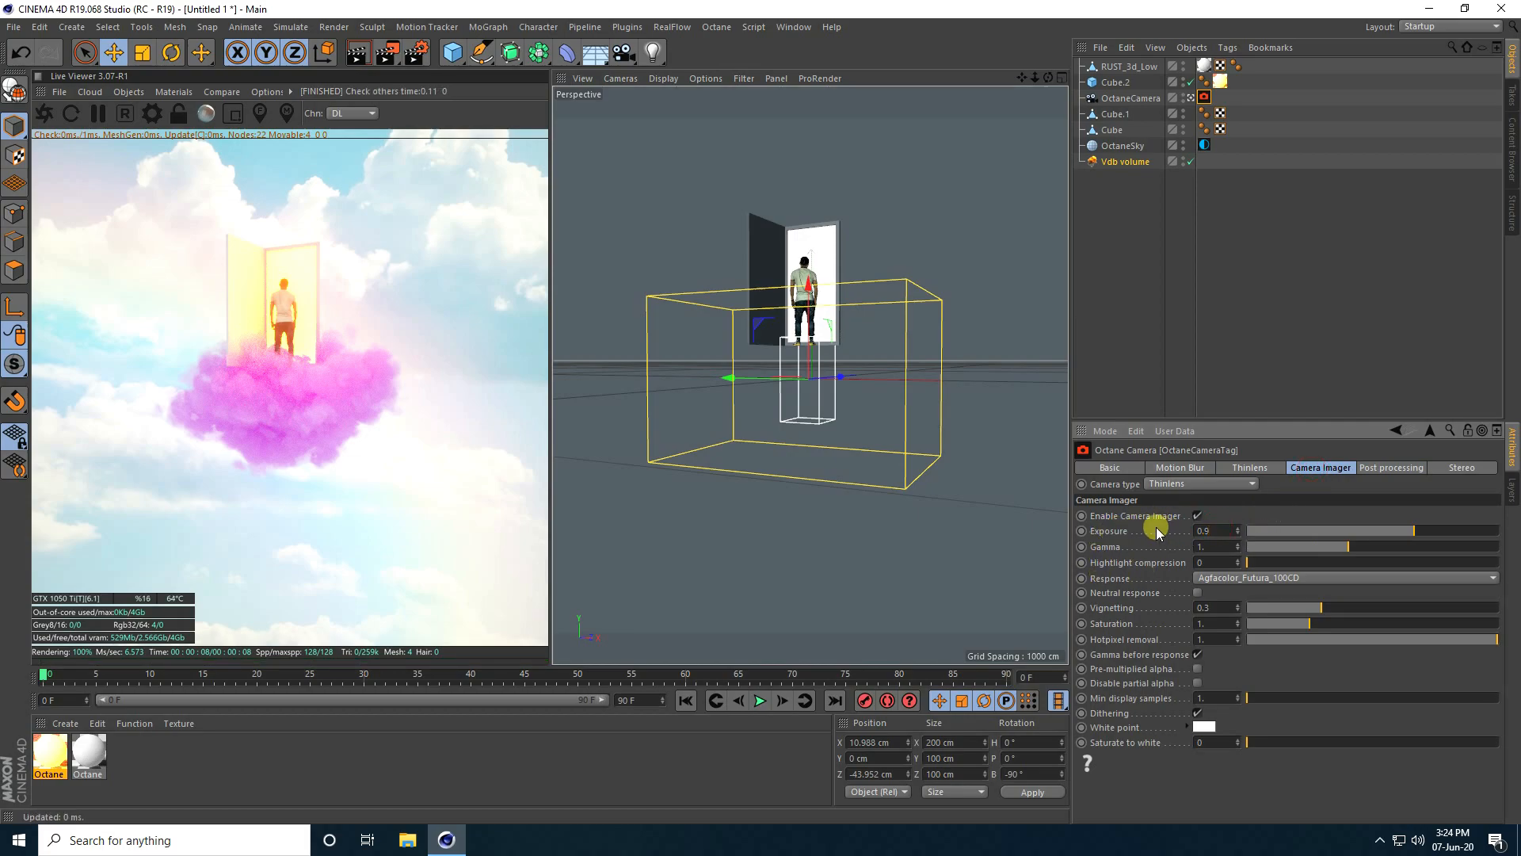
left_click(1210, 546)
type("0.9")
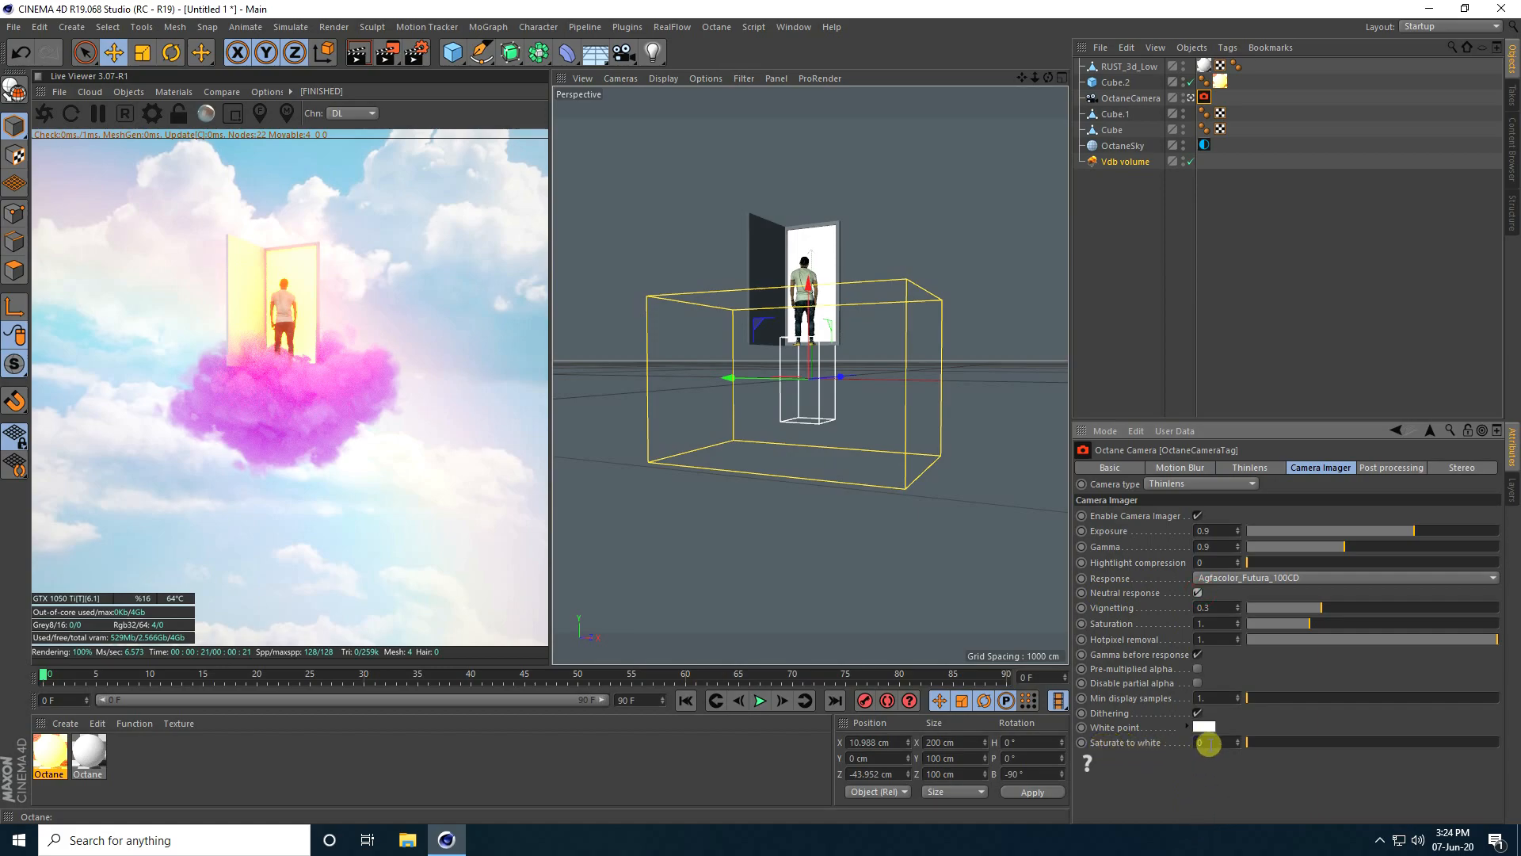
left_click_drag(1208, 743, 1262, 743)
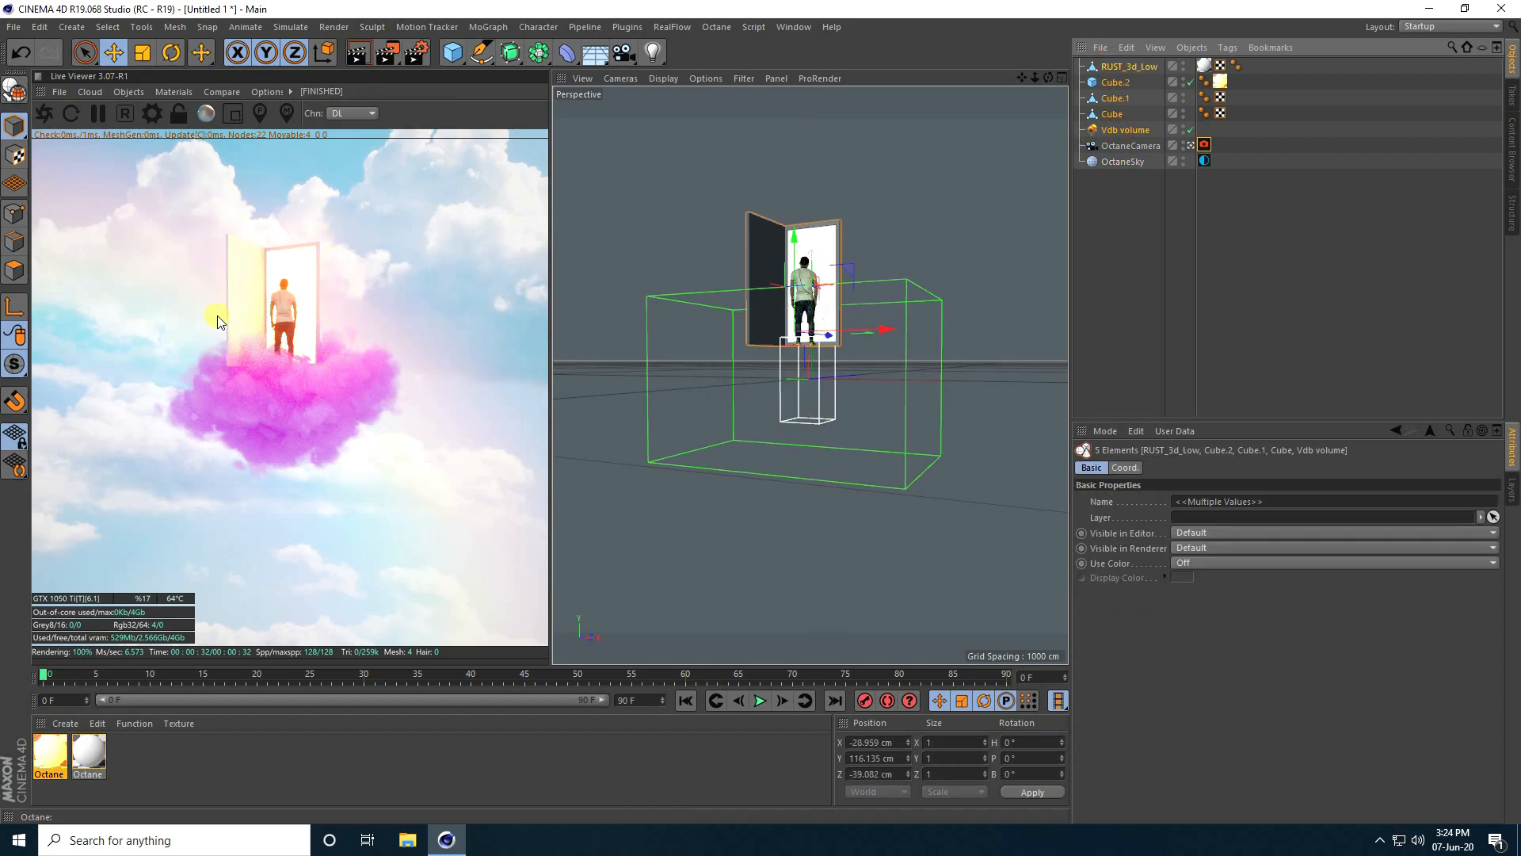
mouse_move(1112, 145)
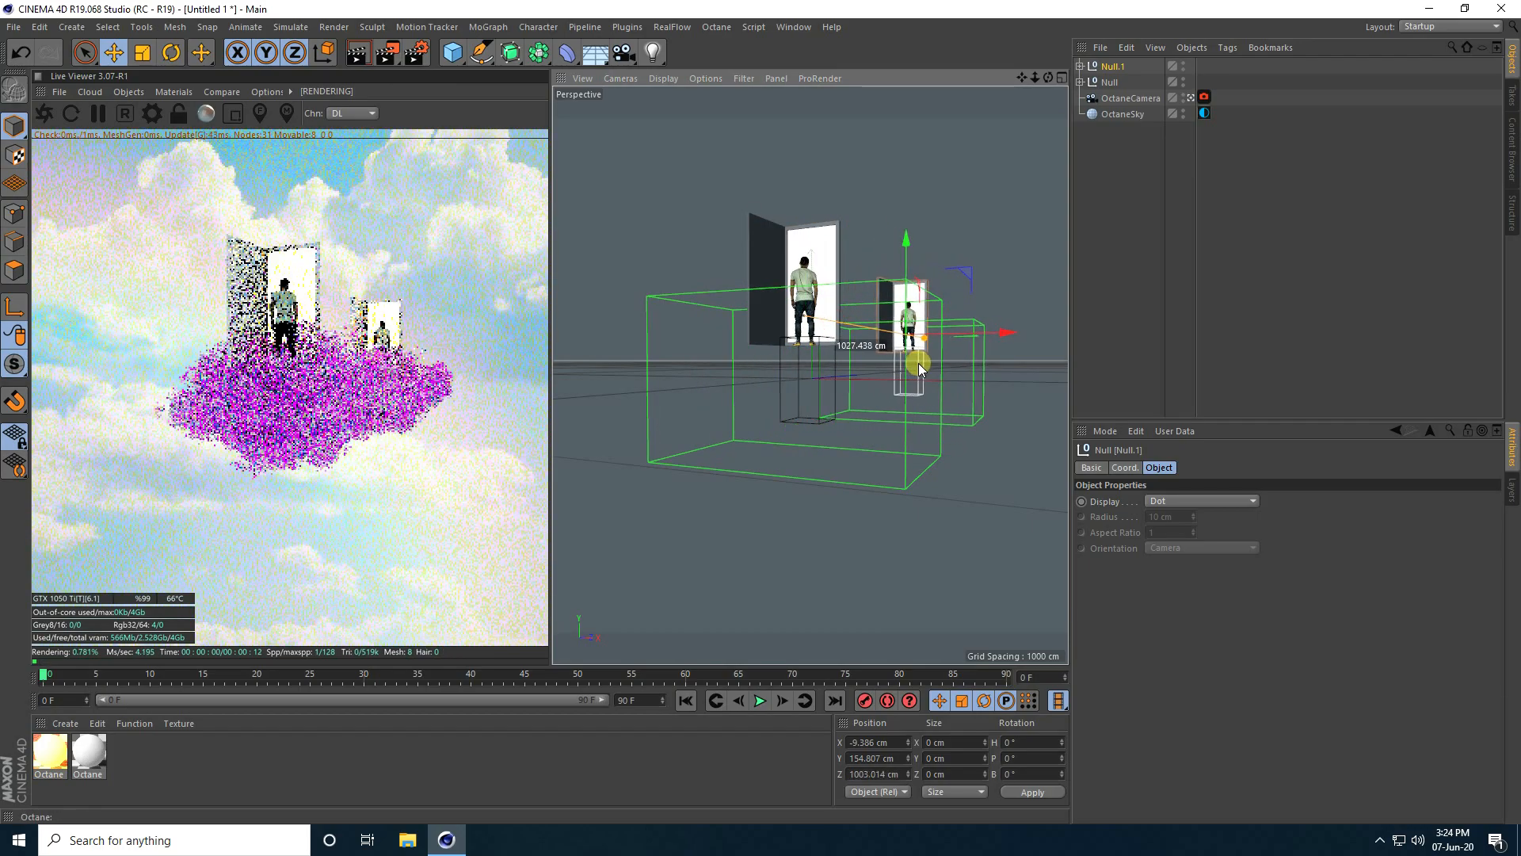
Push the duplicated door, man and cloud group back and to the right
left_click_drag(917, 361, 1033, 351)
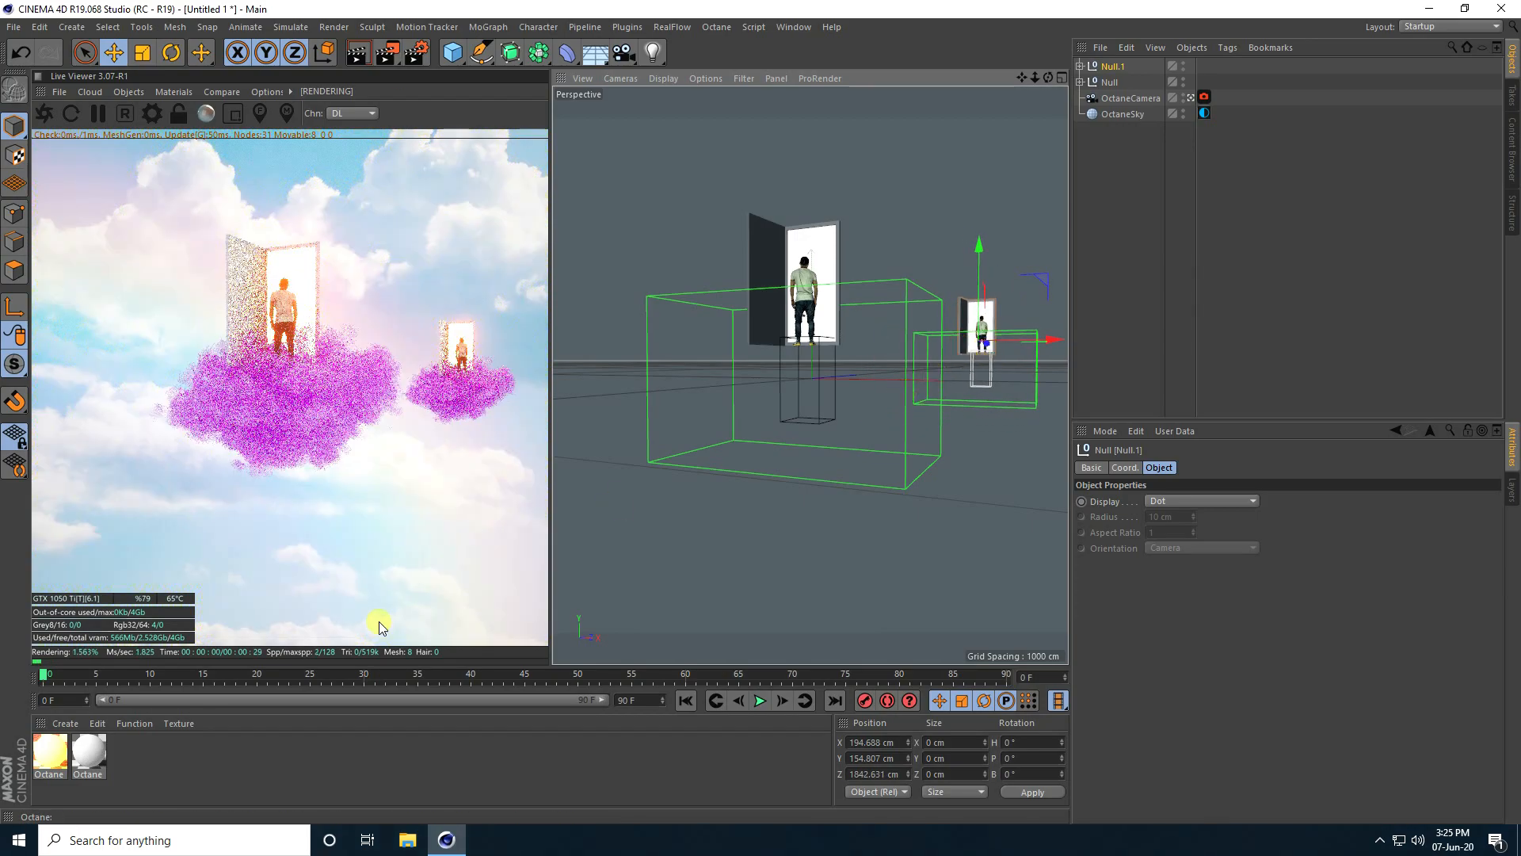
left_click(49, 756)
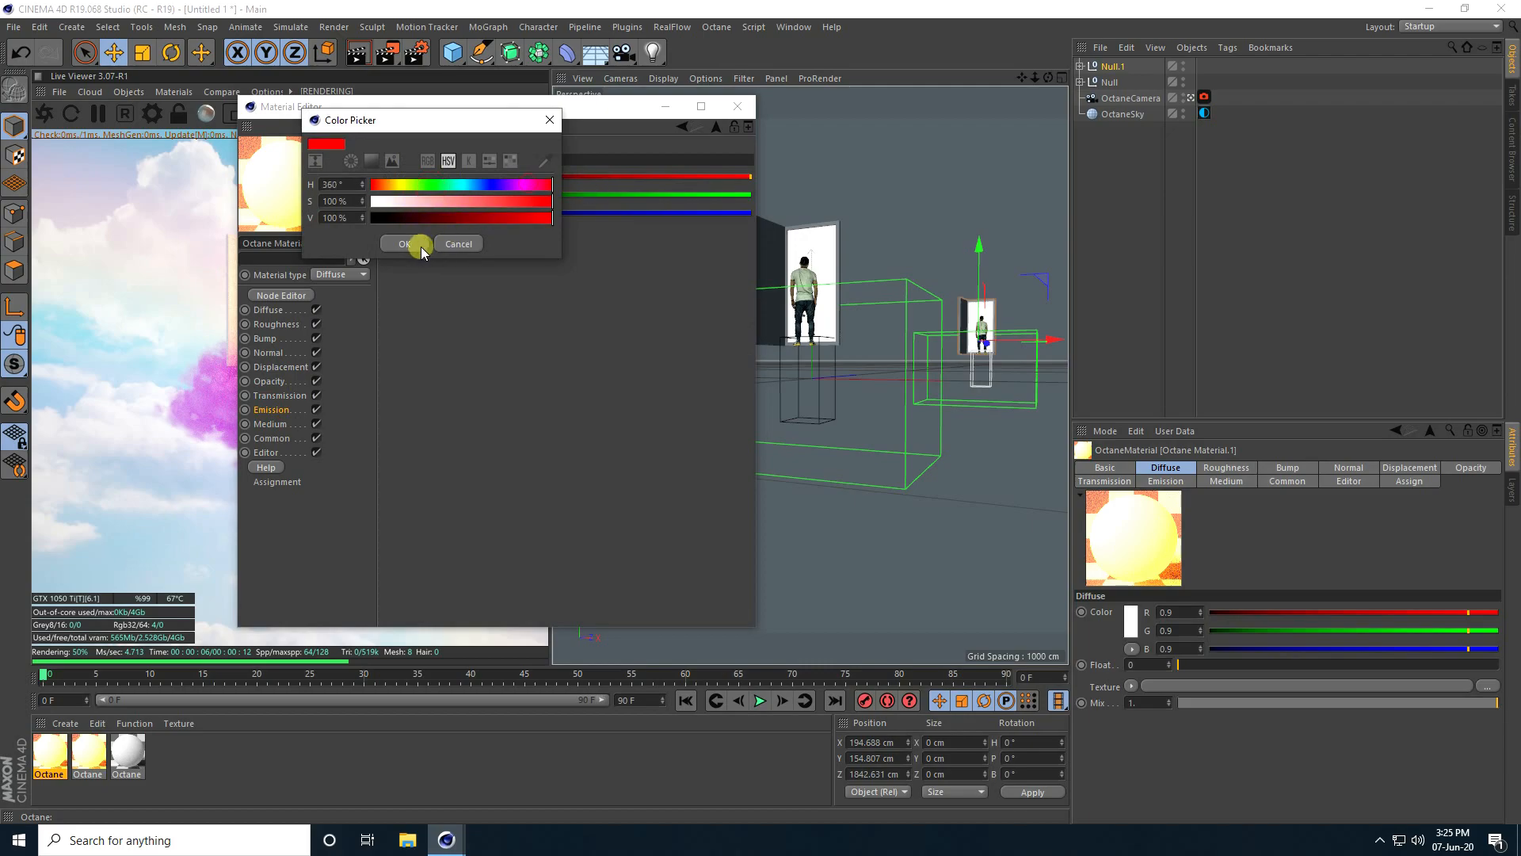
Tint the distant copy's Vdb Medium colour pale red and duplicate the group into Null.2
left_click(403, 243)
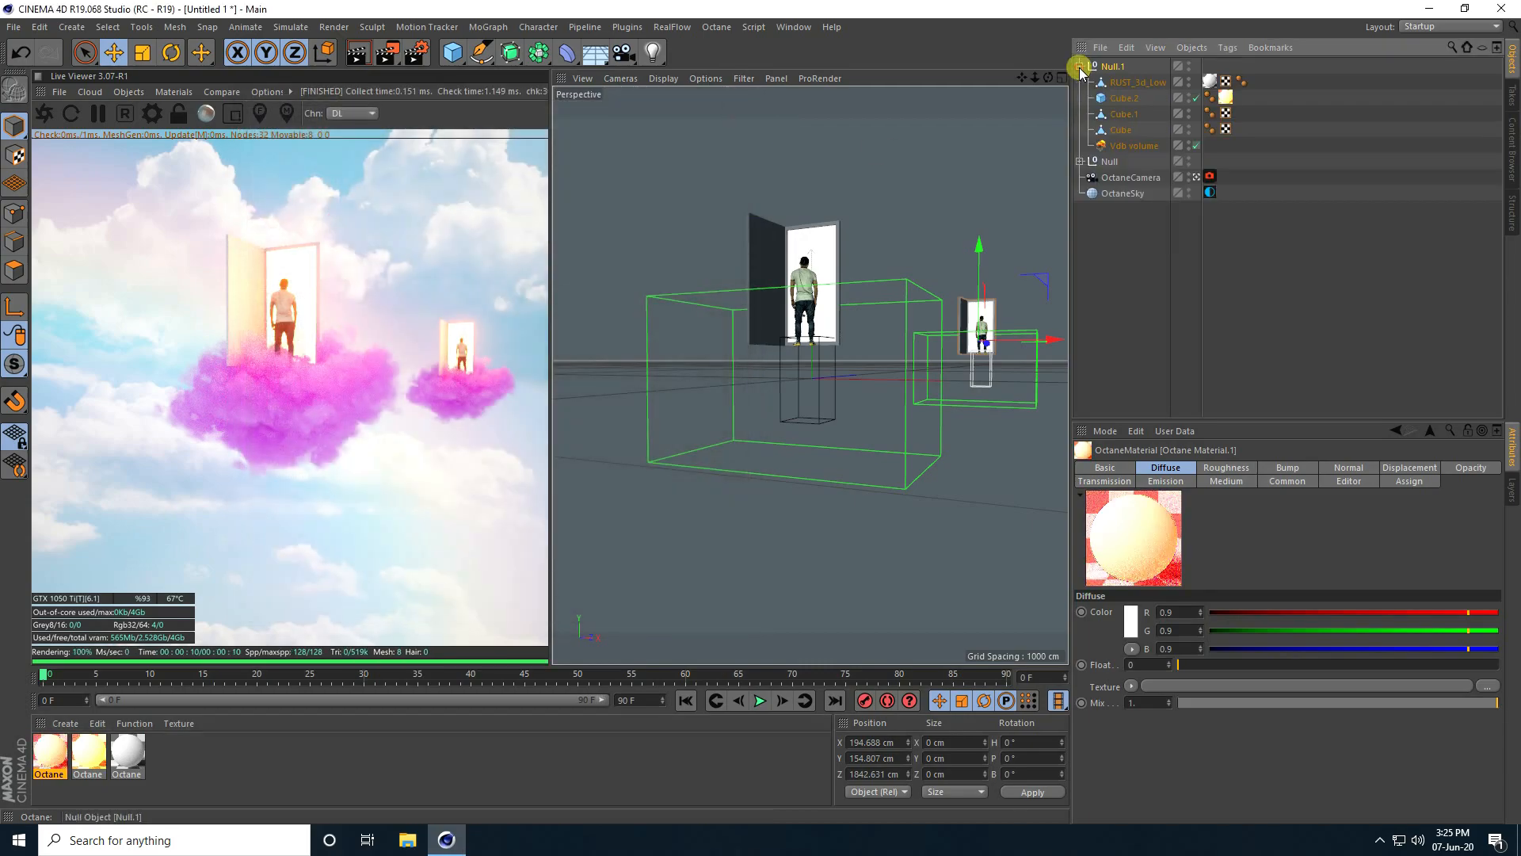
left_click(1133, 144)
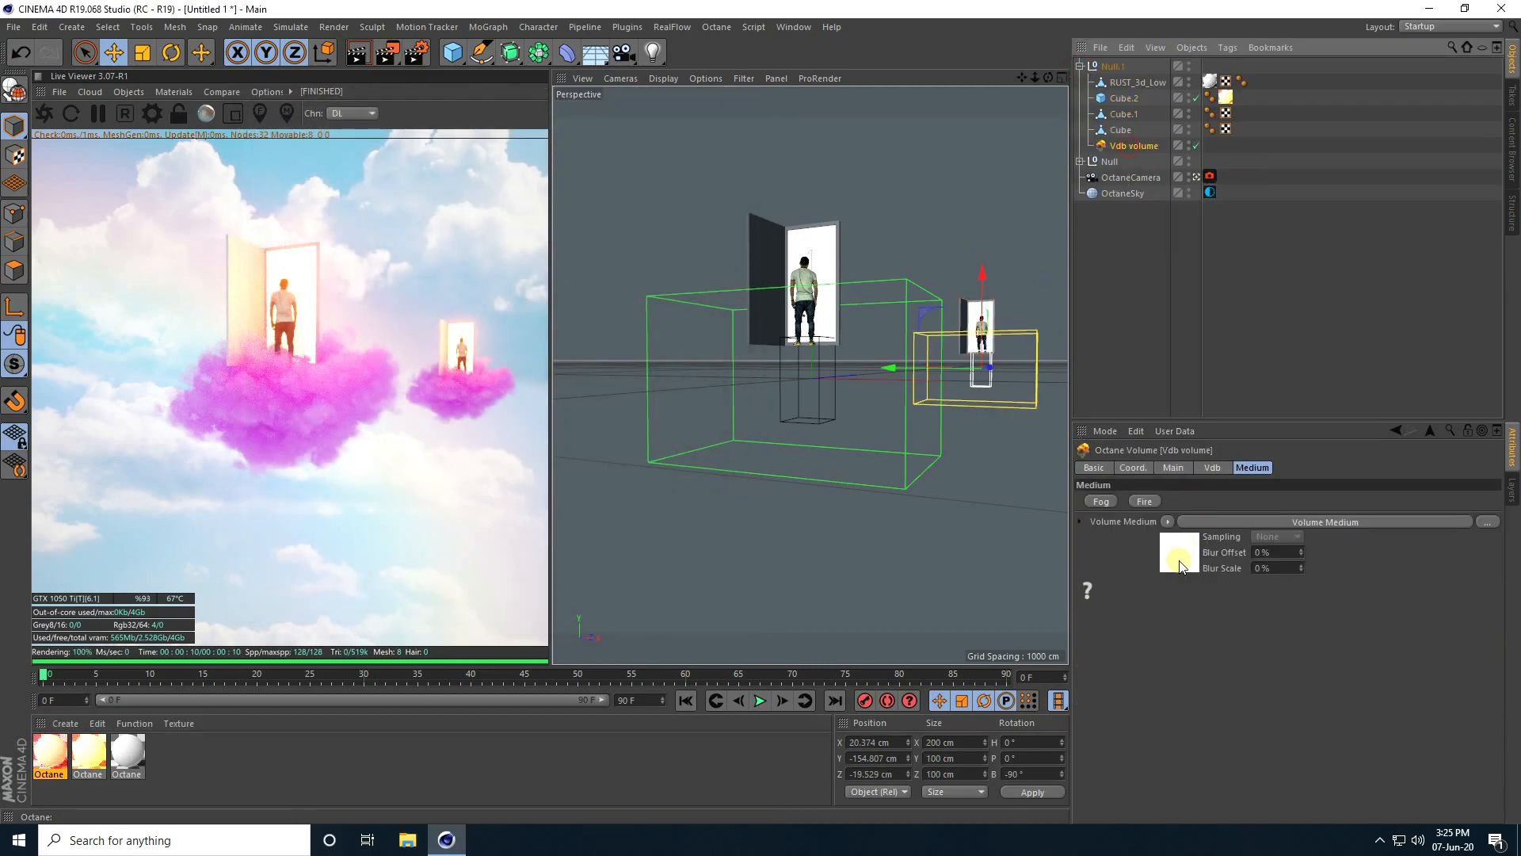
left_click(1180, 551)
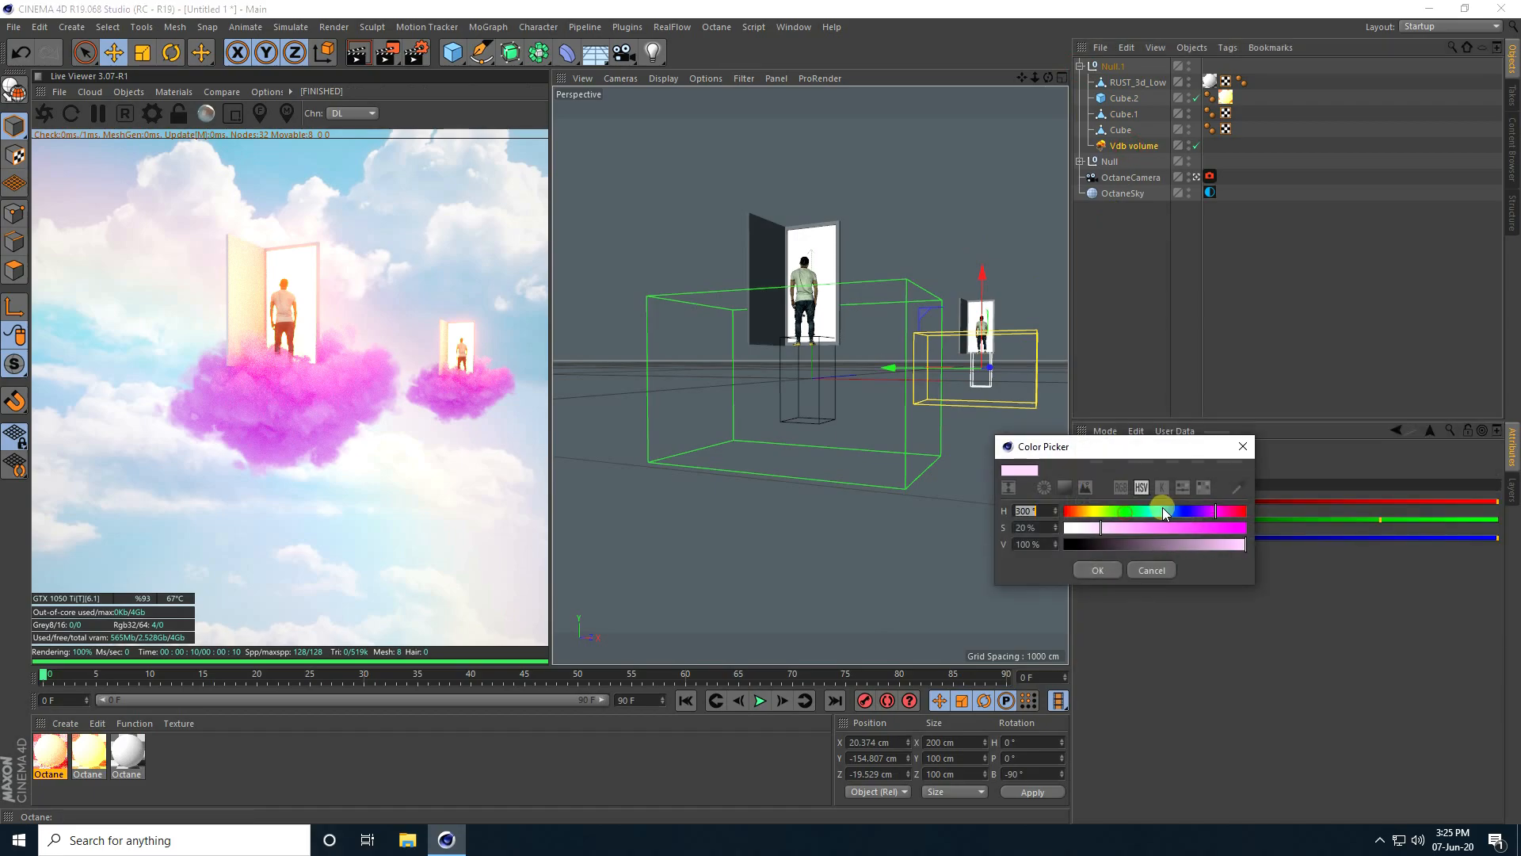
left_click(1097, 569)
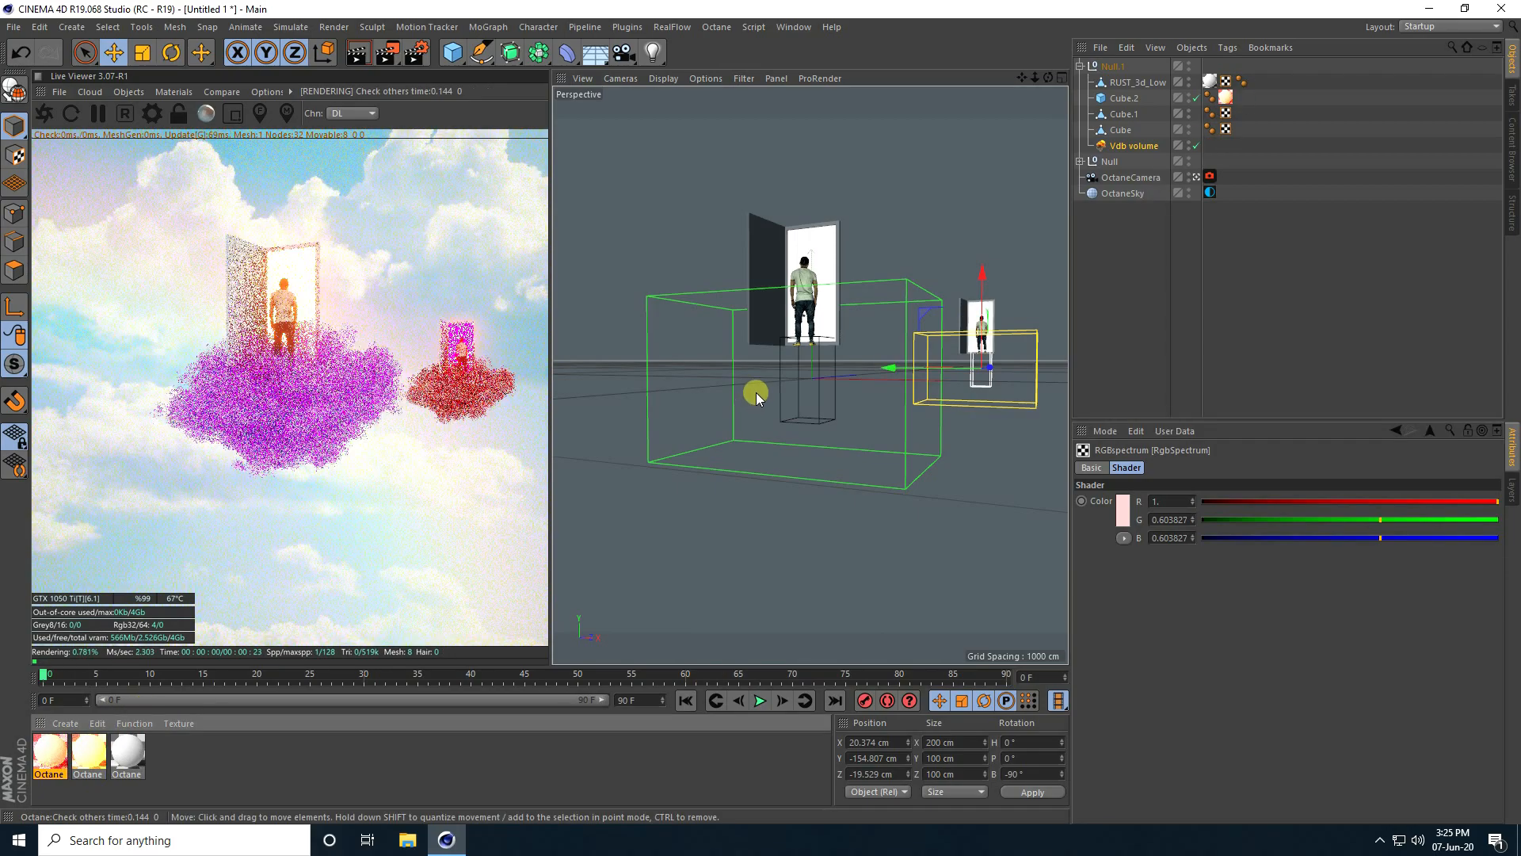
left_click(1111, 65)
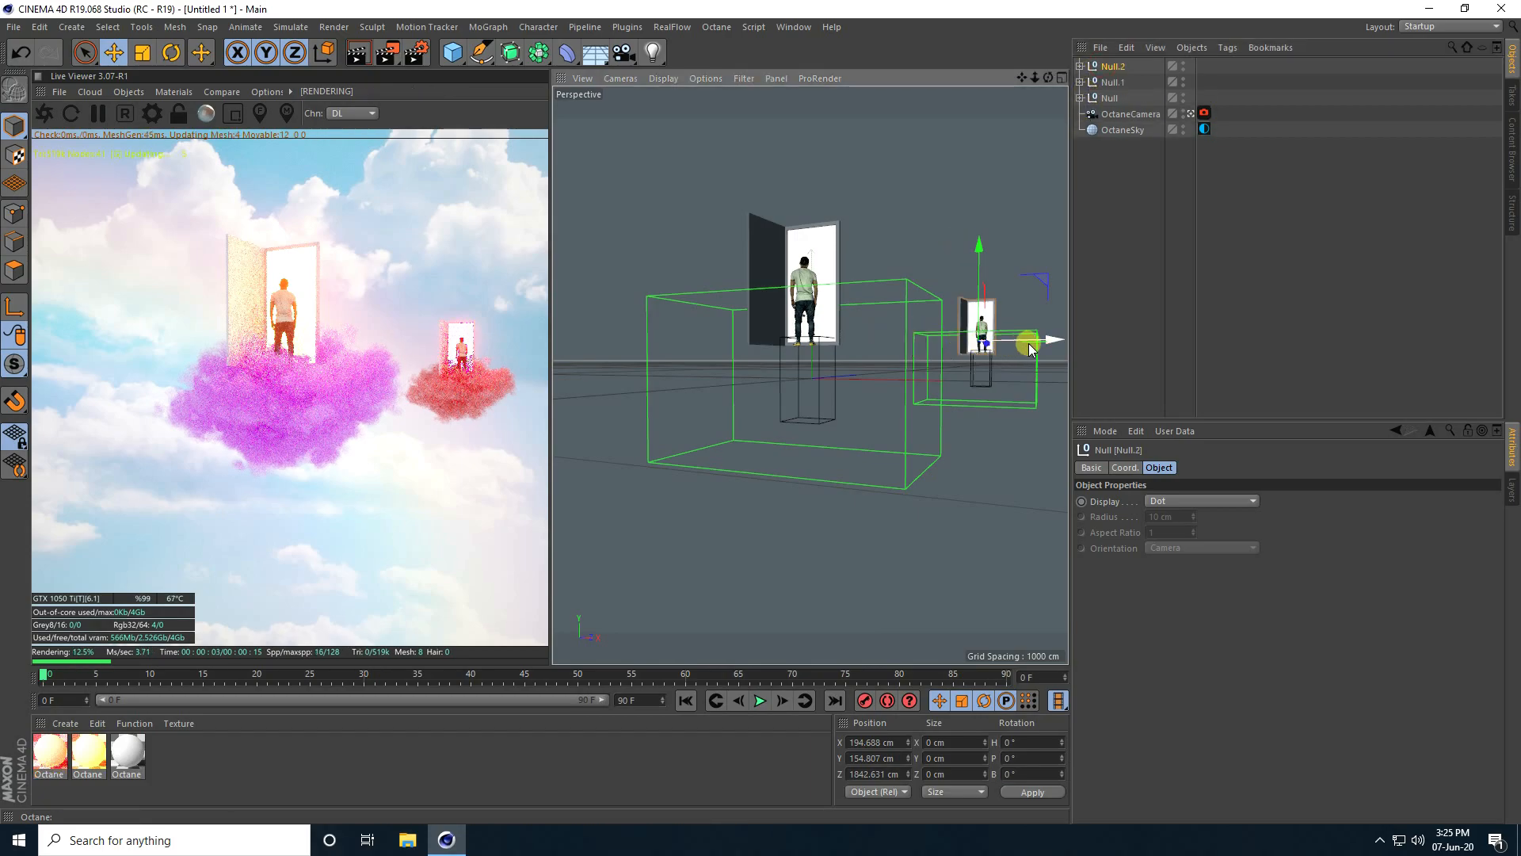
Move the Null.2 copy along X to the left side of the scene
left_click_drag(1019, 342, 689, 342)
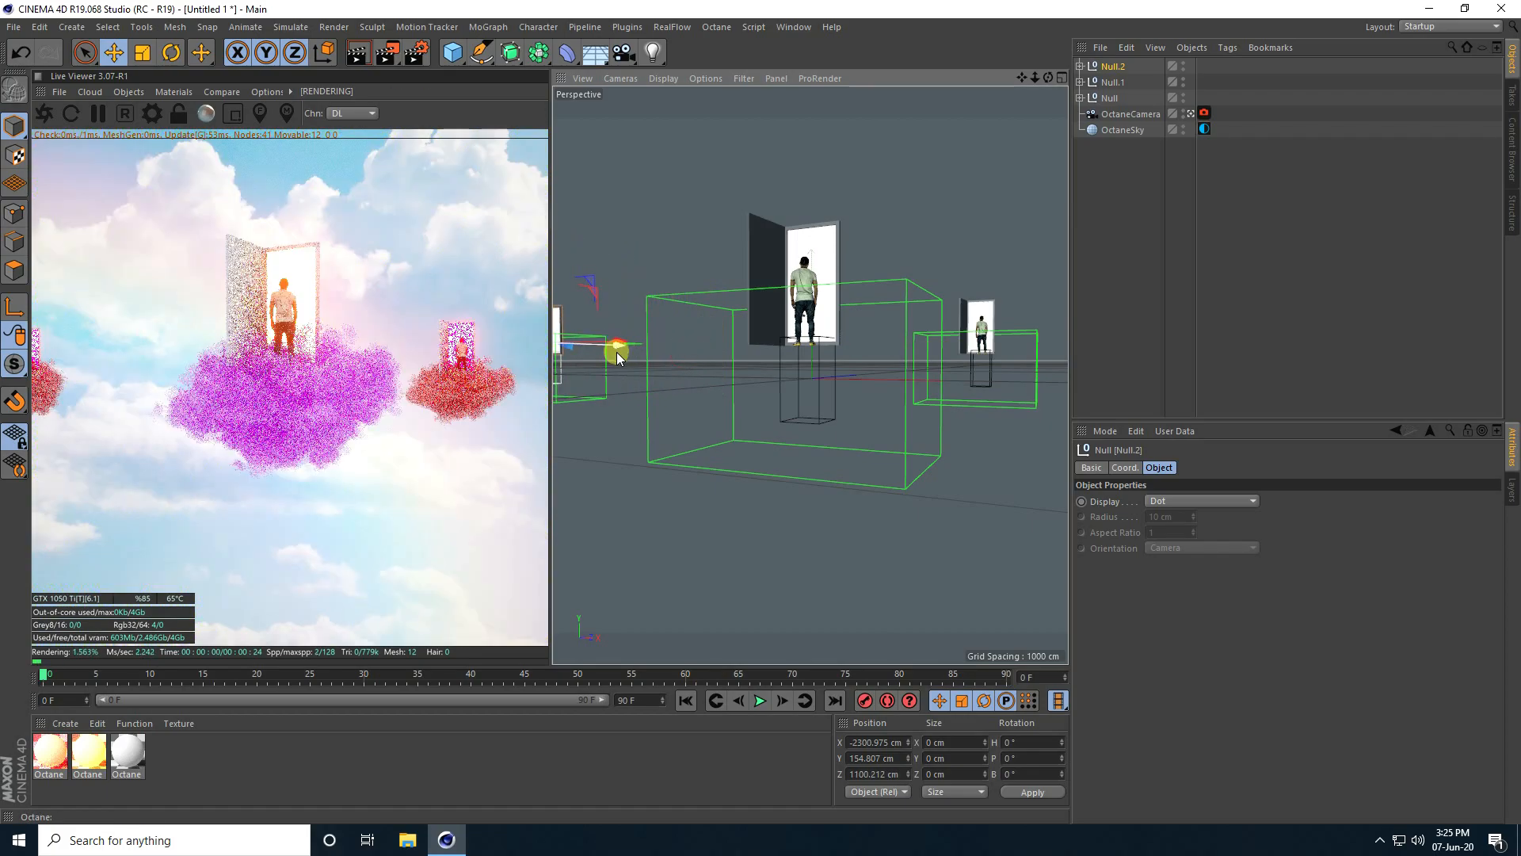
left_click_drag(621, 349, 673, 347)
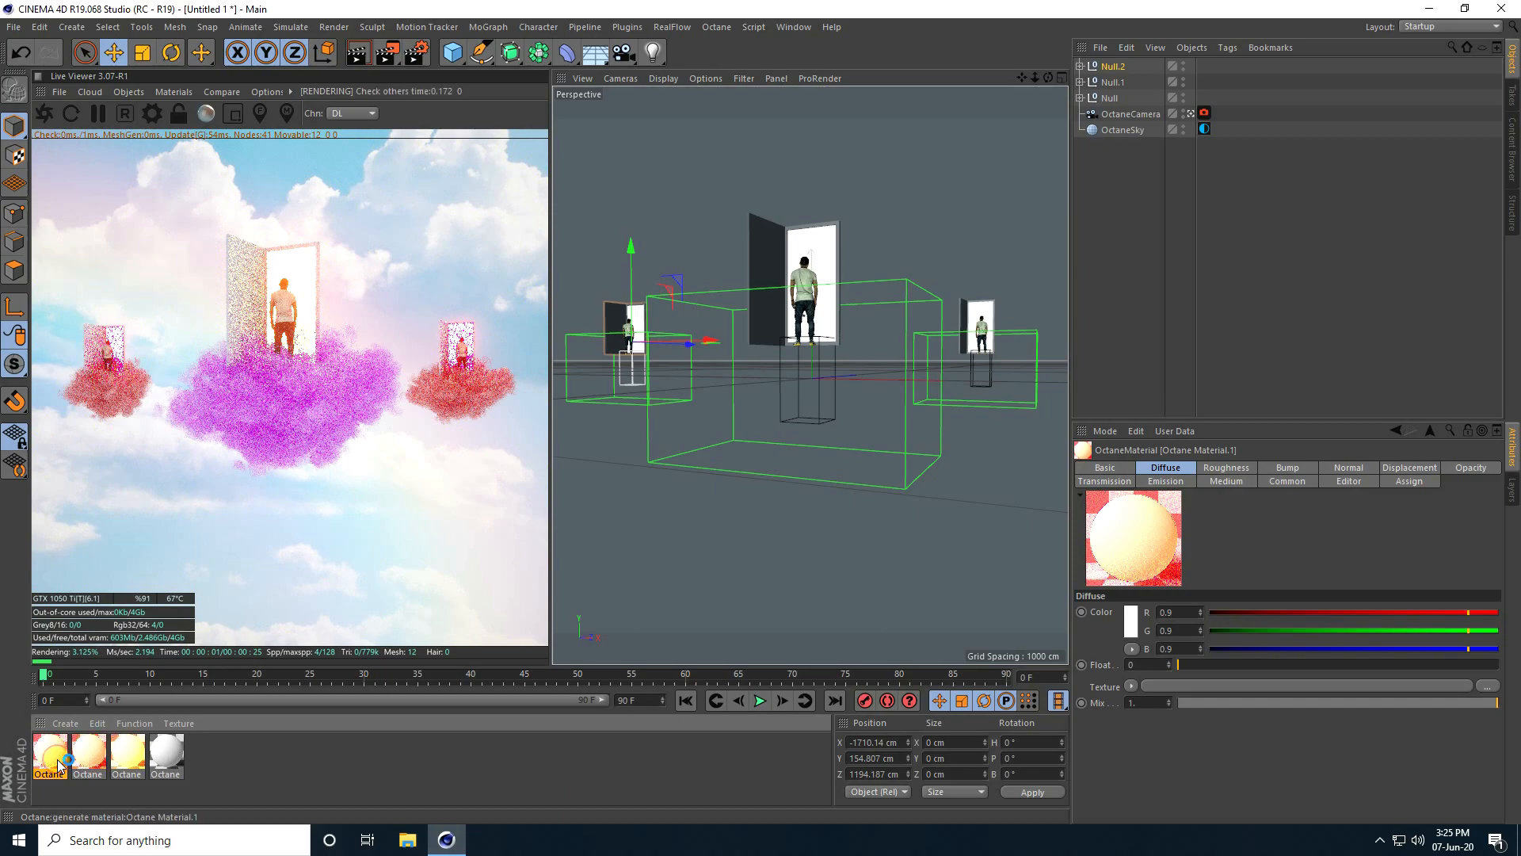
Colour the new door material blue (H 200) and tint the left Vdb cloud's Medium pale blue
double_click(48, 758)
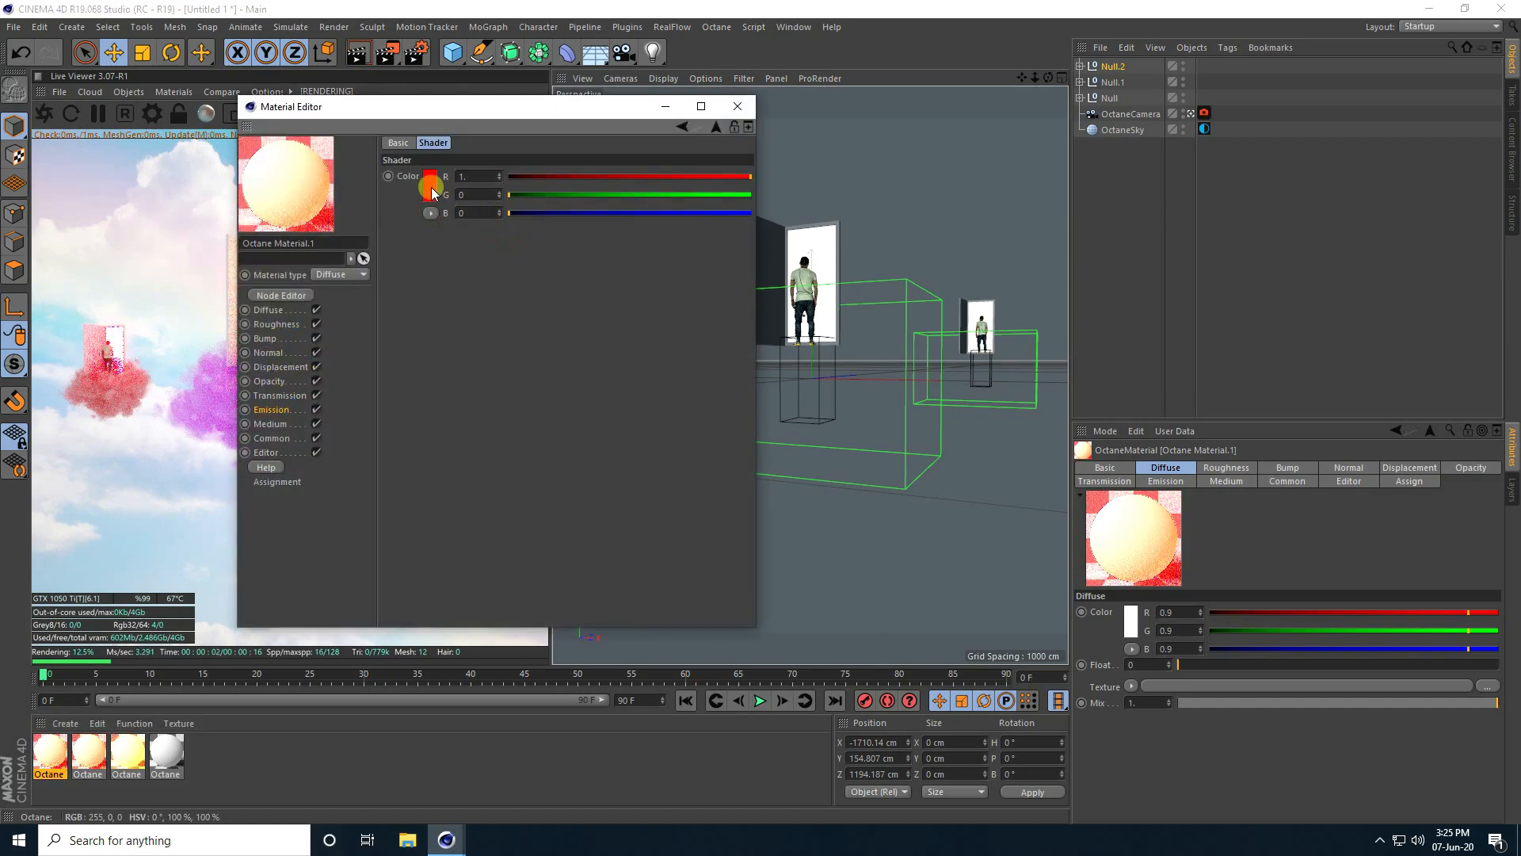
left_click(432, 178)
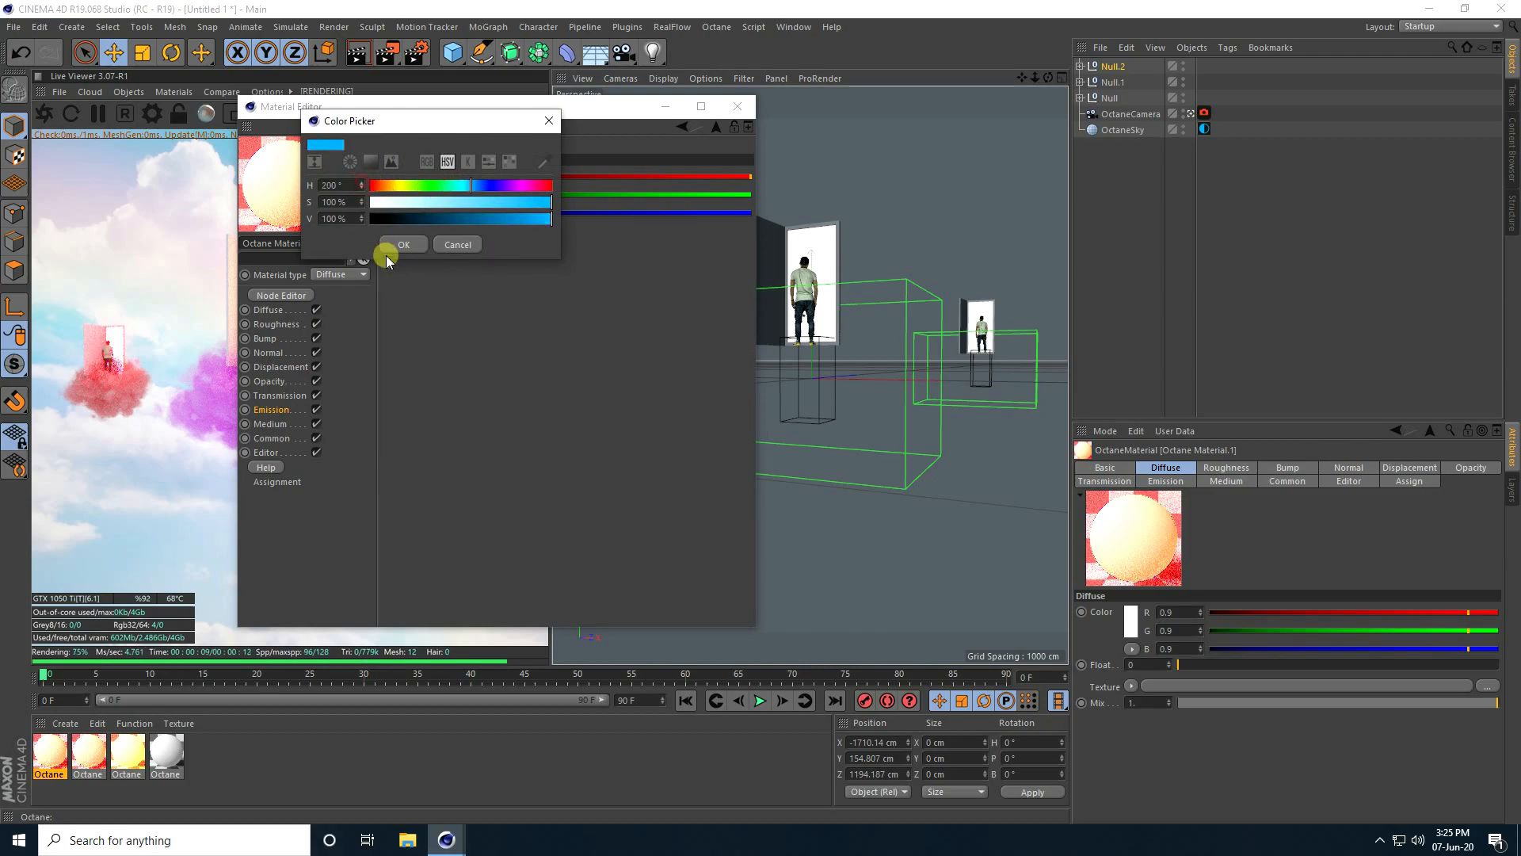
left_click(402, 243)
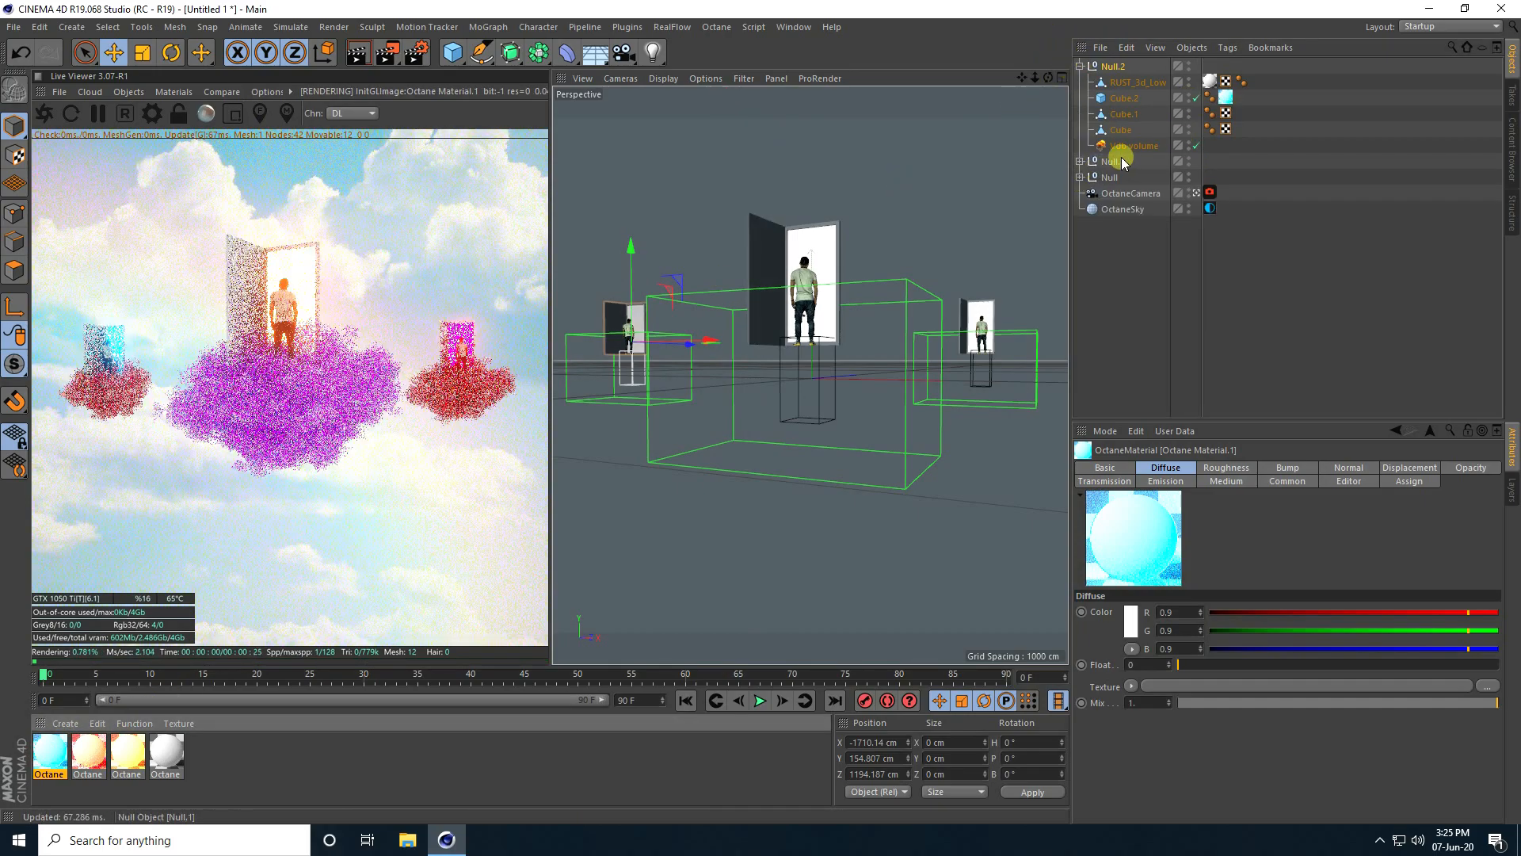
left_click(1135, 146)
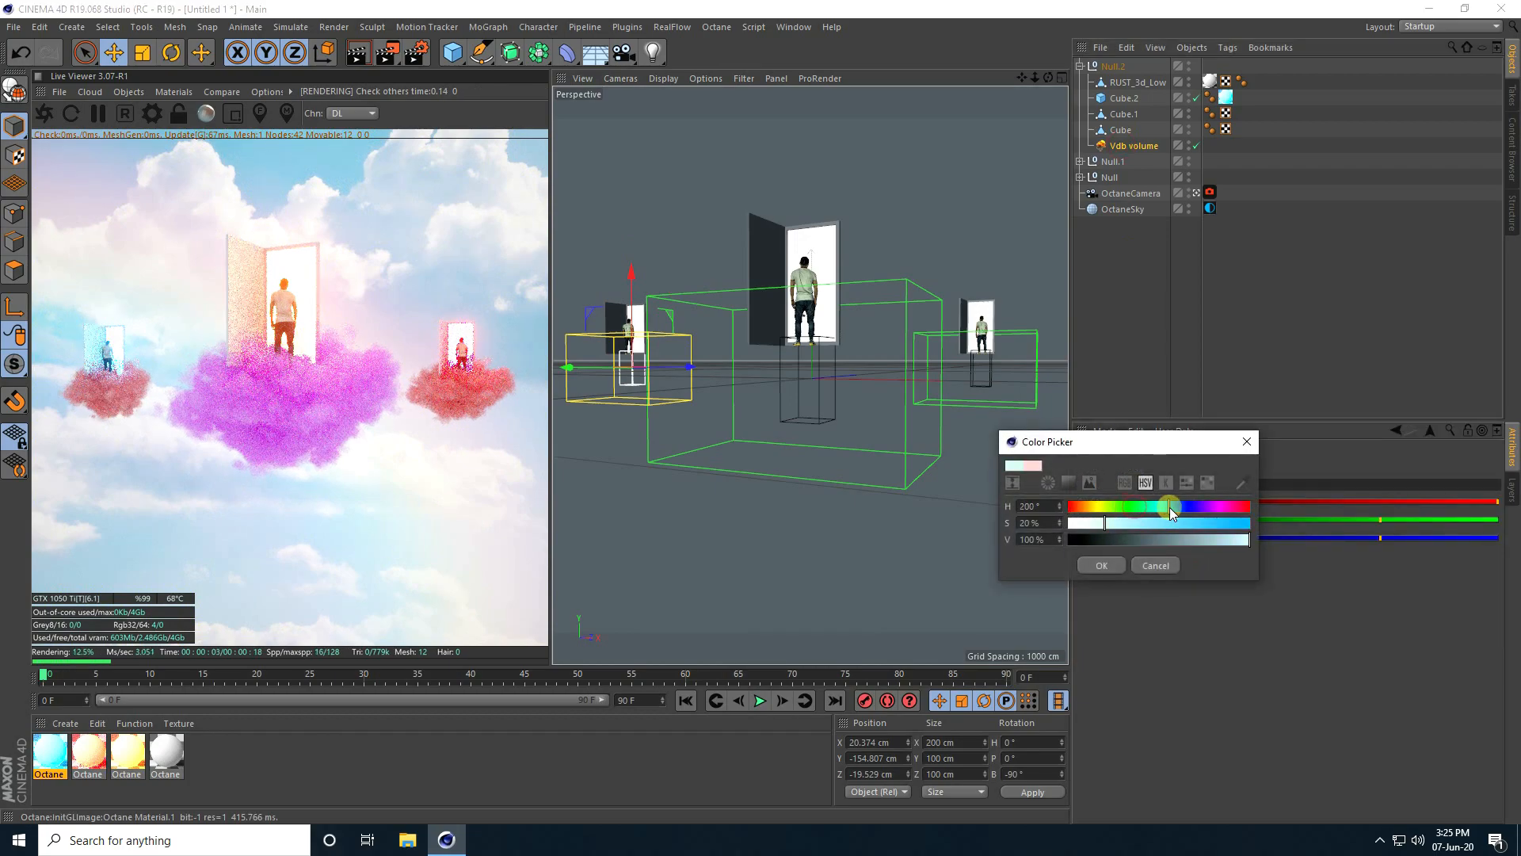
left_click(1100, 565)
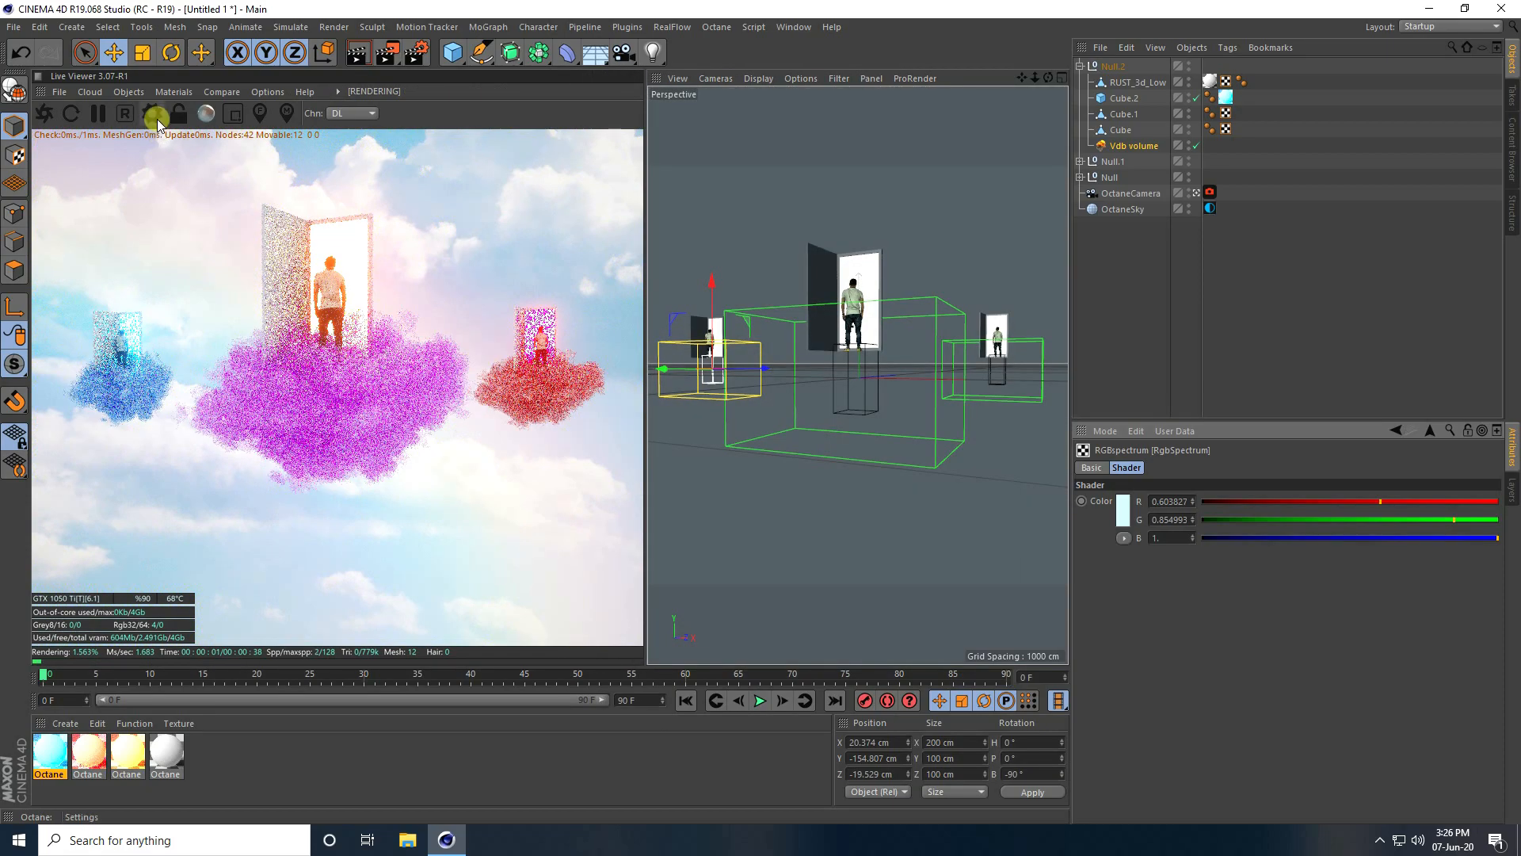
Set Octane kernel Max. samples to 2000, Specular depth 6, Glossy and Diffuse depth 3
left_click(147, 113)
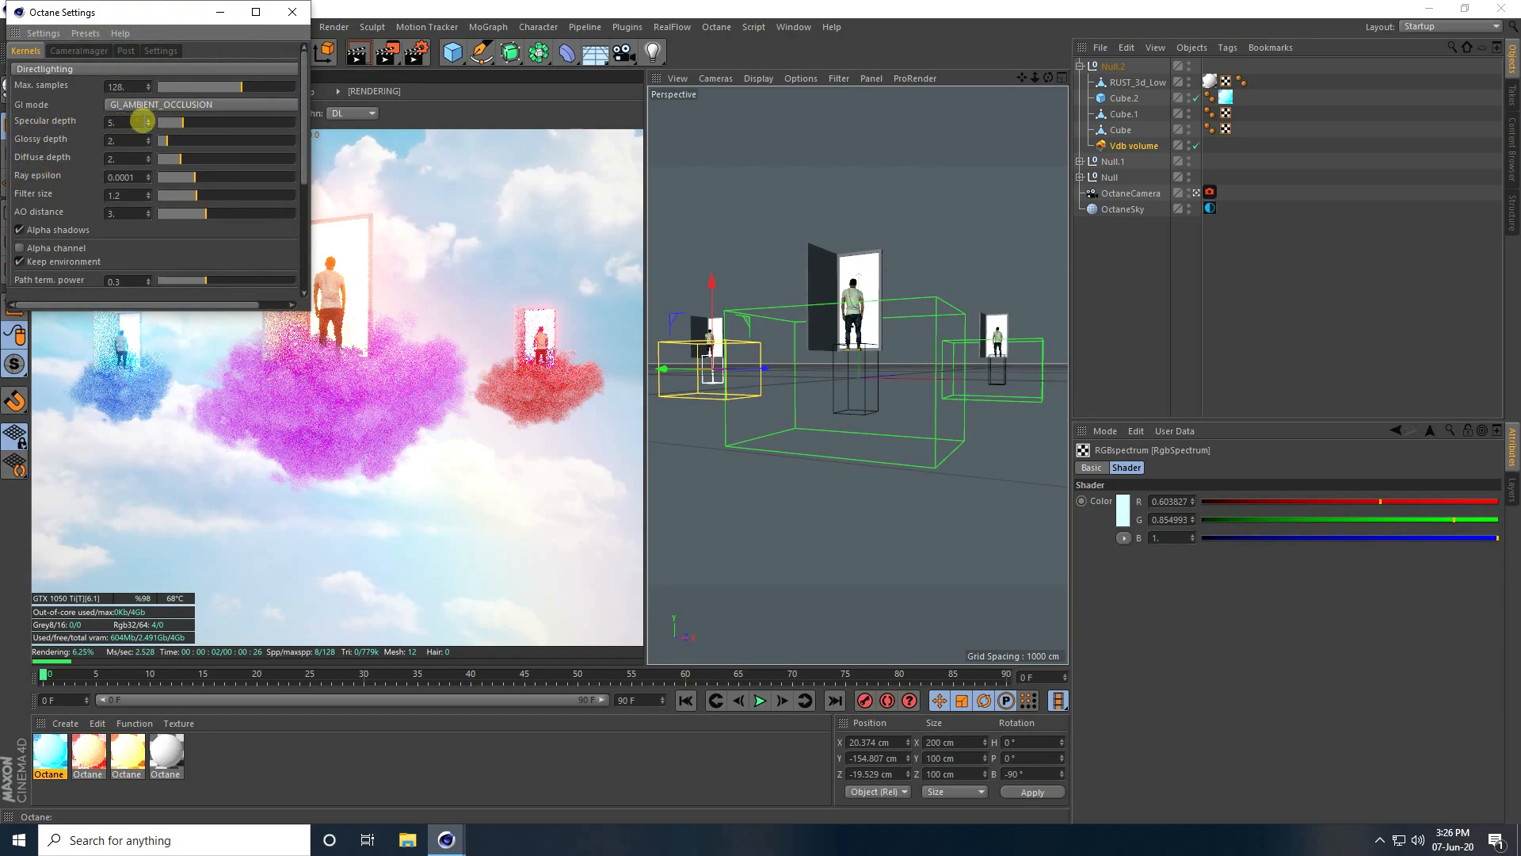
left_click(150, 121)
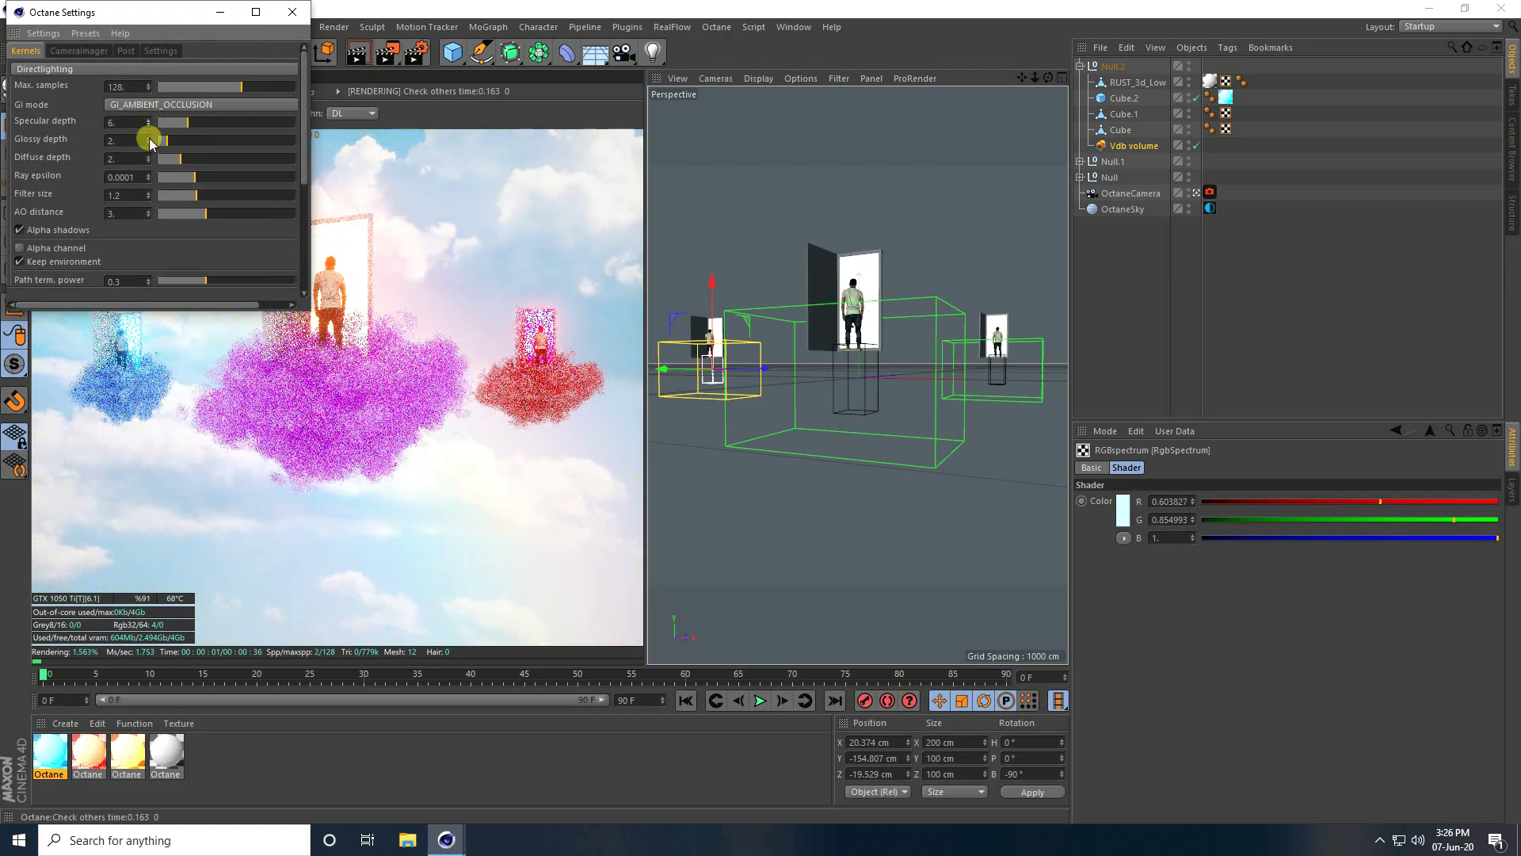
left_click(147, 121)
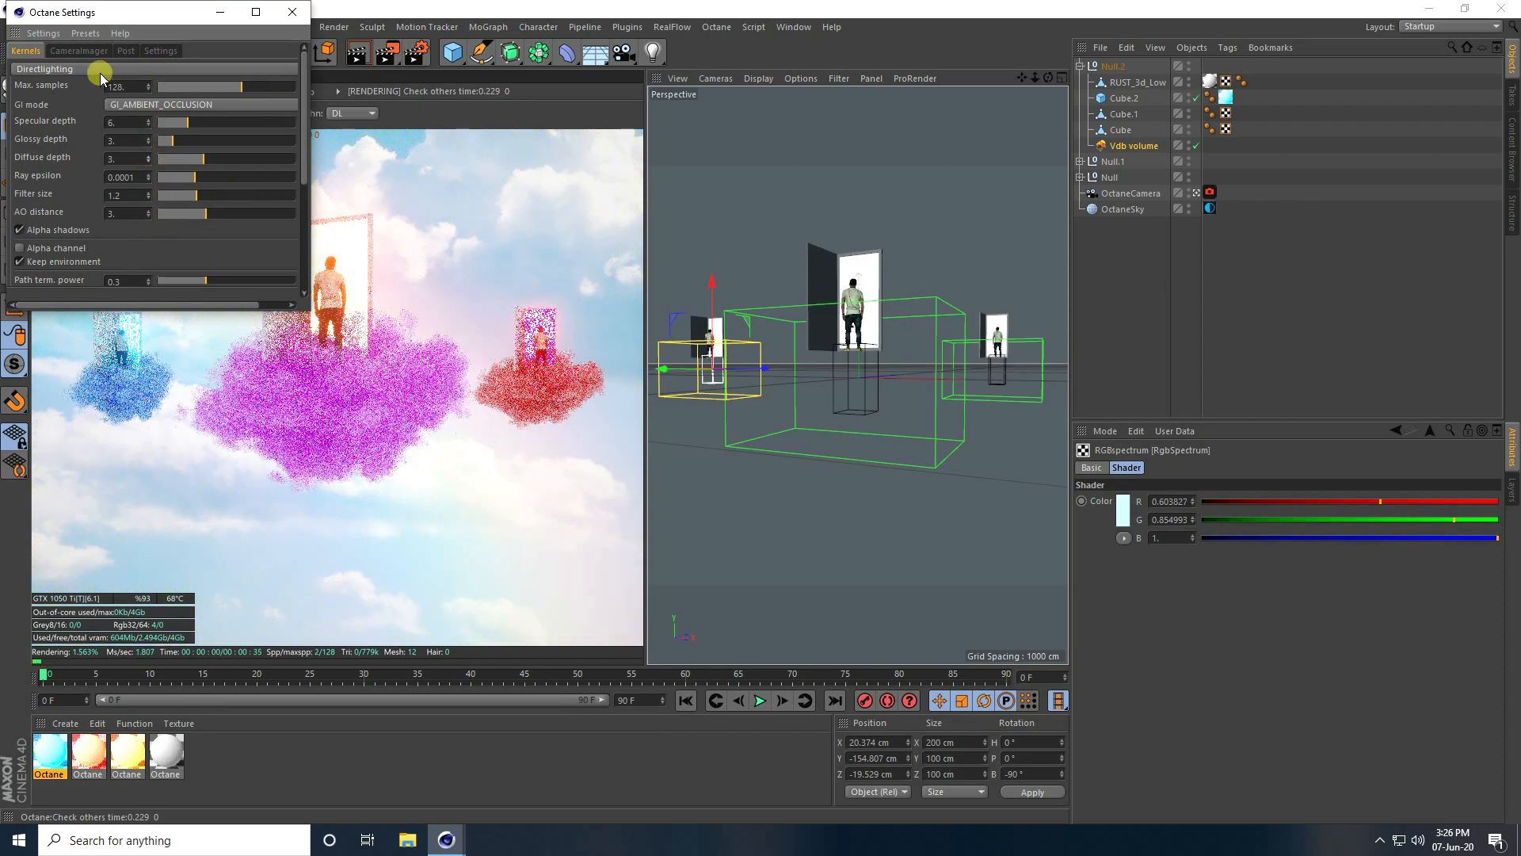
left_click(124, 86)
type("2000.")
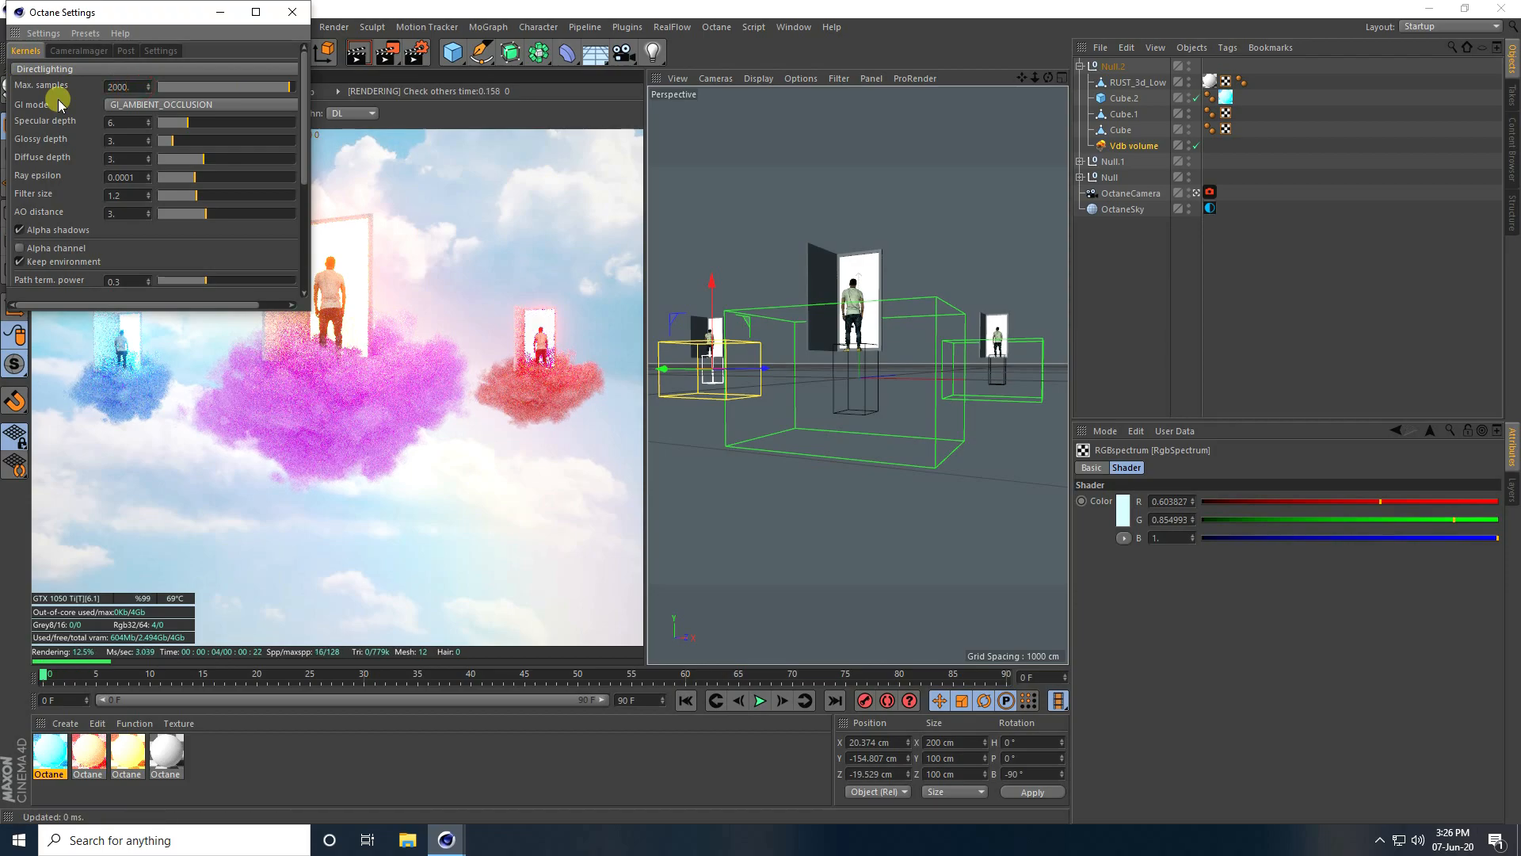
left_click(290, 12)
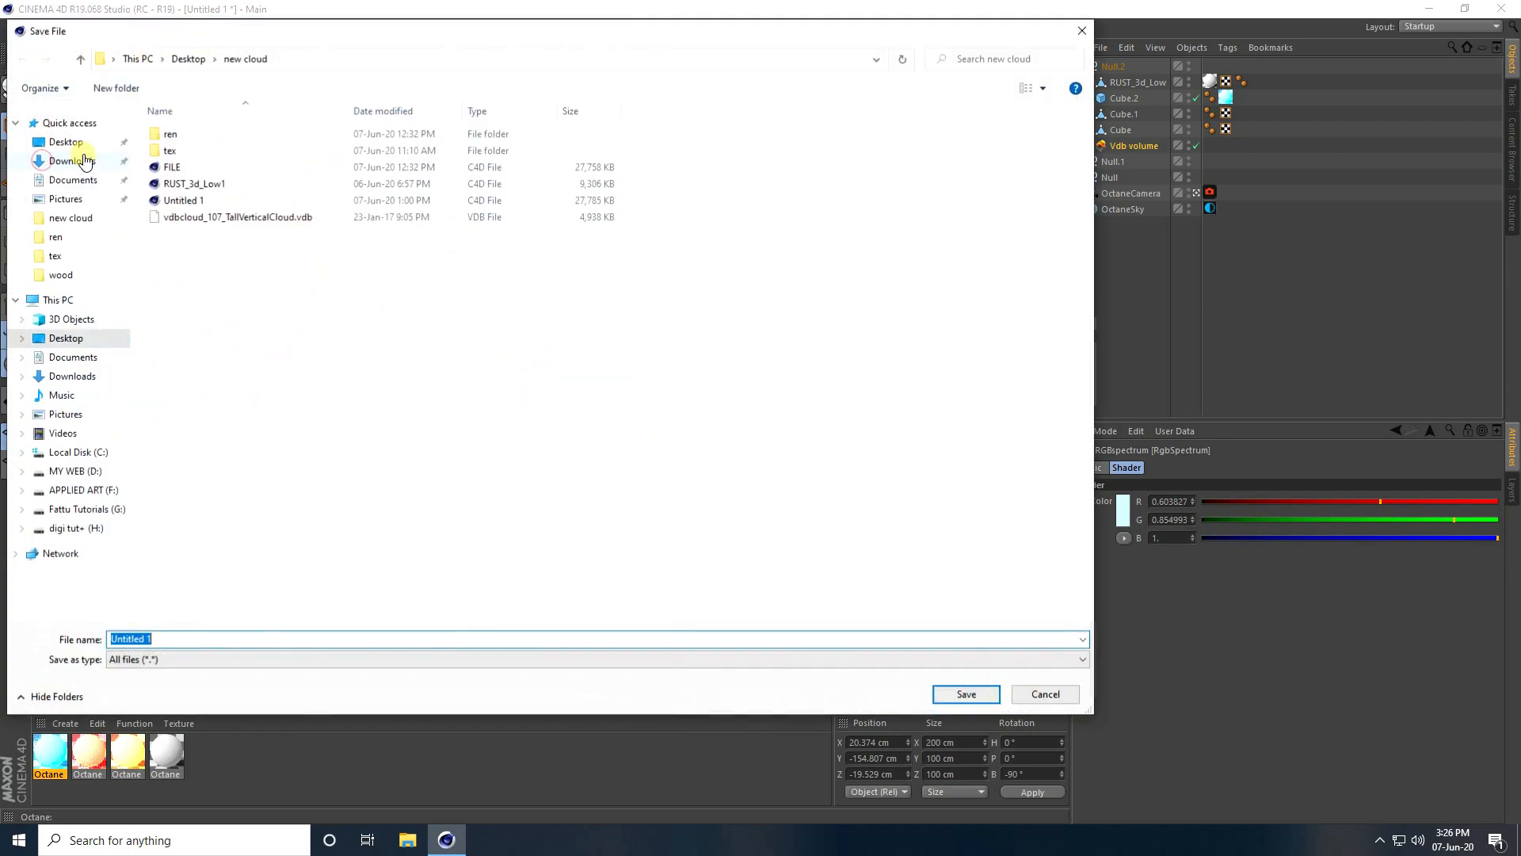
Save the scene as dsds.c4d in the cloud folder and start the final render
left_click(965, 694)
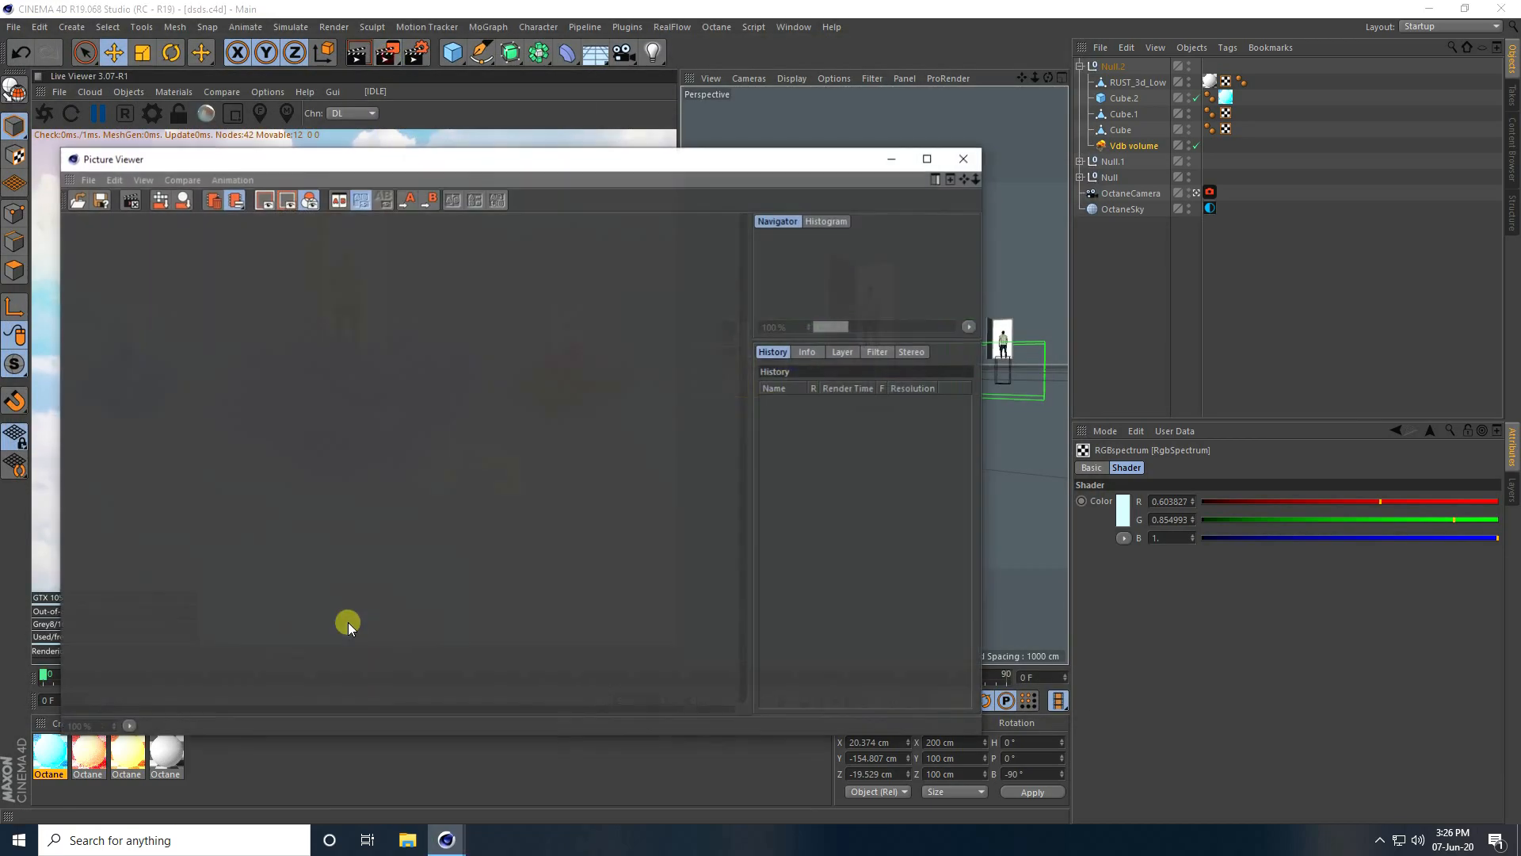
left_click(926, 159)
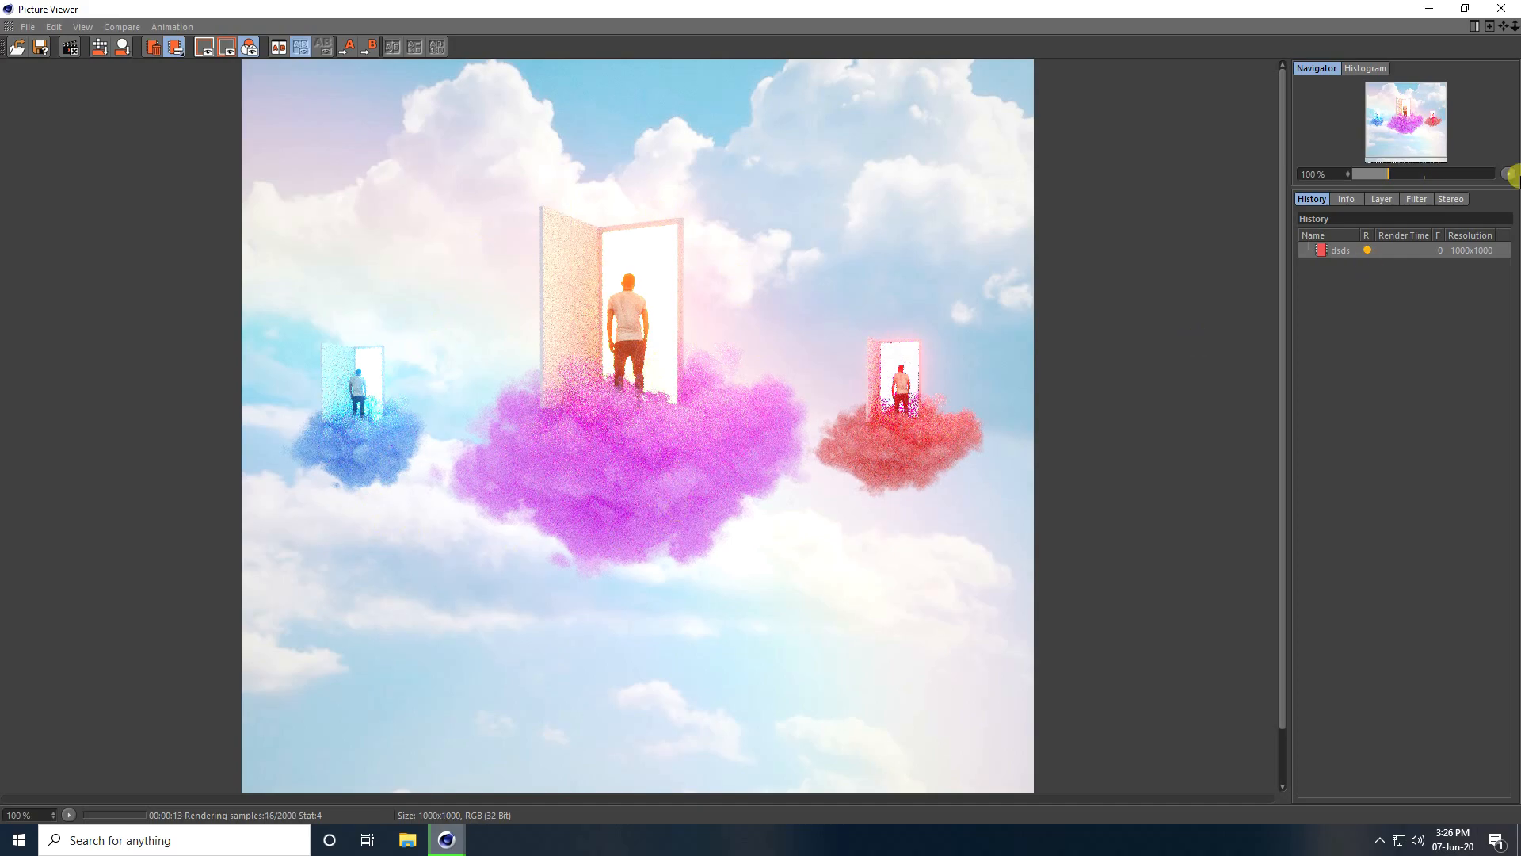
Enable the Picture Viewer filter with 20% saturation and 15% contrast
left_click(1414, 199)
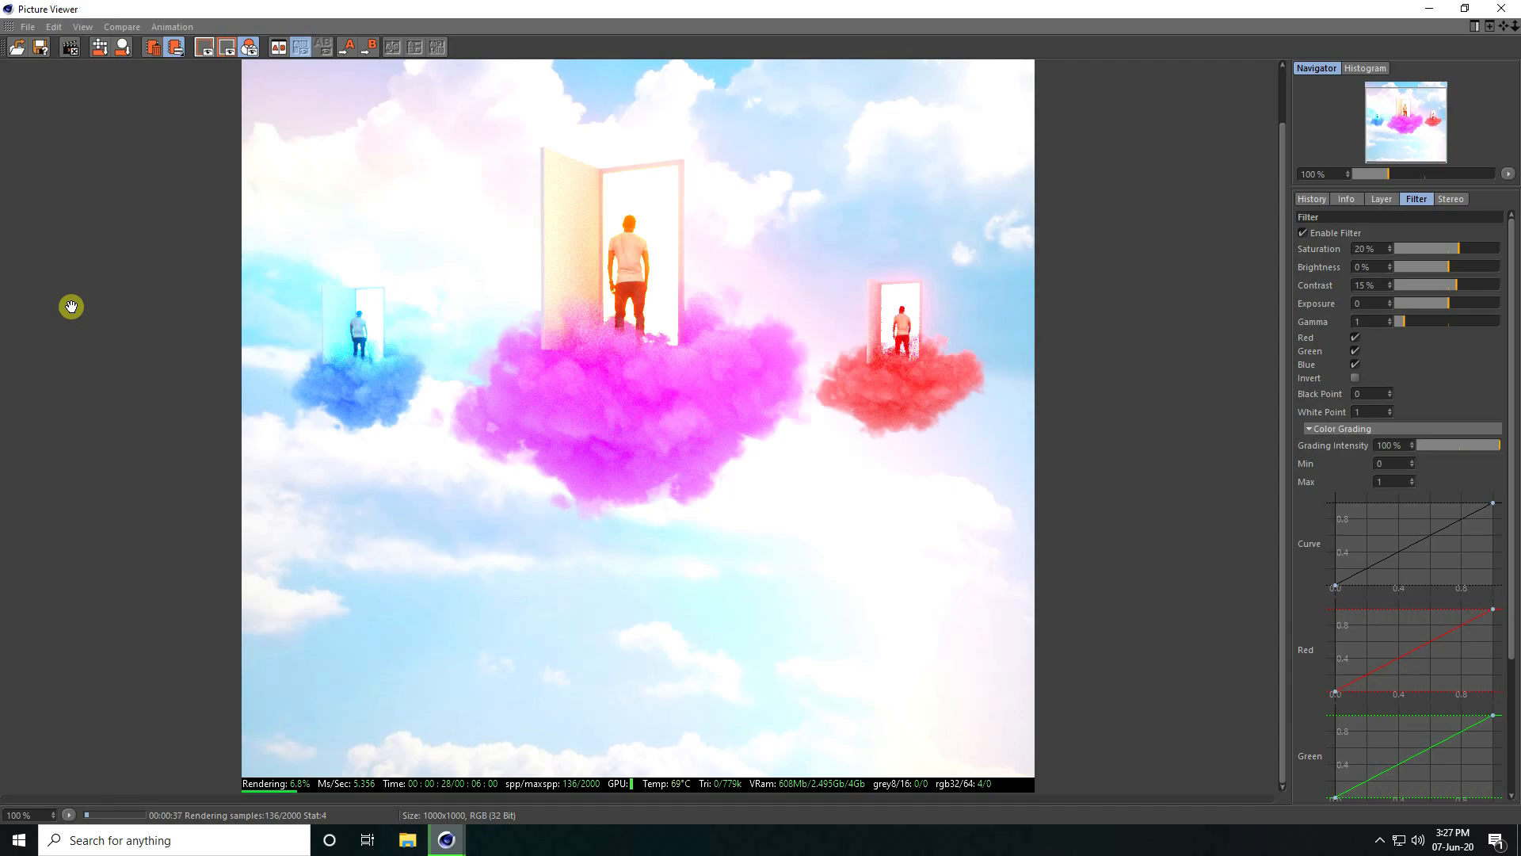
mouse_move(615, 419)
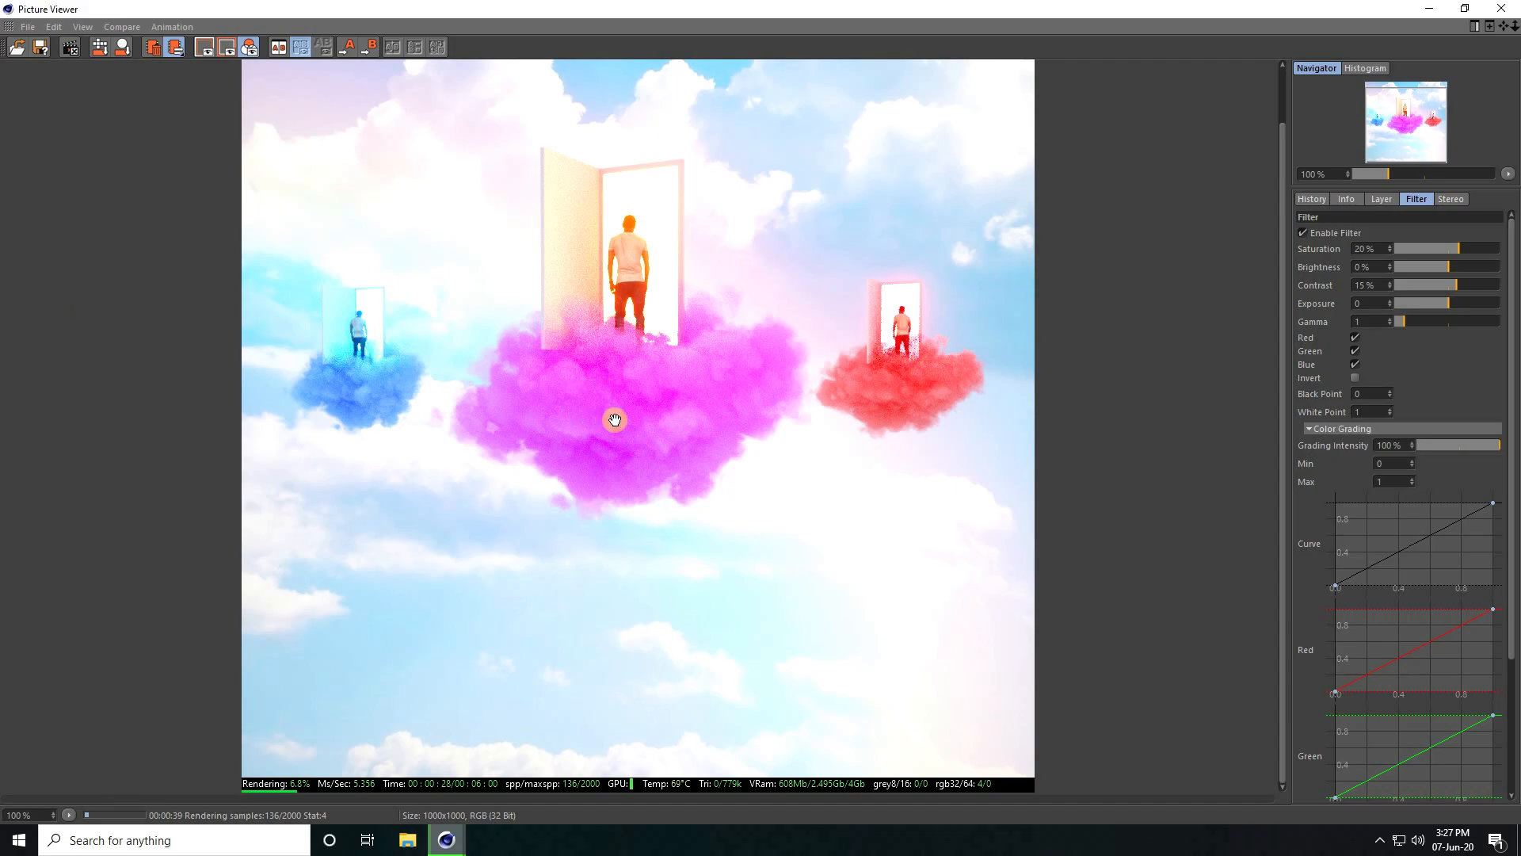